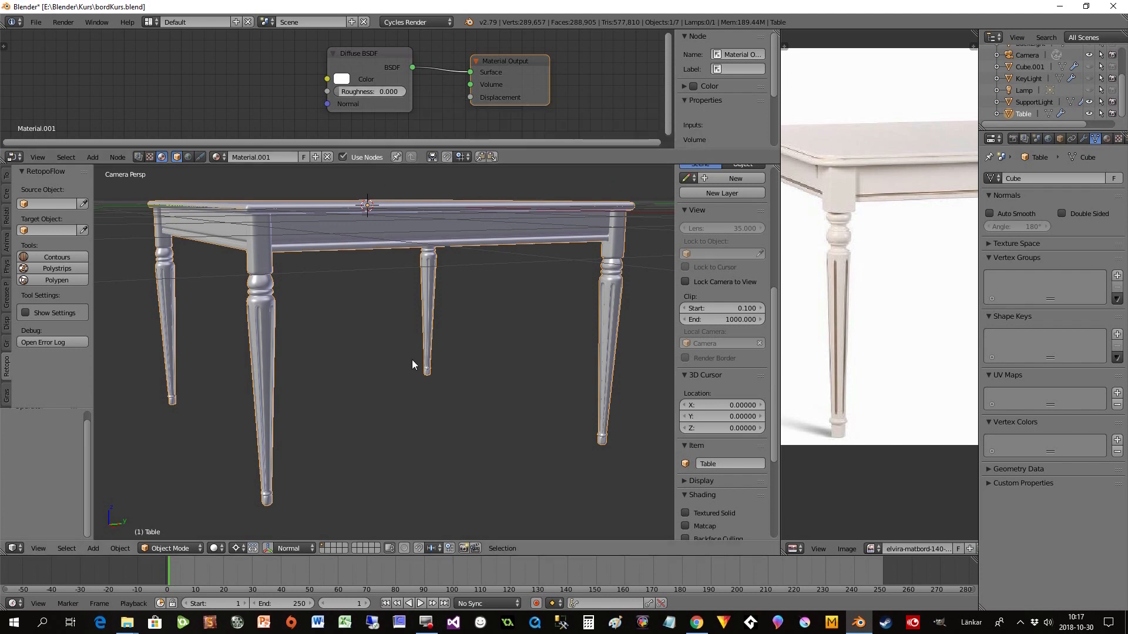
pyautogui.moveTo(972, 429)
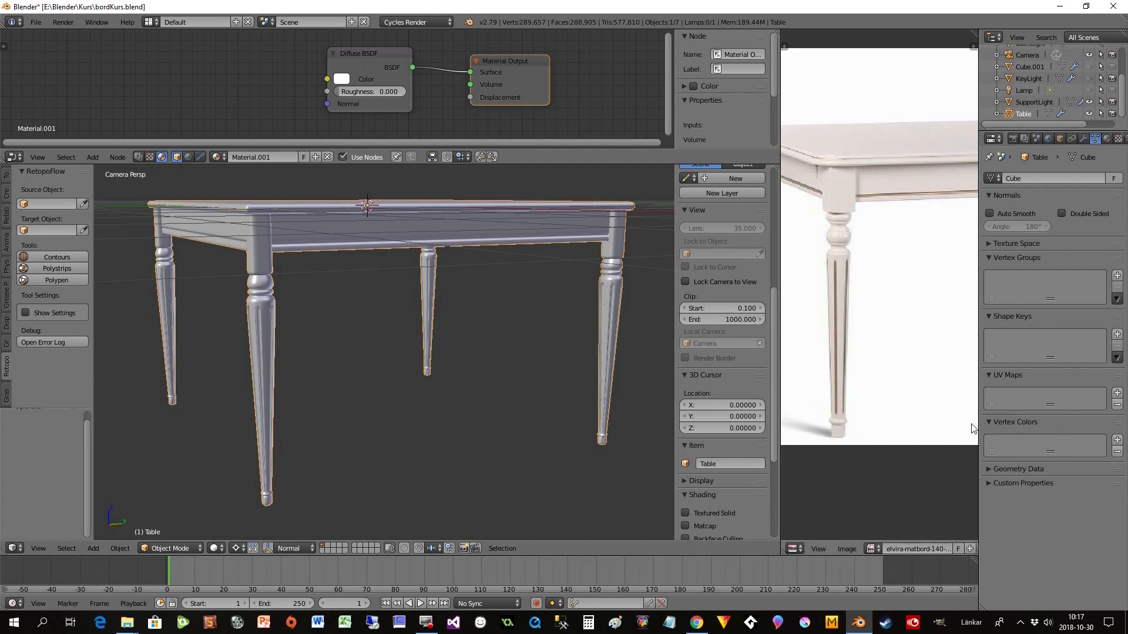
pyautogui.moveTo(1047, 444)
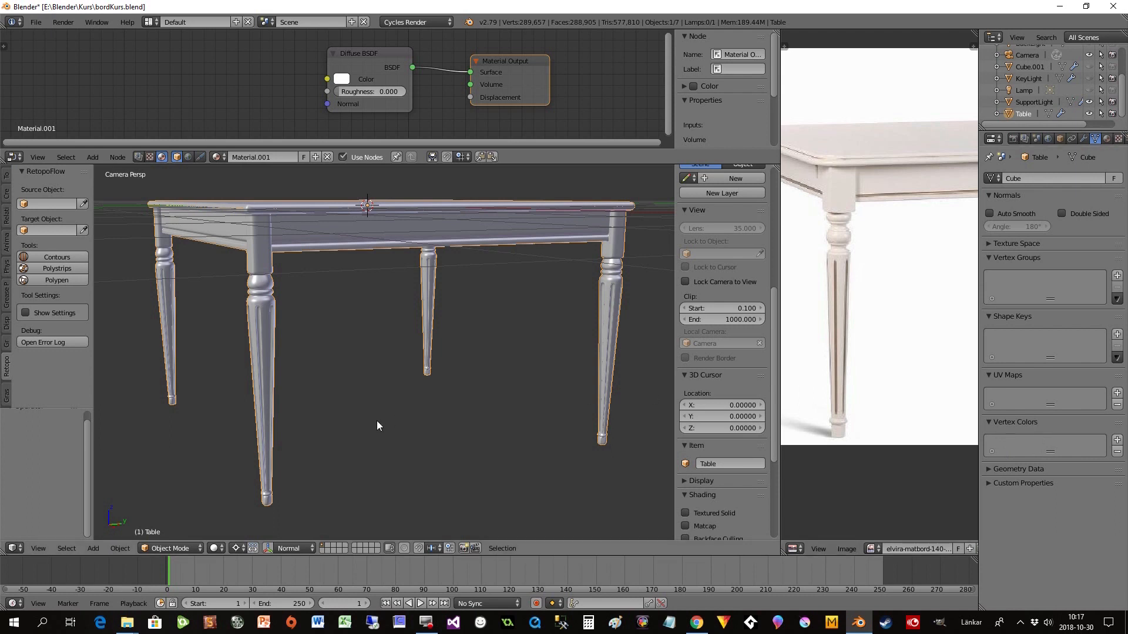
# In Vertex Paint mode, apply Dirty Vertex Colors with Dirt Only so only leg grooves darken.
pyautogui.click(170, 548)
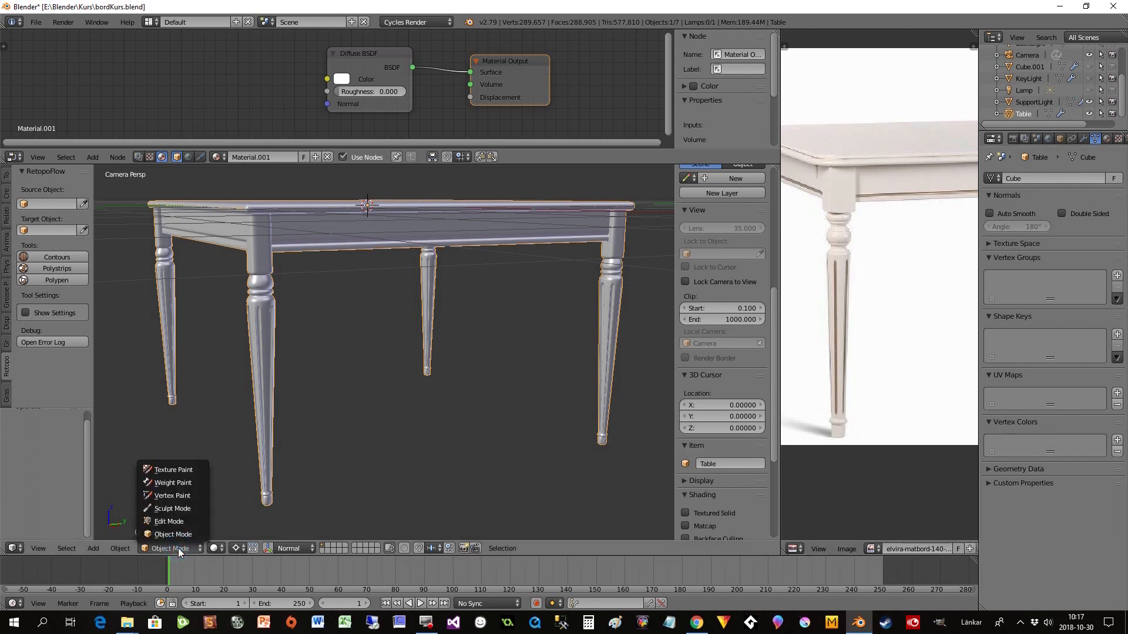
pyautogui.moveTo(172, 496)
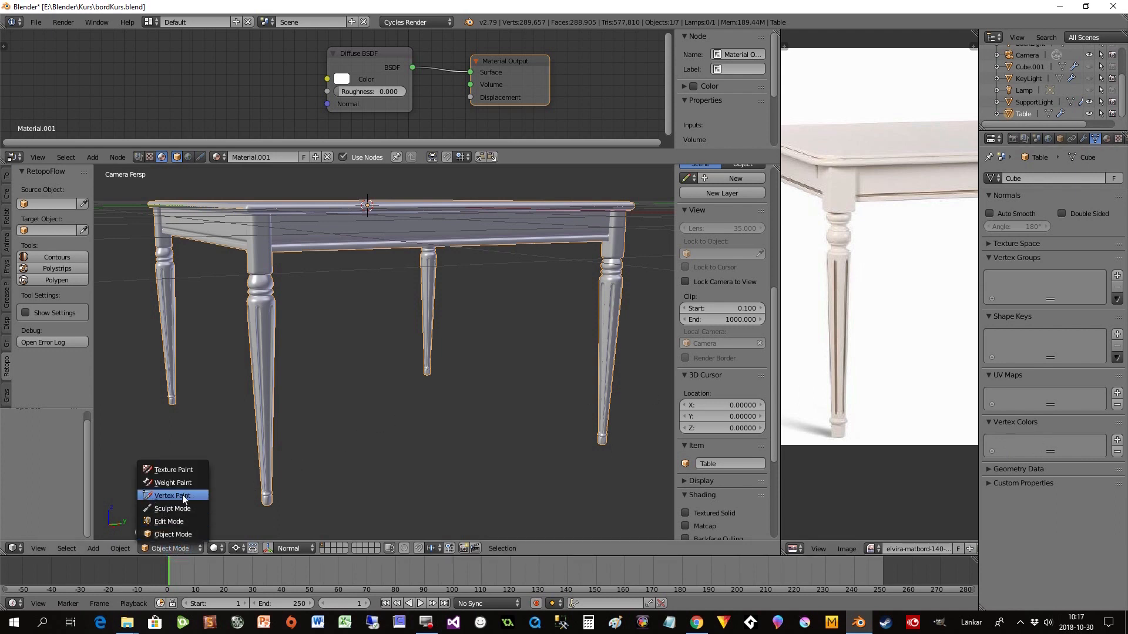
pyautogui.click(170, 495)
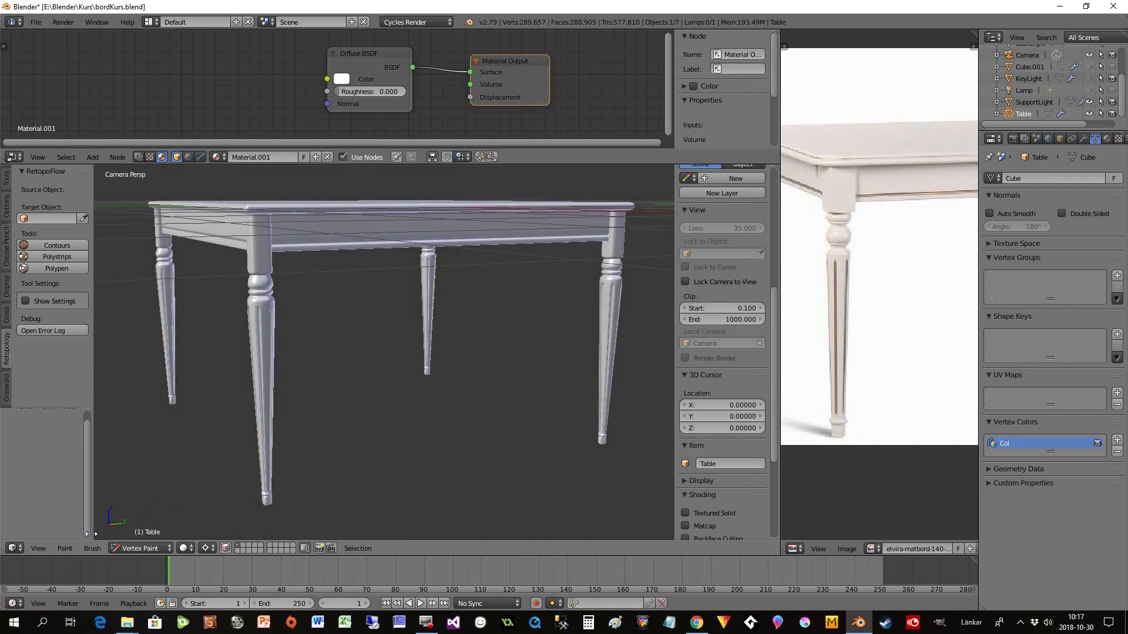
pyautogui.click(64, 548)
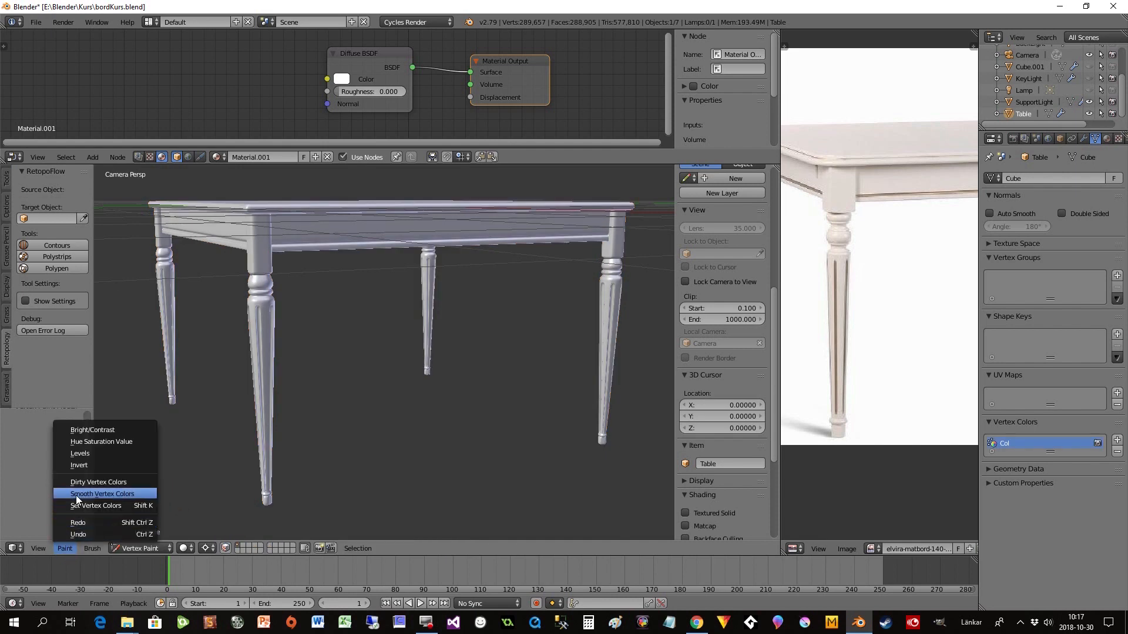
pyautogui.moveTo(98, 481)
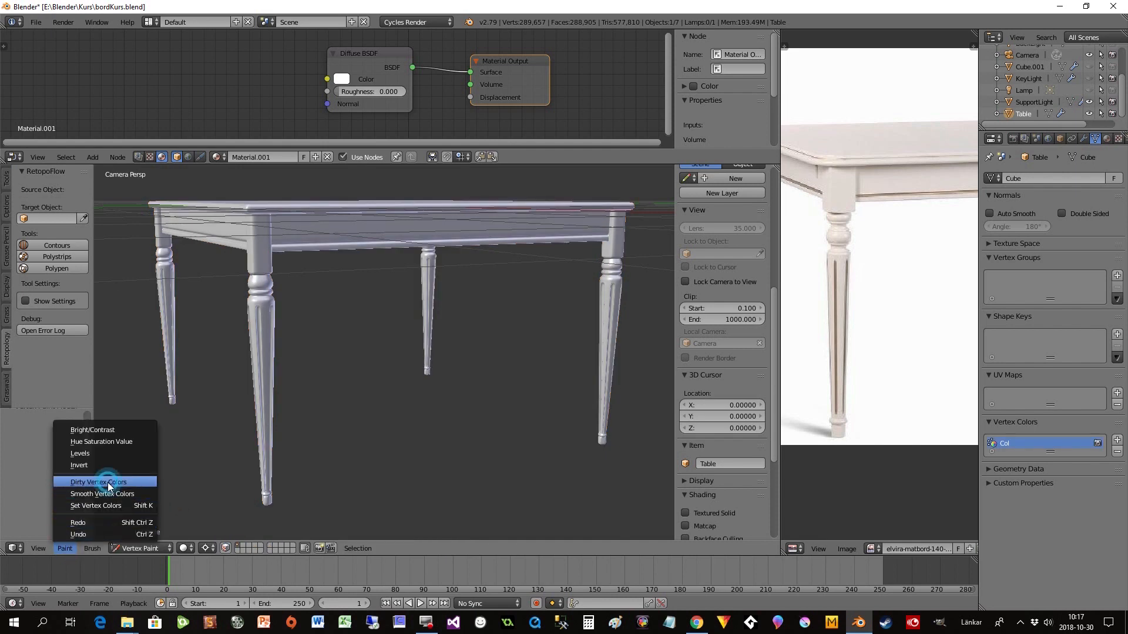
pyautogui.click(98, 481)
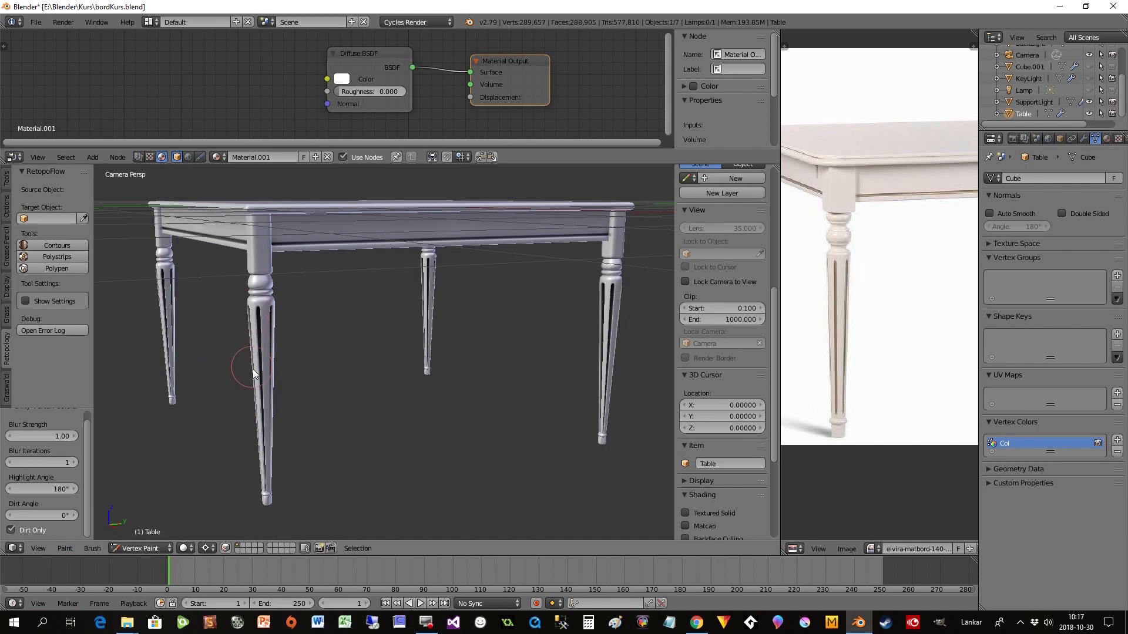
pyautogui.moveTo(171, 436)
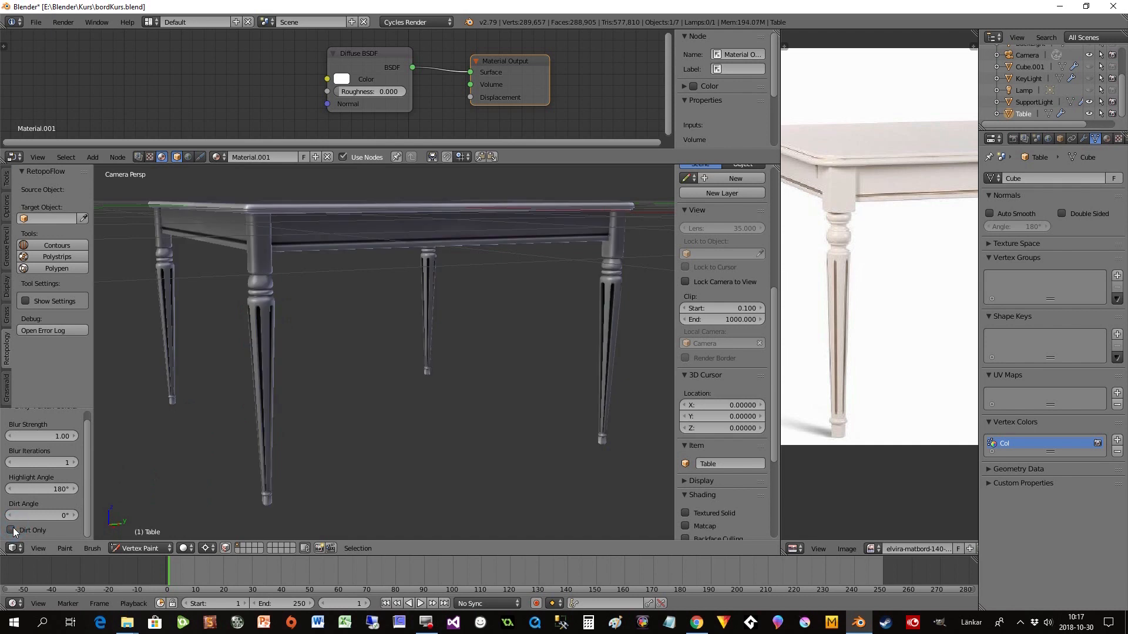
pyautogui.click(12, 530)
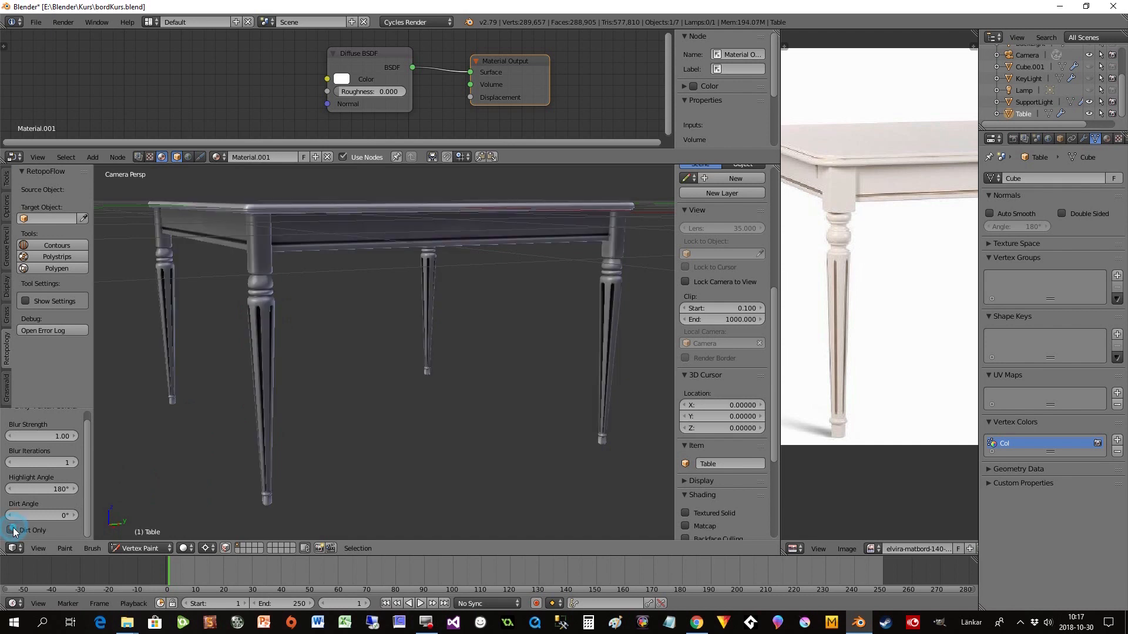
pyautogui.click(11, 530)
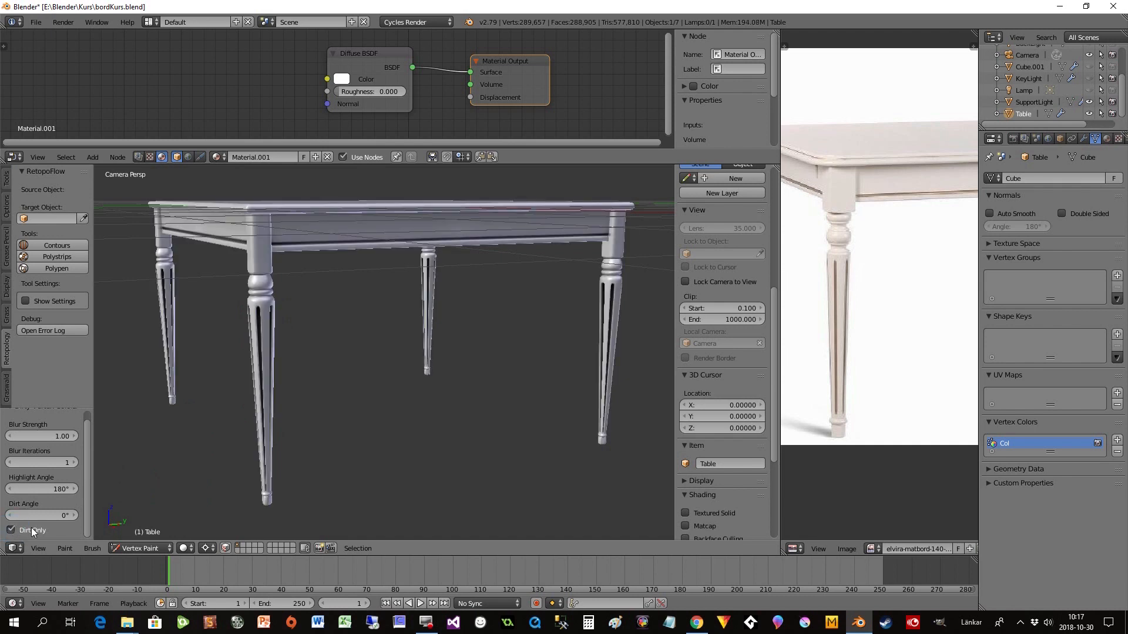
pyautogui.click(456, 128)
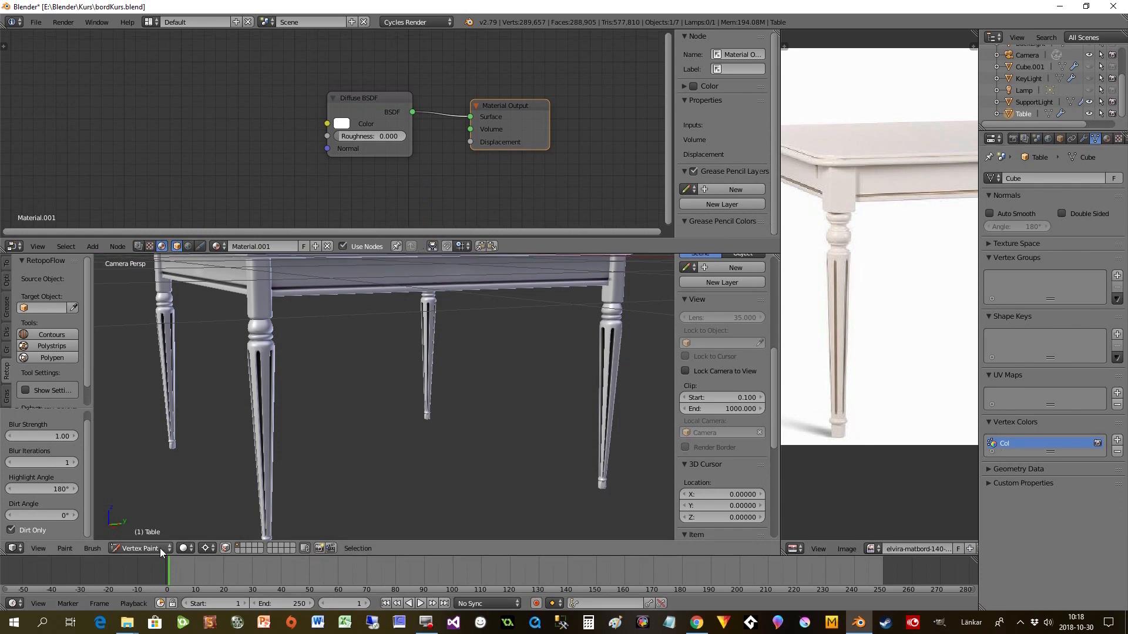
# Return to Object Mode with Rendered shading and add an Attribute node named 'Col'.
pyautogui.click(140, 548)
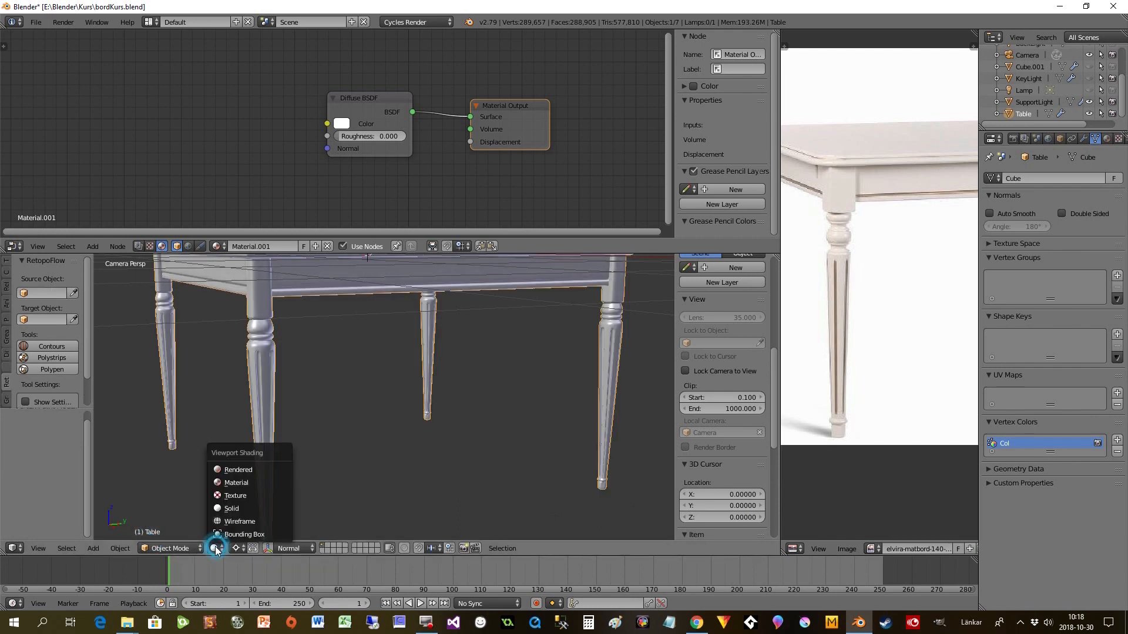
pyautogui.click(237, 469)
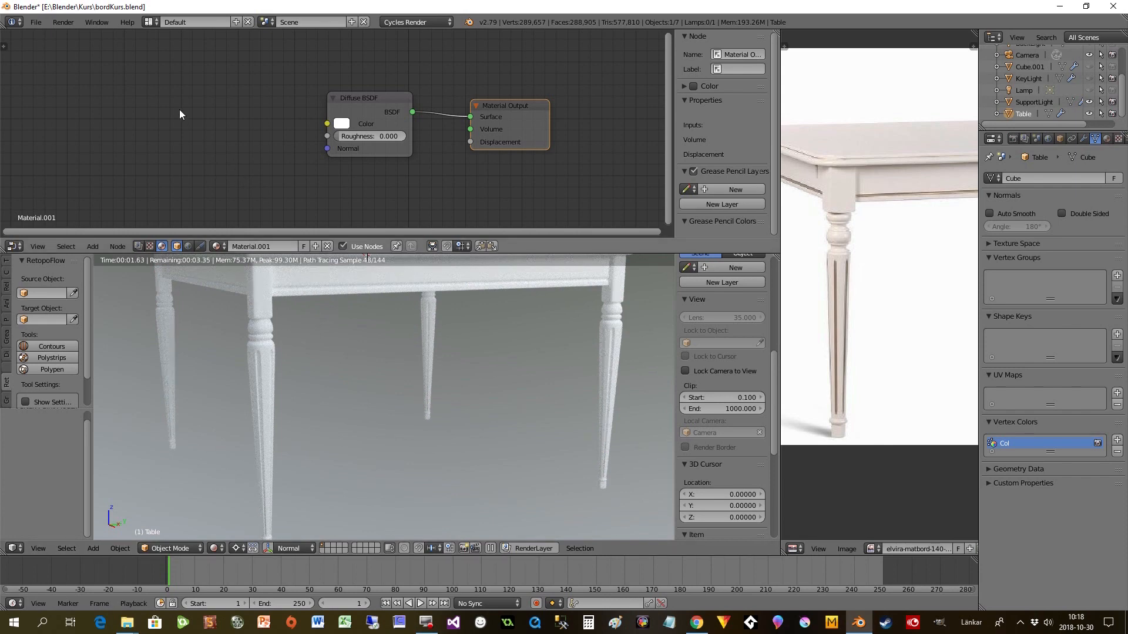
pyautogui.click(92, 246)
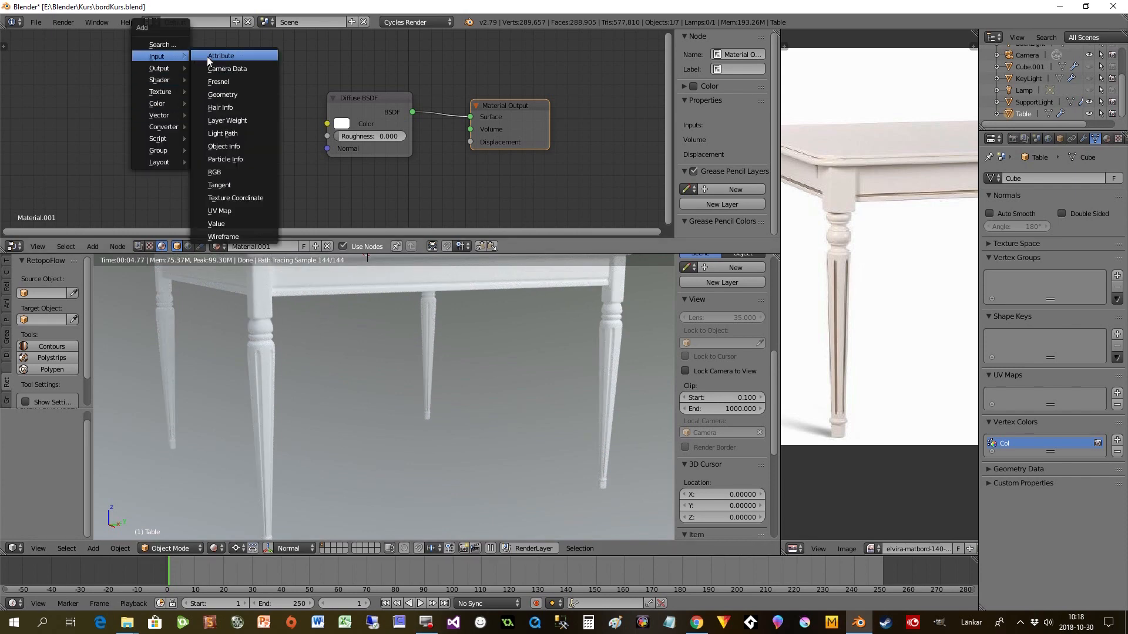
pyautogui.click(220, 55)
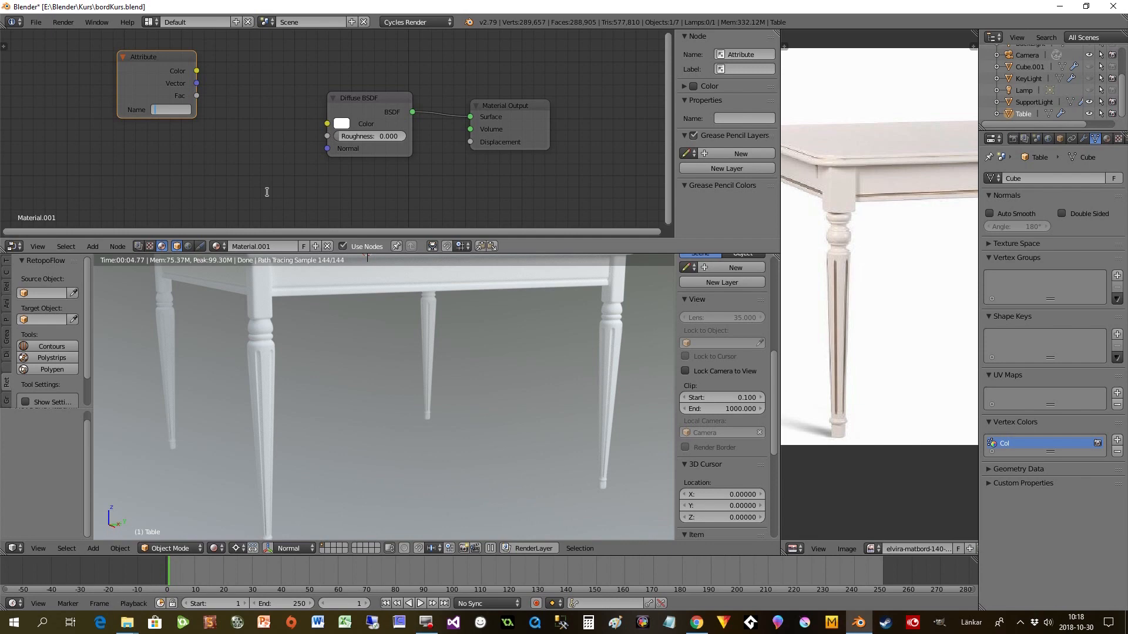
pyautogui.write('Col')
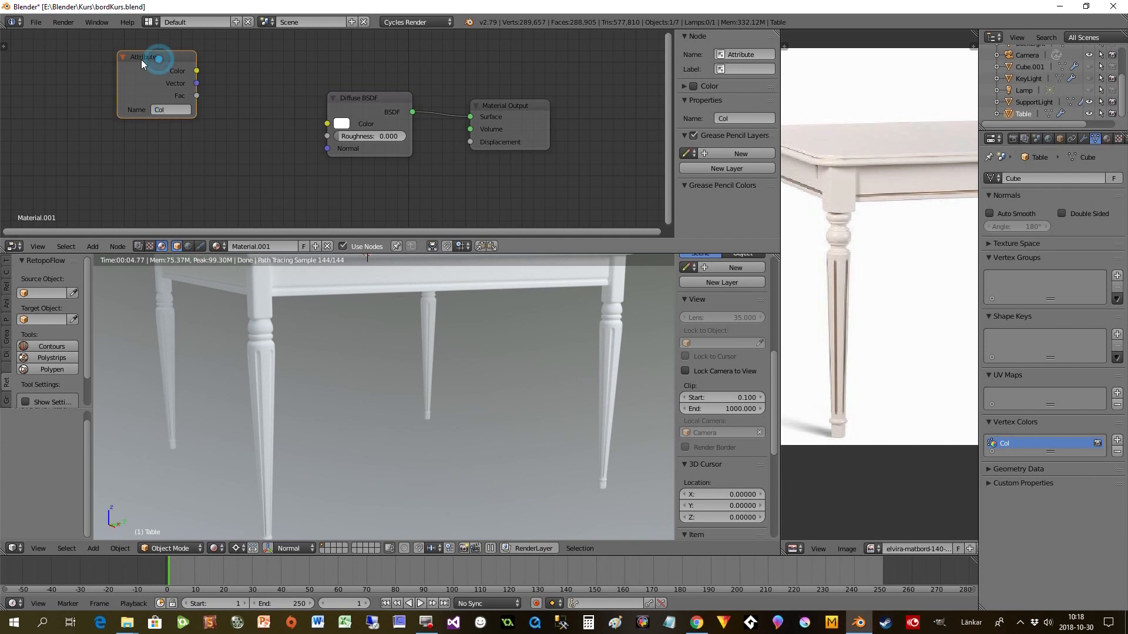
pyautogui.click(93, 246)
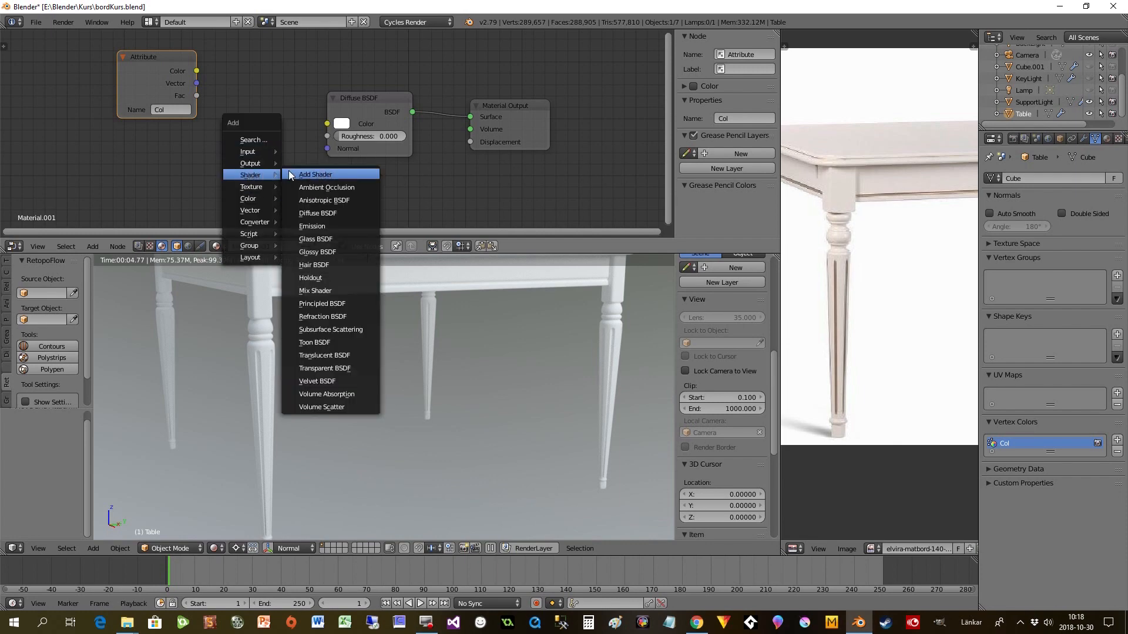
# Add a Mix Shader to the material and pick a new Diffuse BSDF colour.
pyautogui.click(315, 290)
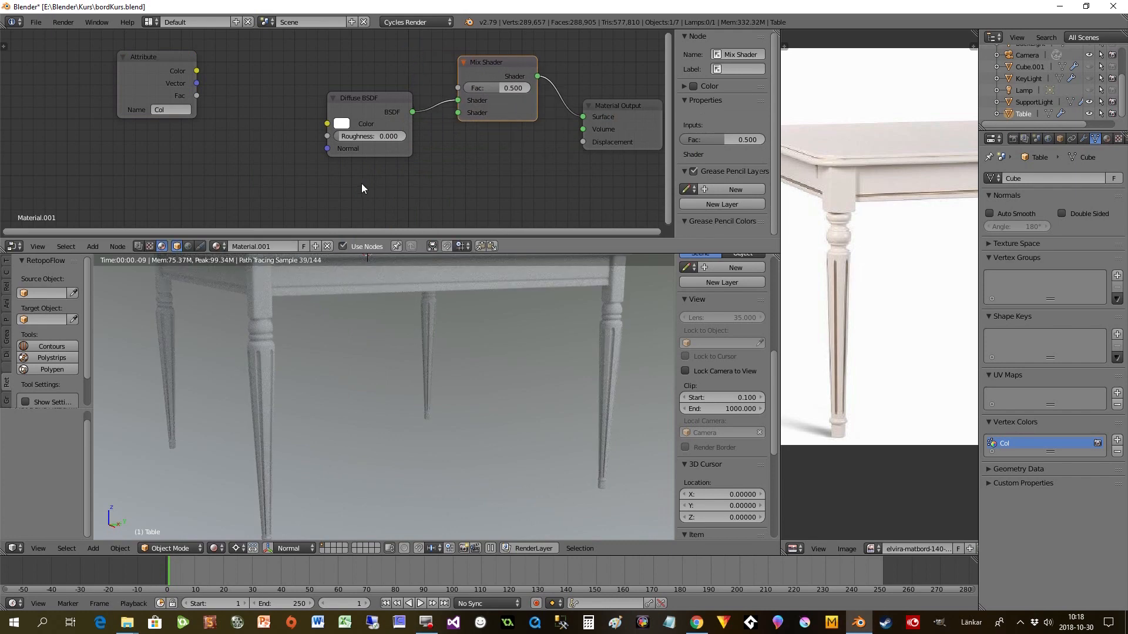
pyautogui.click(358, 98)
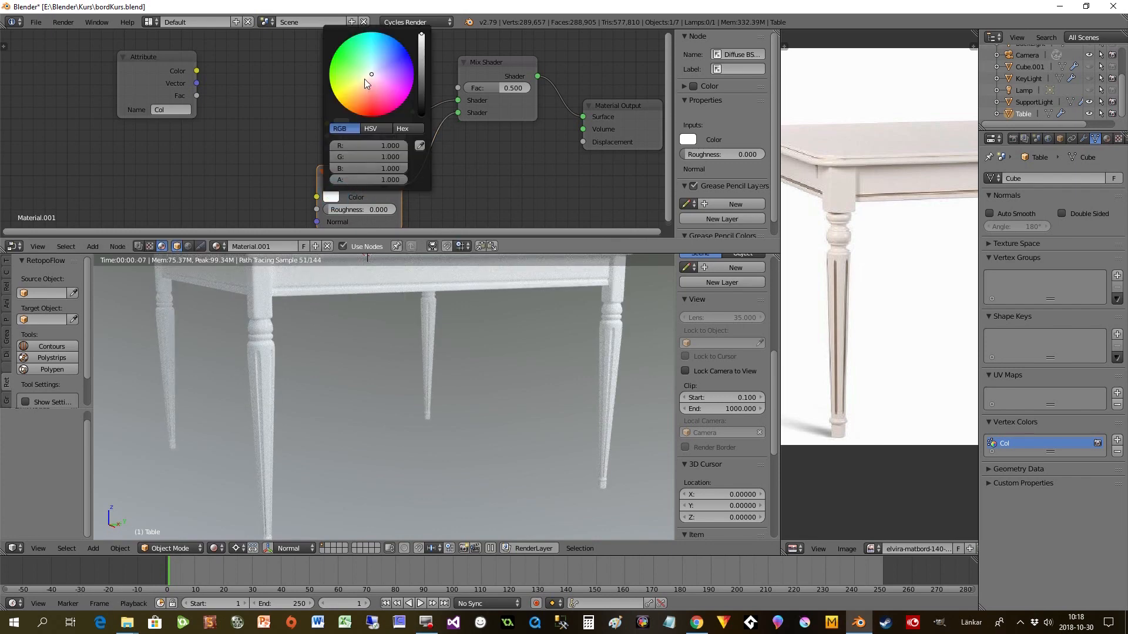
pyautogui.click(347, 89)
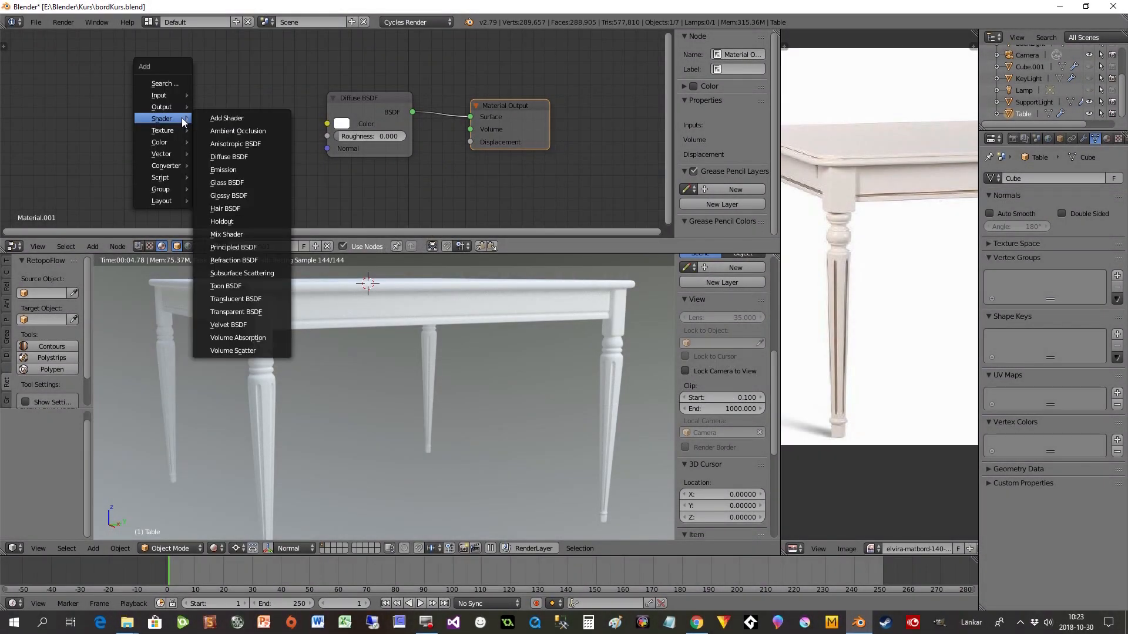
pyautogui.moveTo(227, 118)
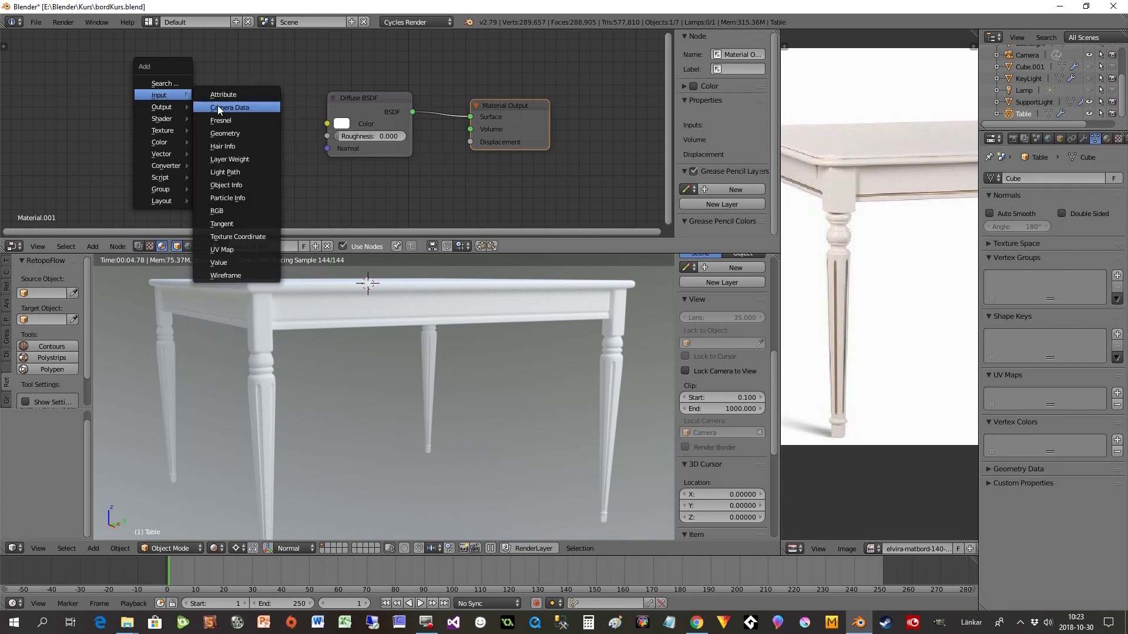
pyautogui.moveTo(225, 133)
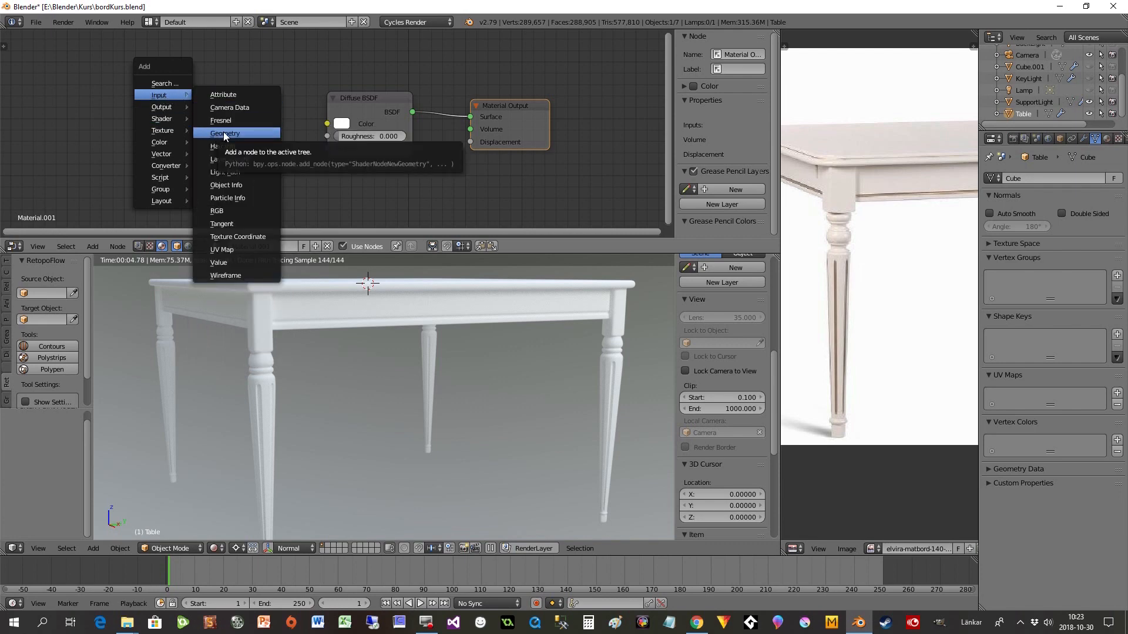
# Add Geometry and ColorRamp nodes, placing the ramp between Pointiness and the Diffuse colour.
pyautogui.click(226, 134)
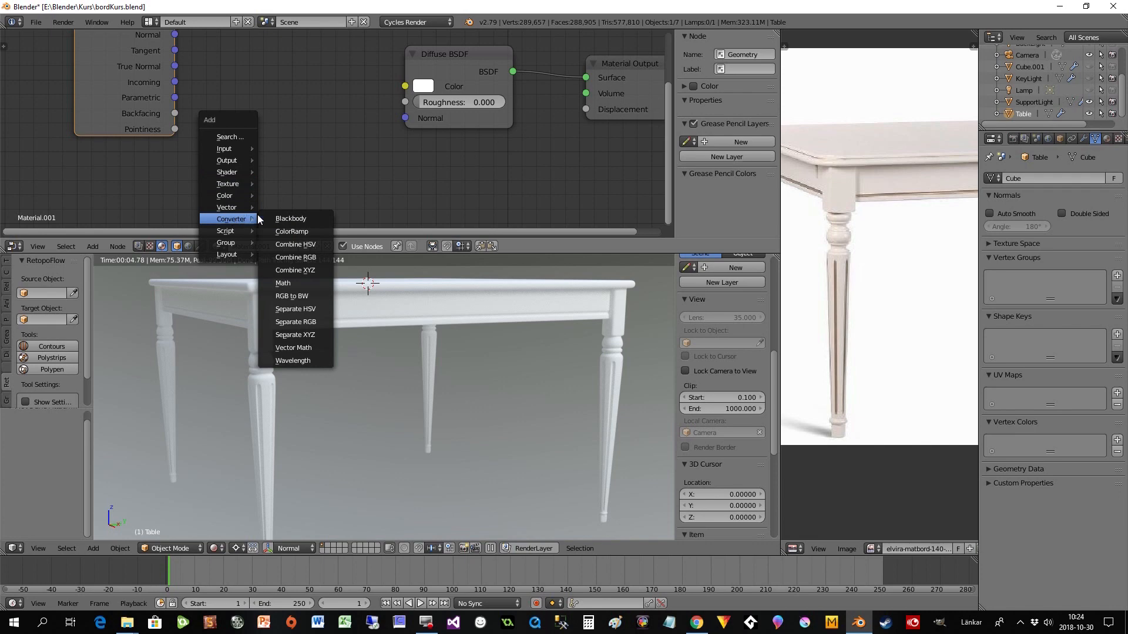
pyautogui.click(291, 230)
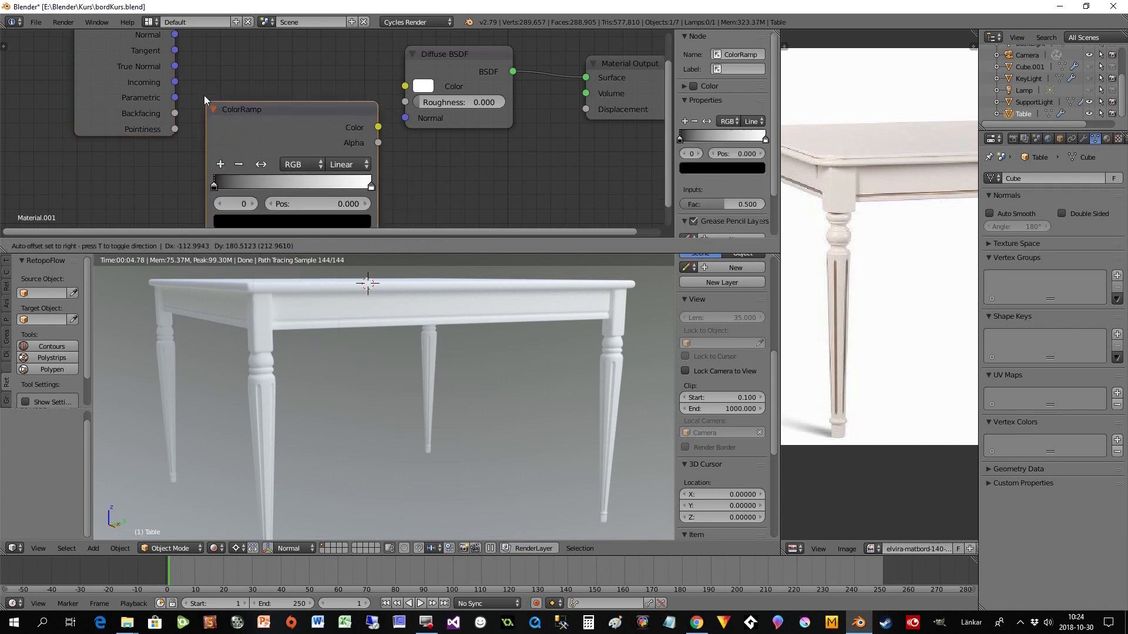
pyautogui.moveTo(241, 109); pyautogui.dragTo(241, 60)
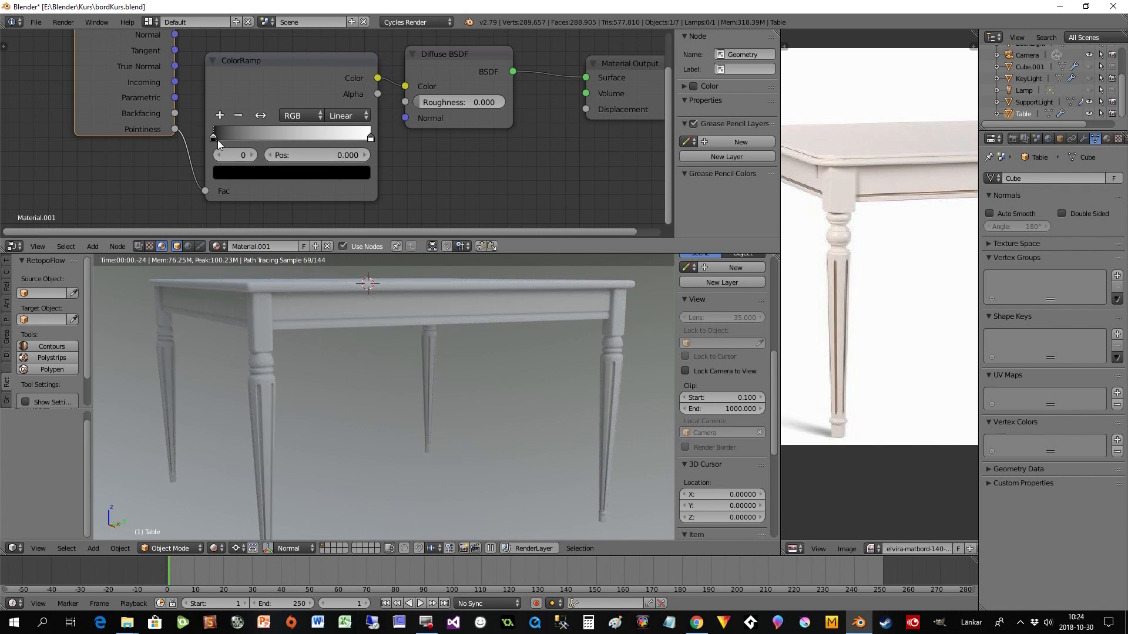
# Drag the ColorRamp's black and white stops together near position 0.486.
pyautogui.moveTo(213, 137); pyautogui.dragTo(258, 137)
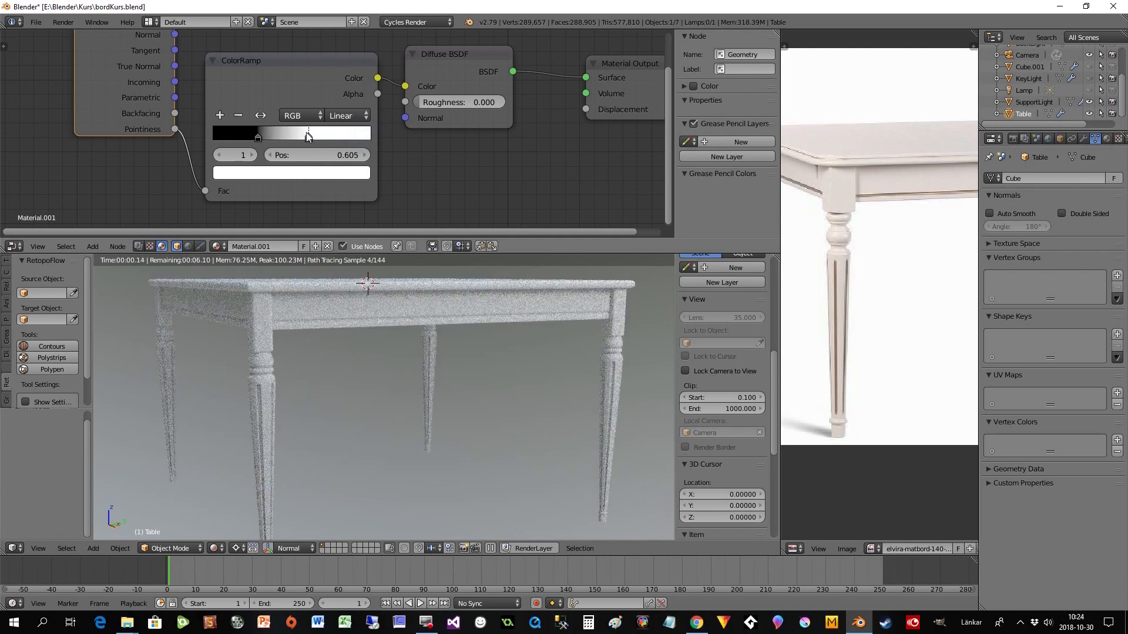
pyautogui.moveTo(310, 133); pyautogui.dragTo(306, 134)
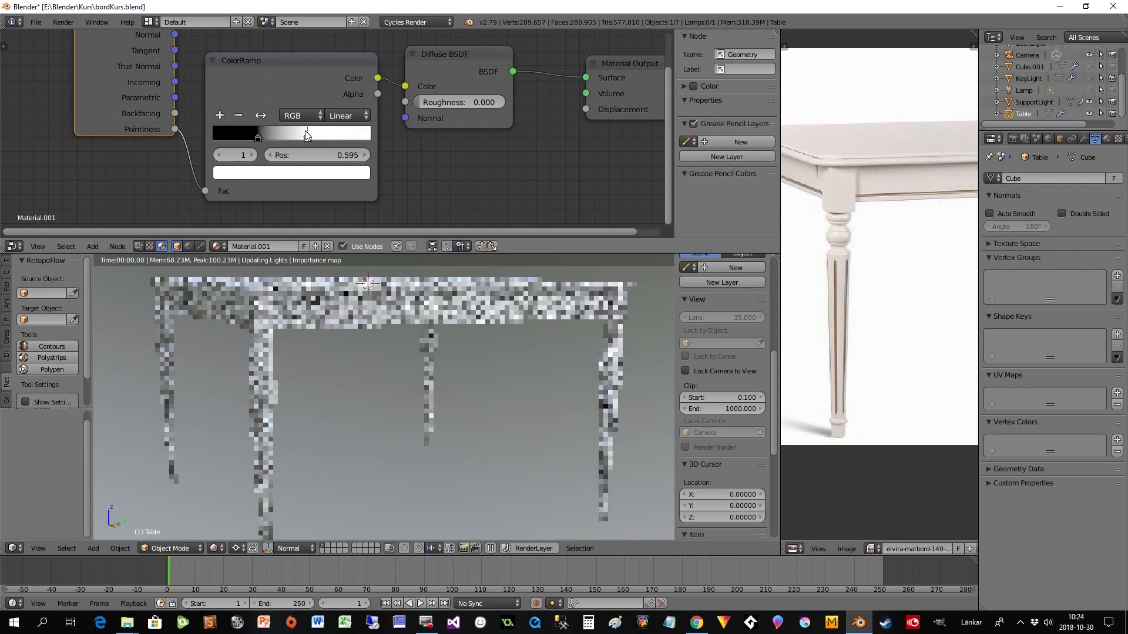
pyautogui.moveTo(307, 137); pyautogui.dragTo(271, 137)
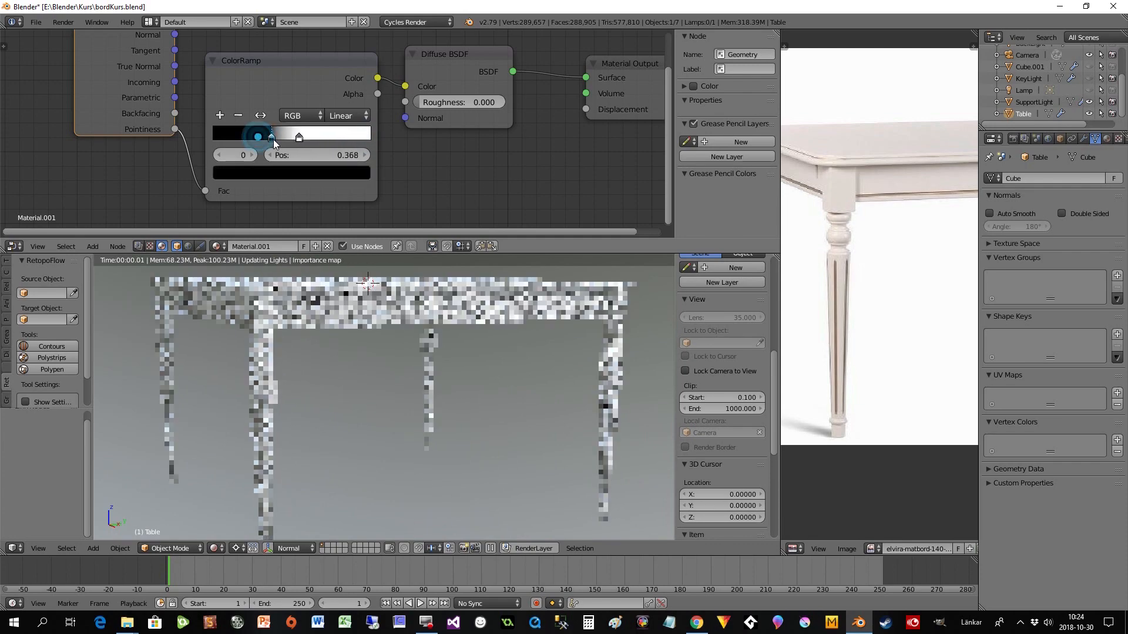
pyautogui.moveTo(269, 137); pyautogui.dragTo(286, 137)
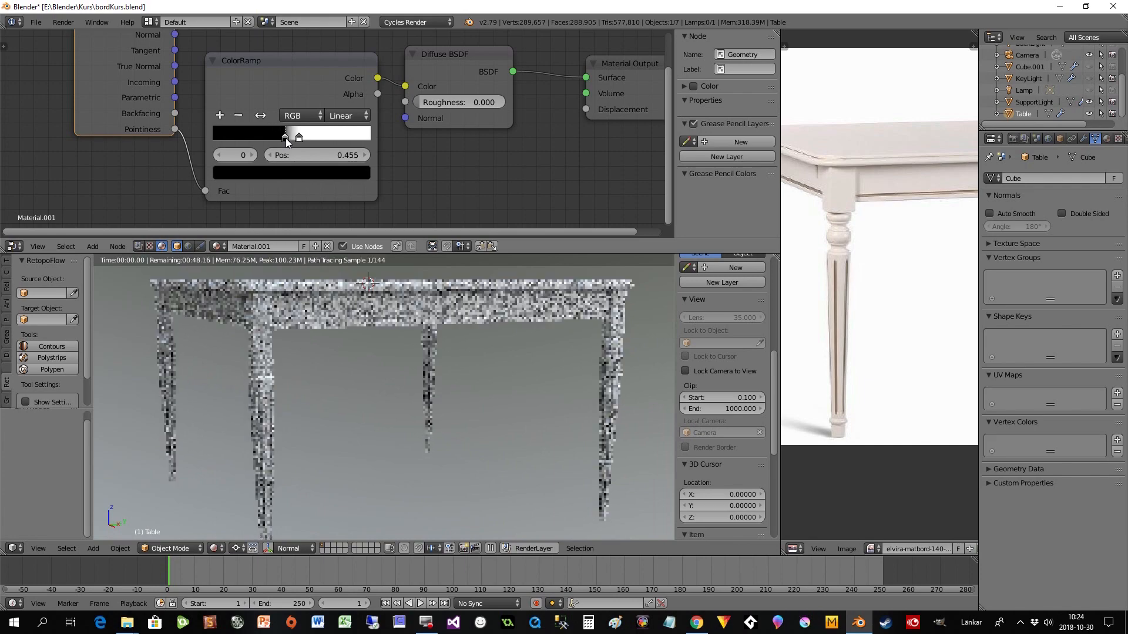
pyautogui.moveTo(284, 135); pyautogui.dragTo(294, 135)
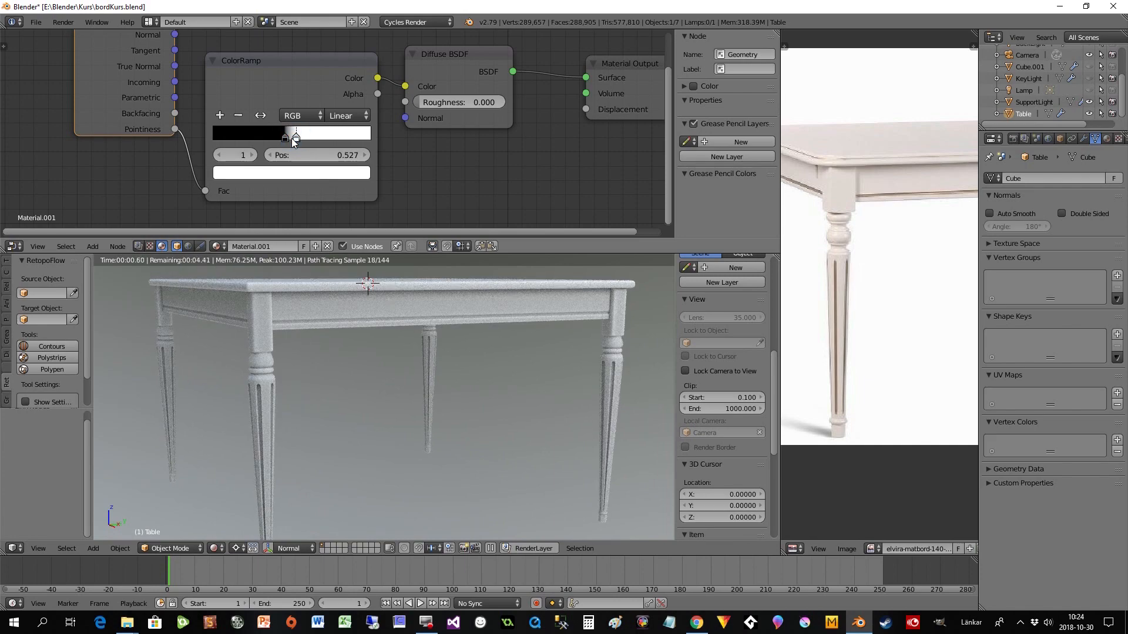
pyautogui.moveTo(295, 134); pyautogui.dragTo(290, 133)
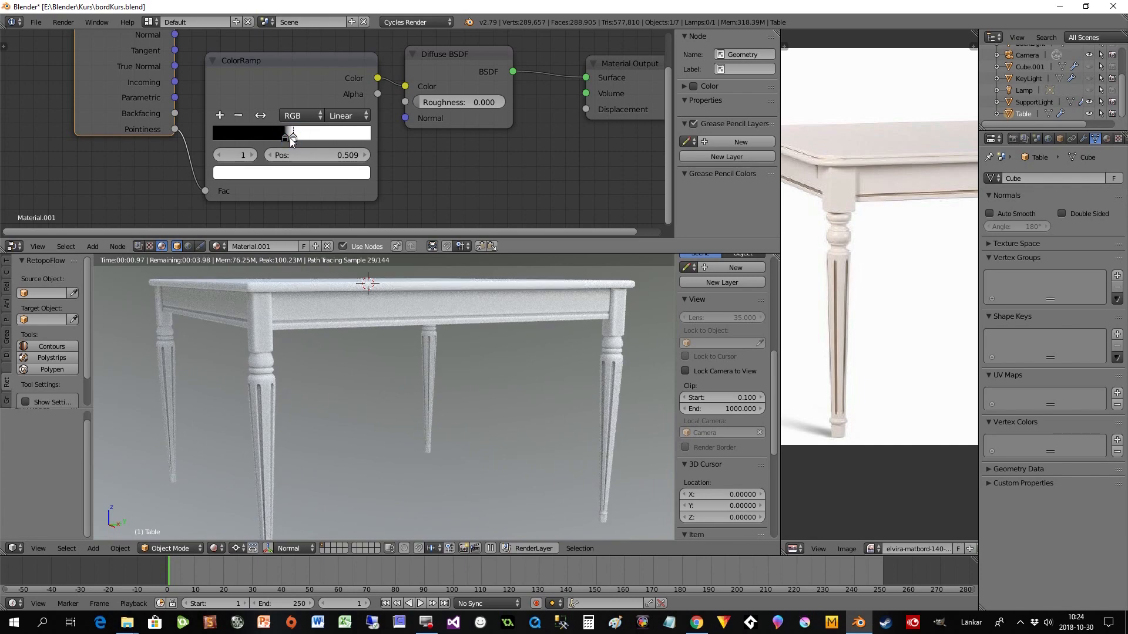
pyautogui.moveTo(291, 133); pyautogui.dragTo(288, 136)
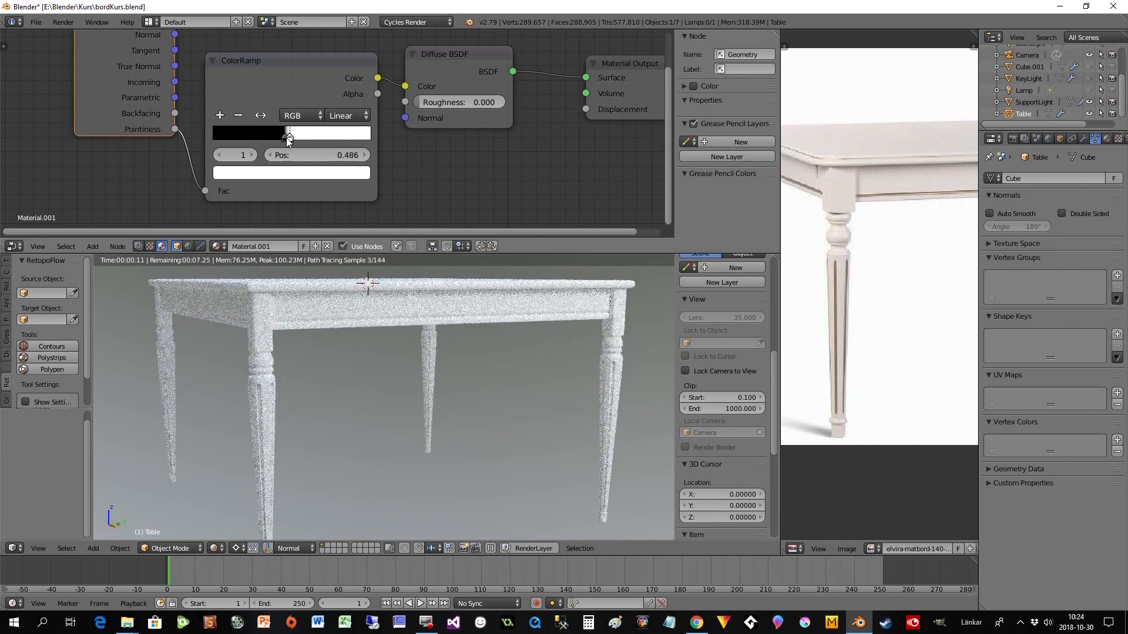
pyautogui.moveTo(286, 132); pyautogui.dragTo(296, 132)
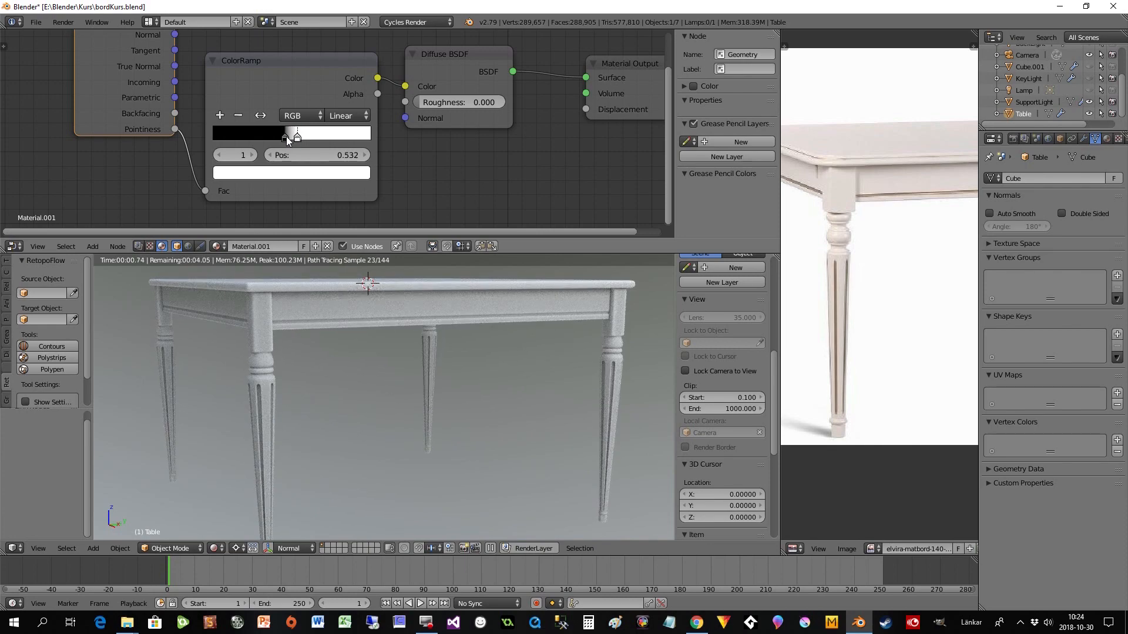
pyautogui.moveTo(297, 134); pyautogui.dragTo(293, 133)
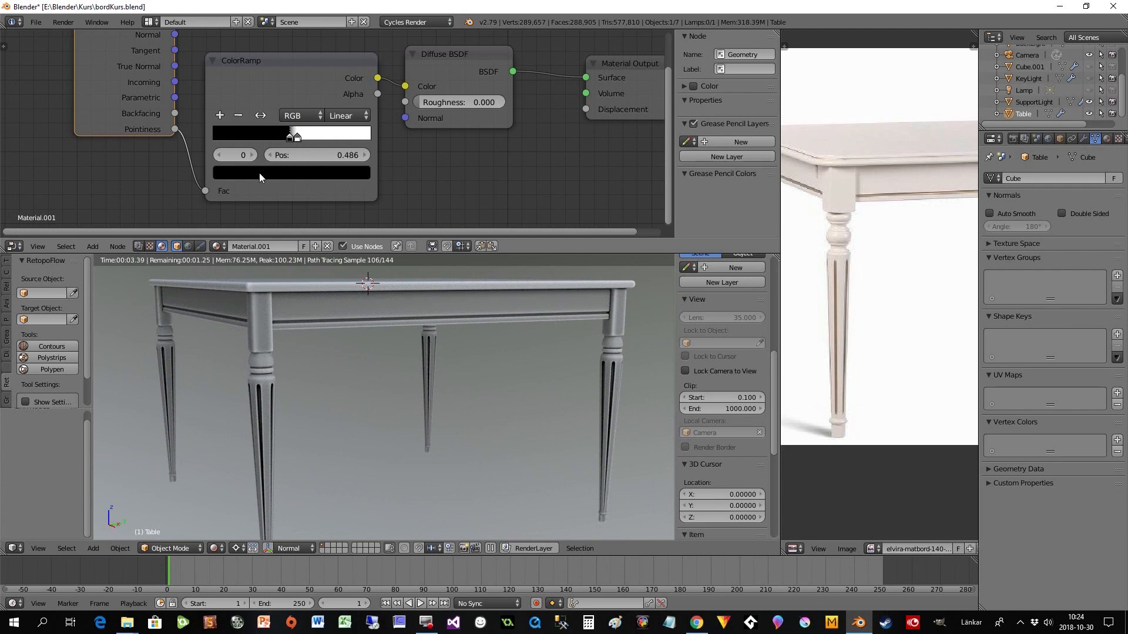
# Set the ramp's dark stop to a warm yellow and nudge the yellow-to-white boundary.
pyautogui.click(291, 170)
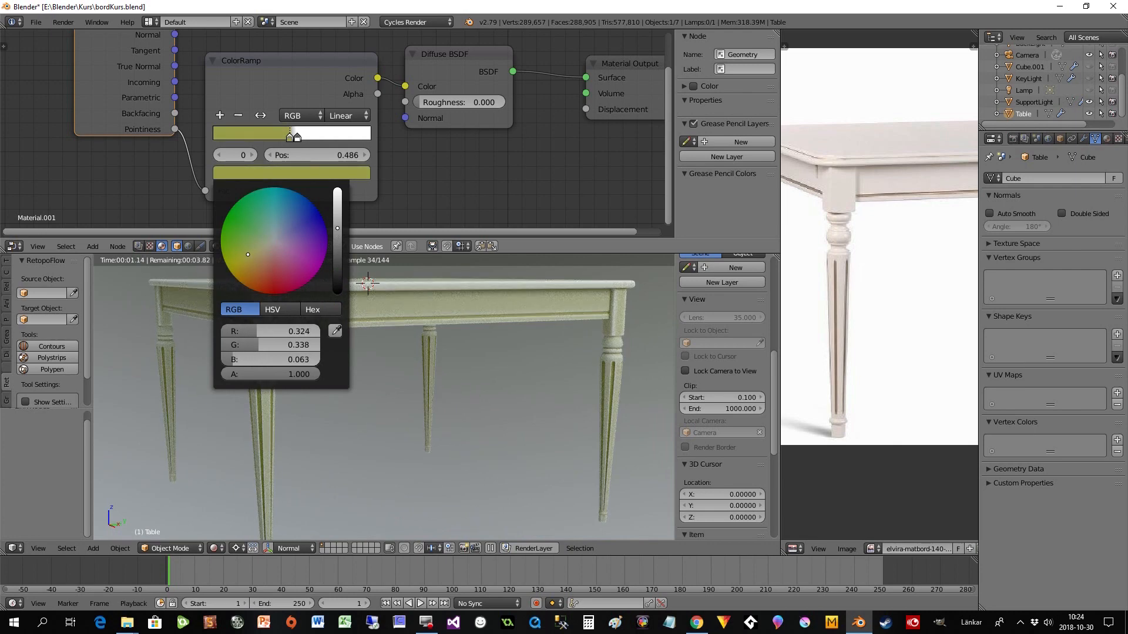
pyautogui.click(281, 255)
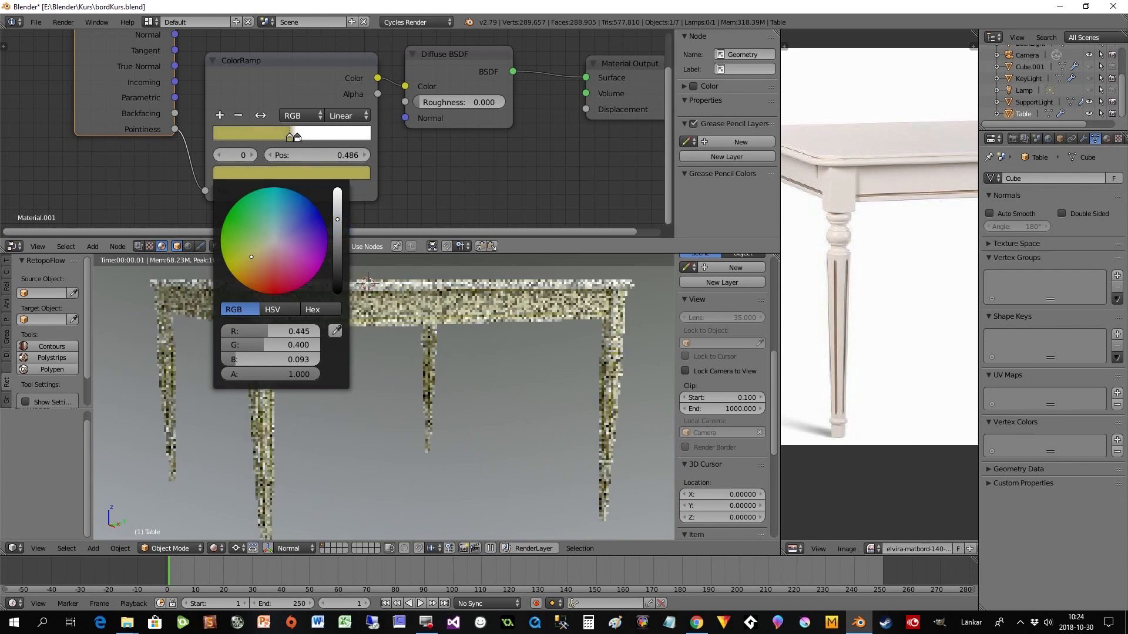
pyautogui.click(297, 142)
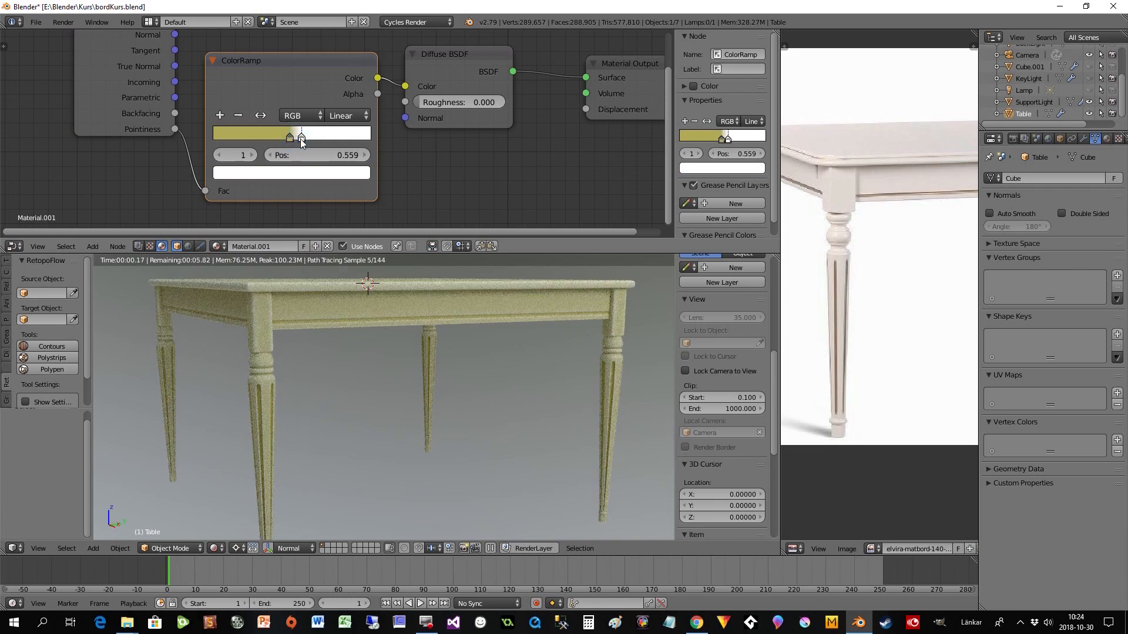
pyautogui.moveTo(300, 136); pyautogui.dragTo(291, 135)
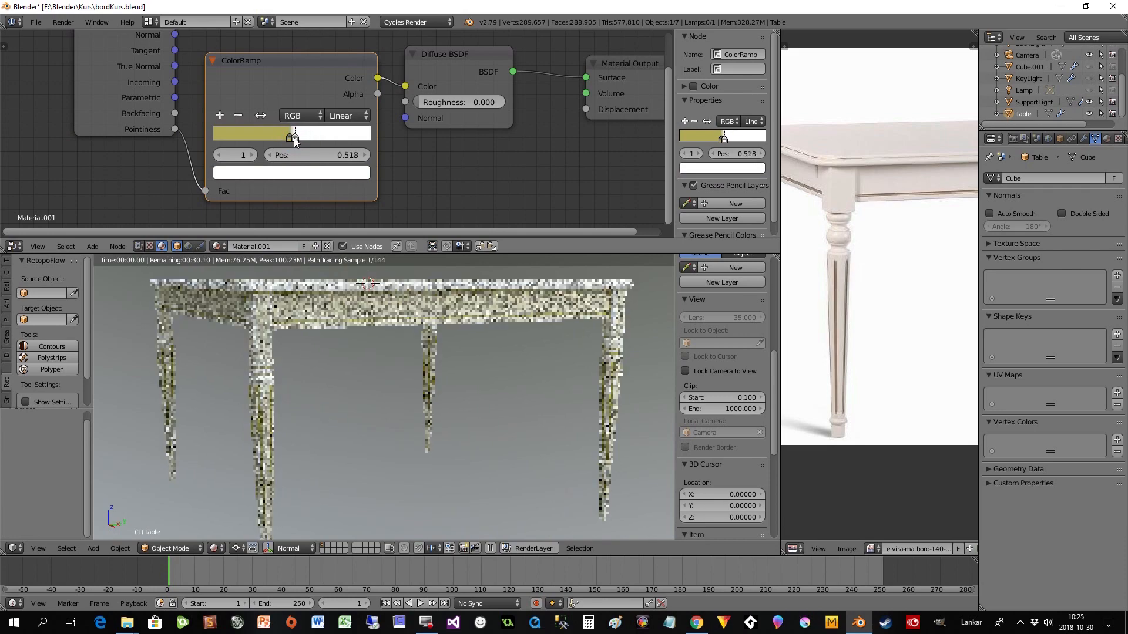
pyautogui.moveTo(292, 134); pyautogui.dragTo(288, 134)
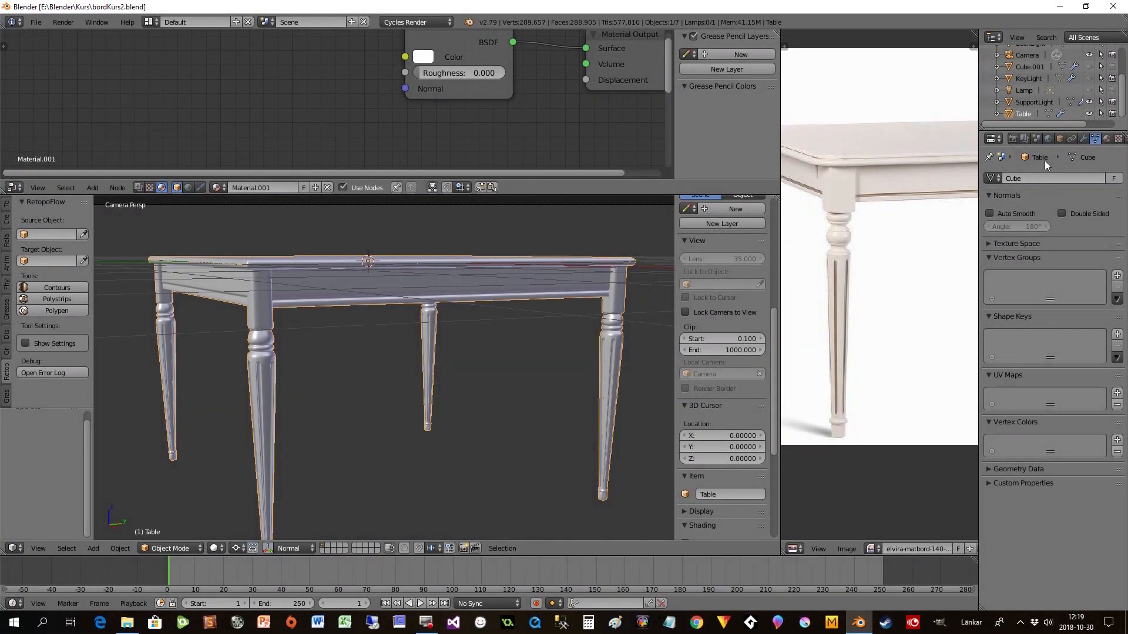
# Tick the AO pass under Passes in the Render Layers properties.
pyautogui.click(1024, 139)
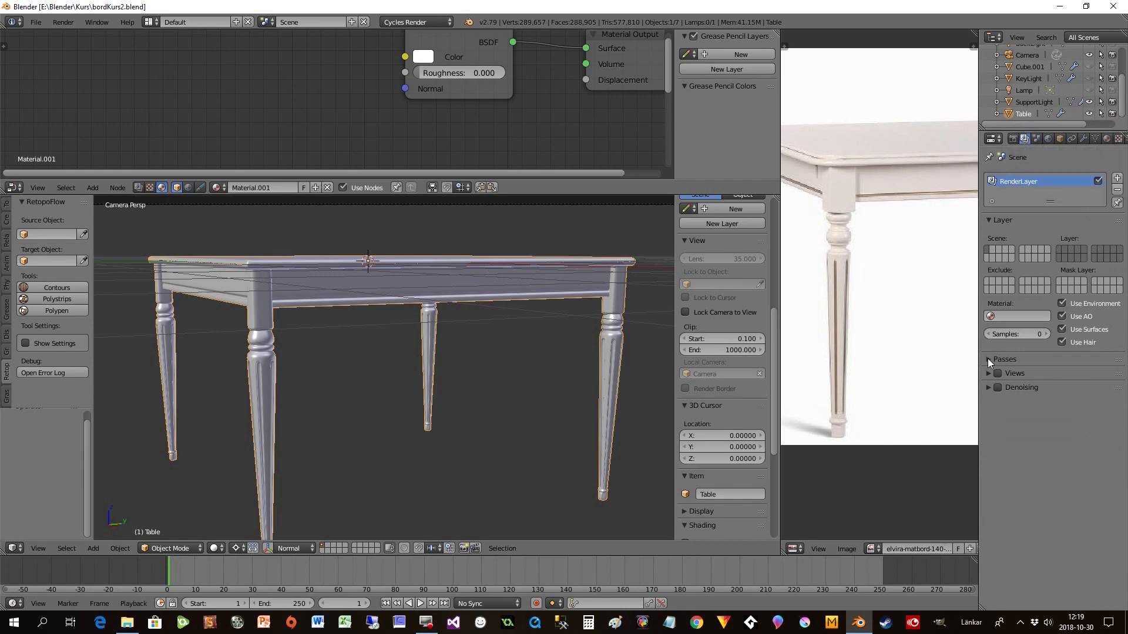
pyautogui.click(990, 359)
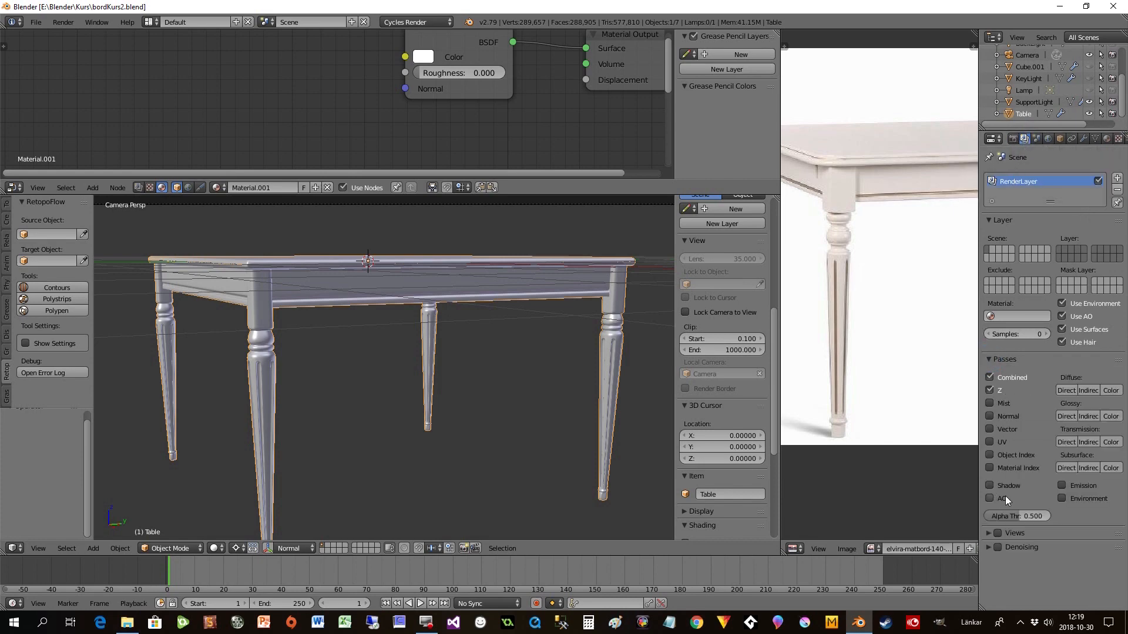
pyautogui.click(989, 498)
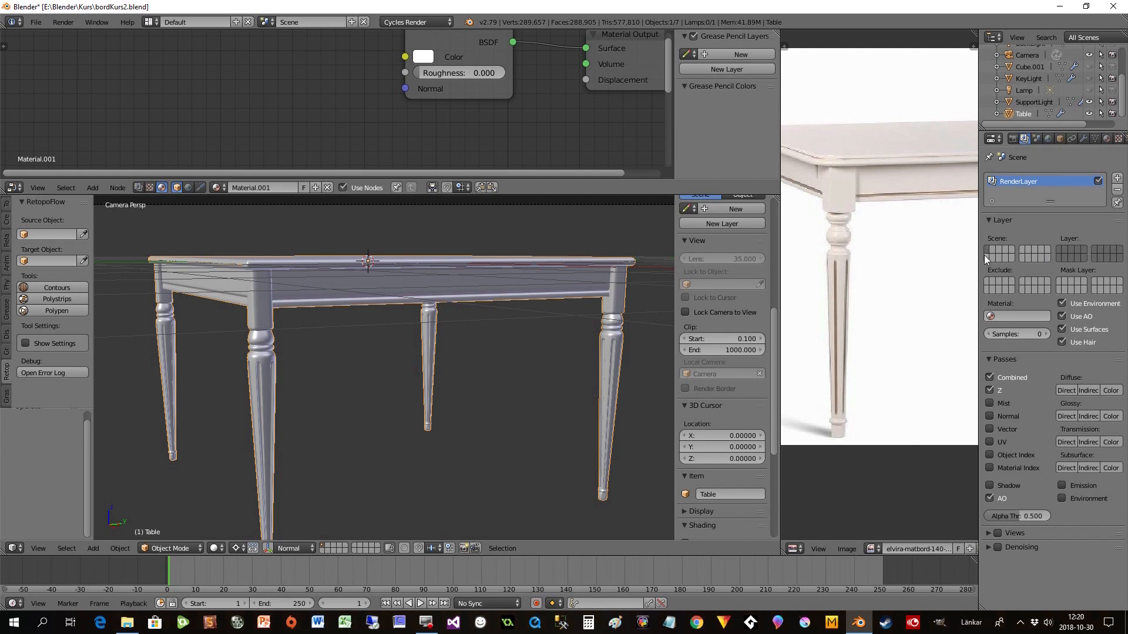
pyautogui.moveTo(470, 297)
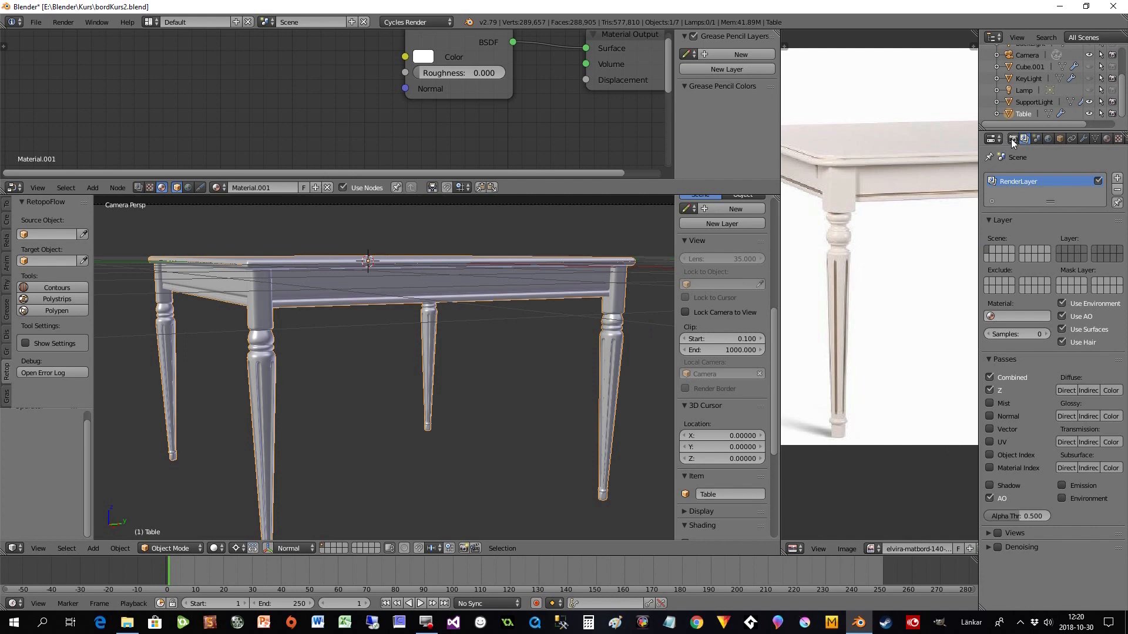
# Open the Render properties and scroll through them to find the Film settings.
pyautogui.click(993, 139)
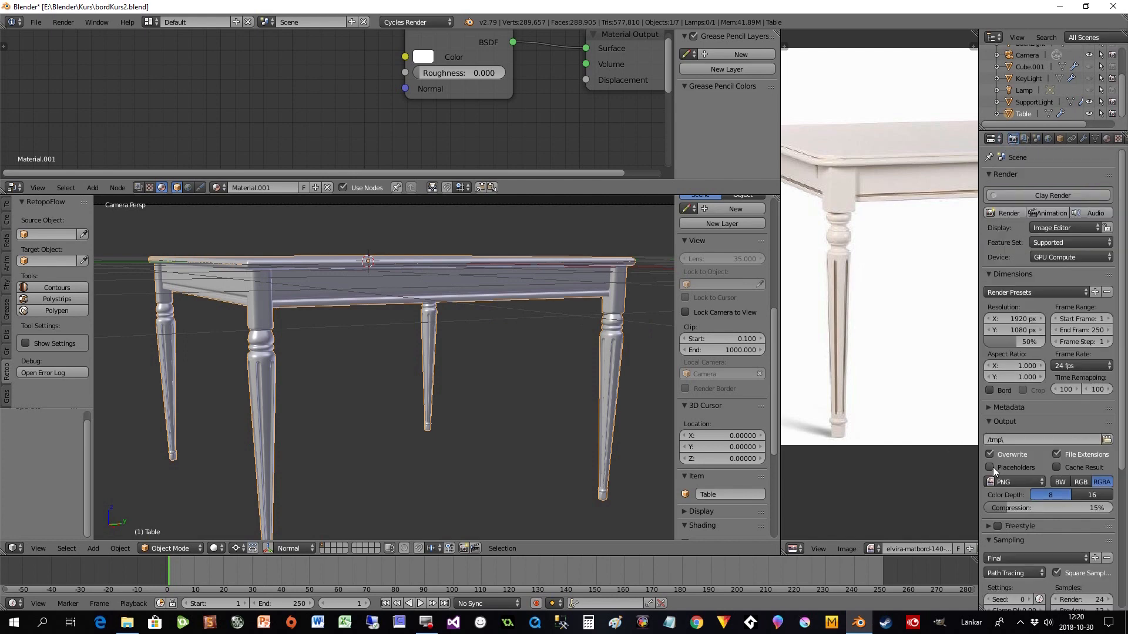
pyautogui.scroll(-3)
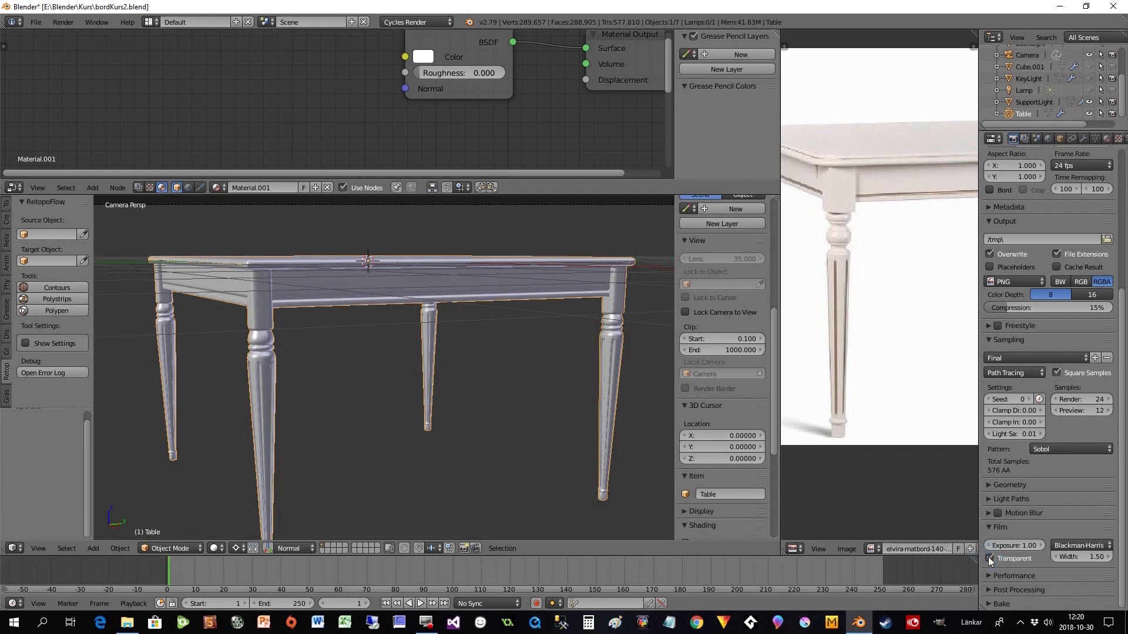
pyautogui.scroll(3)
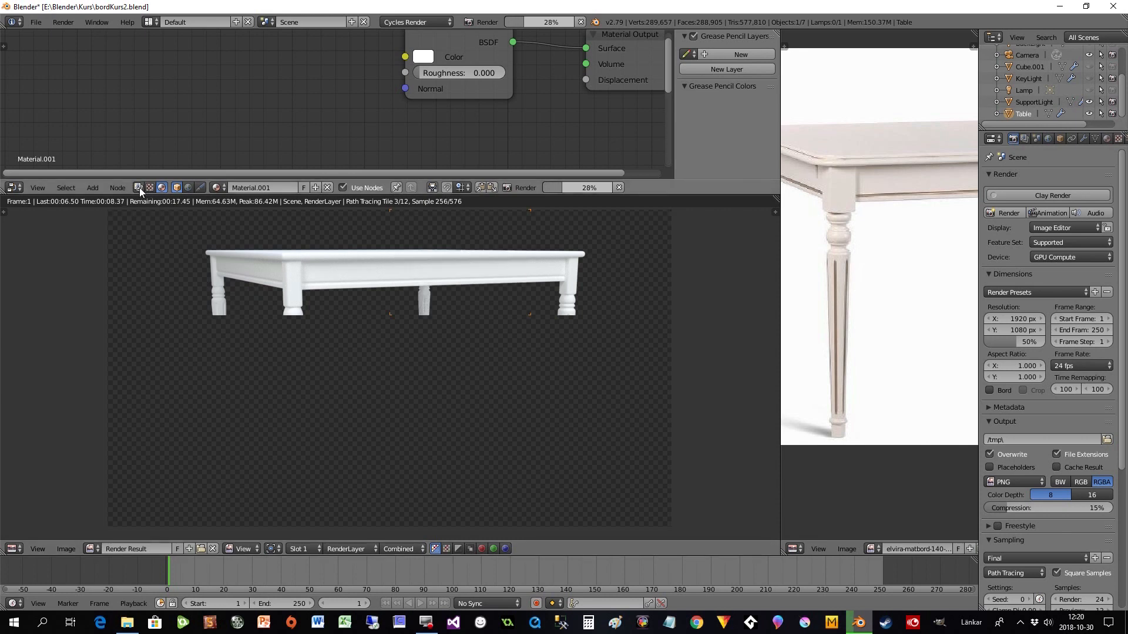
pyautogui.moveTo(137, 188)
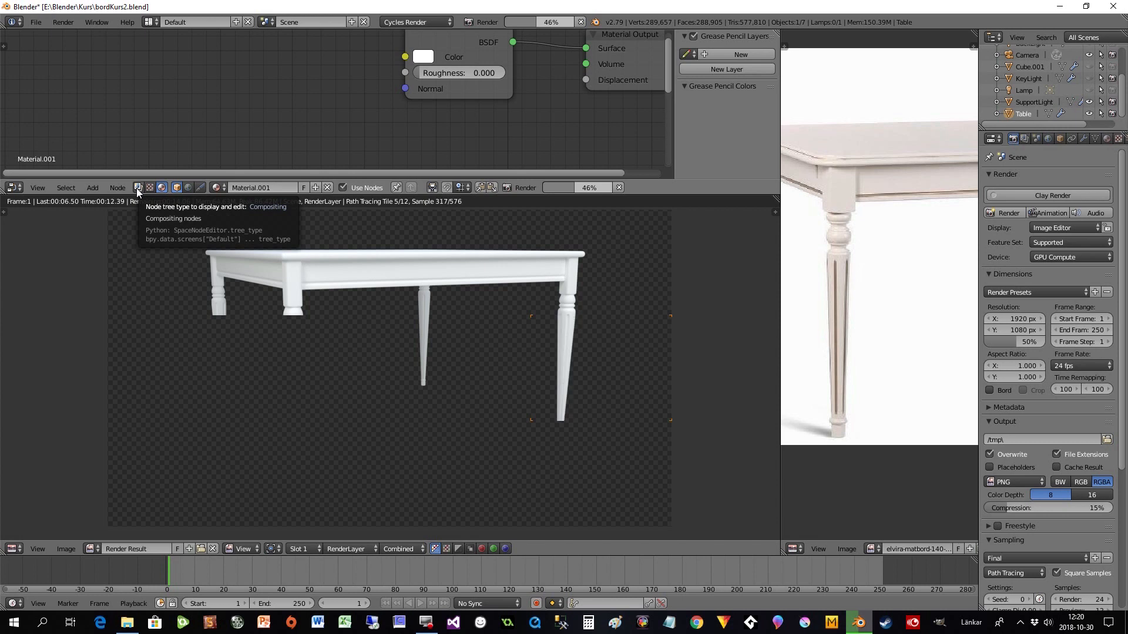
# Switch the node editor to Compositing nodes and enable Auto Render.
pyautogui.click(137, 188)
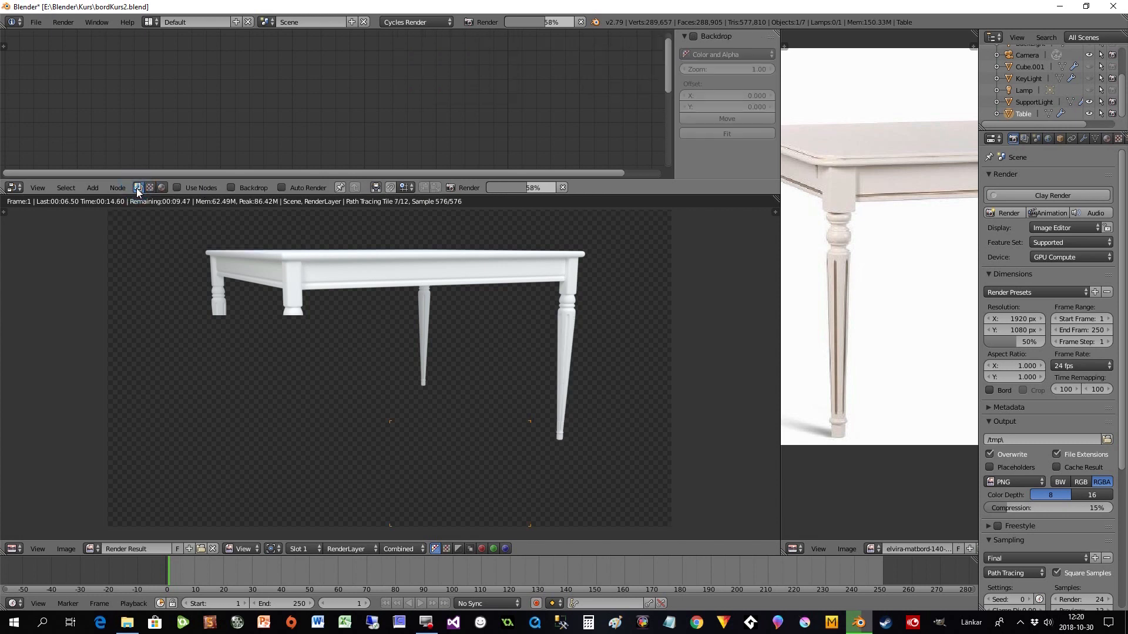
pyautogui.moveTo(177, 188)
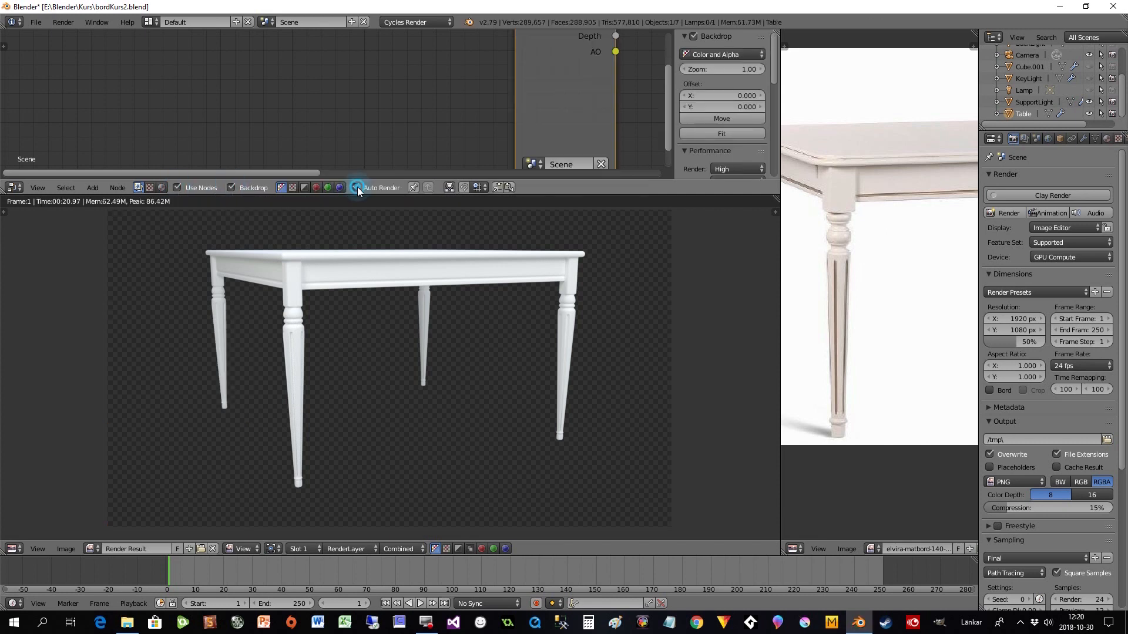
pyautogui.click(355, 188)
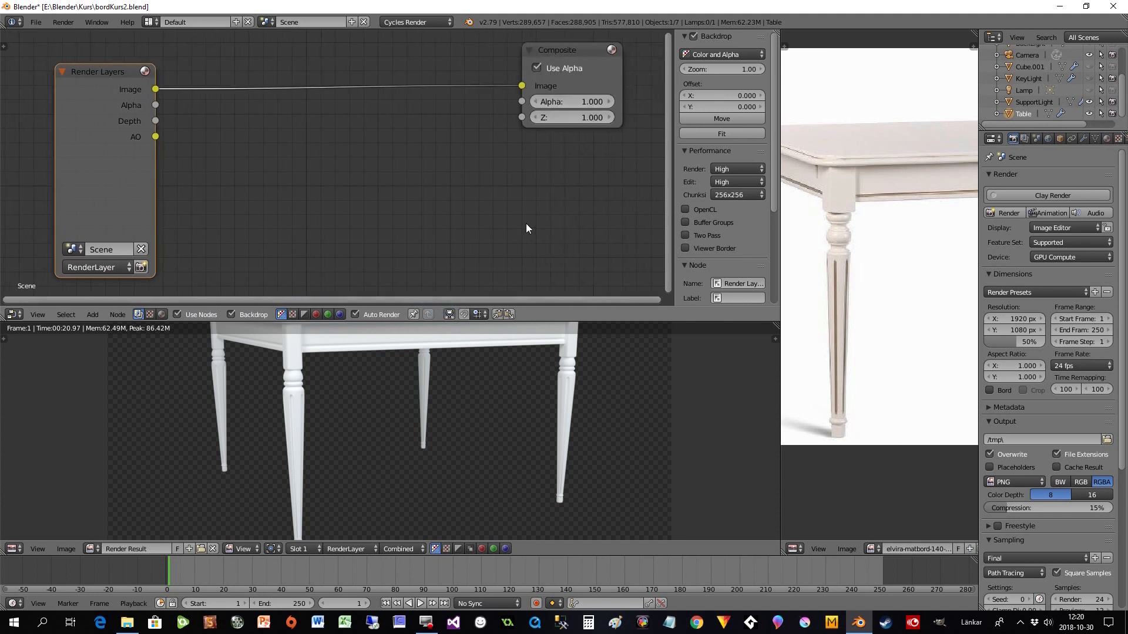
pyautogui.moveTo(425, 185)
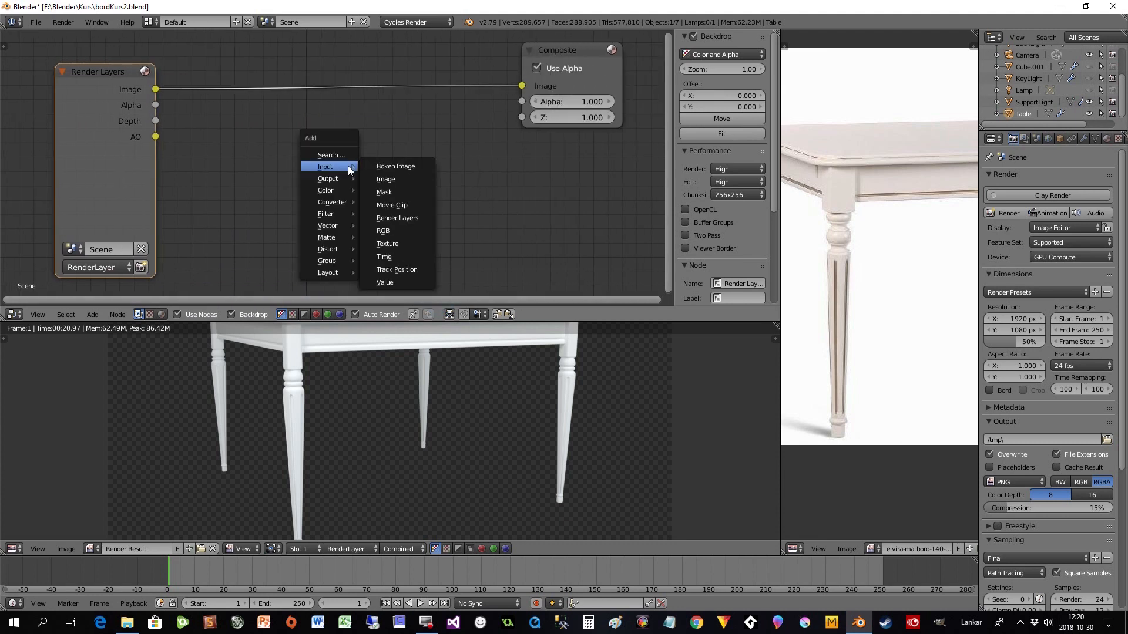
pyautogui.moveTo(325, 190)
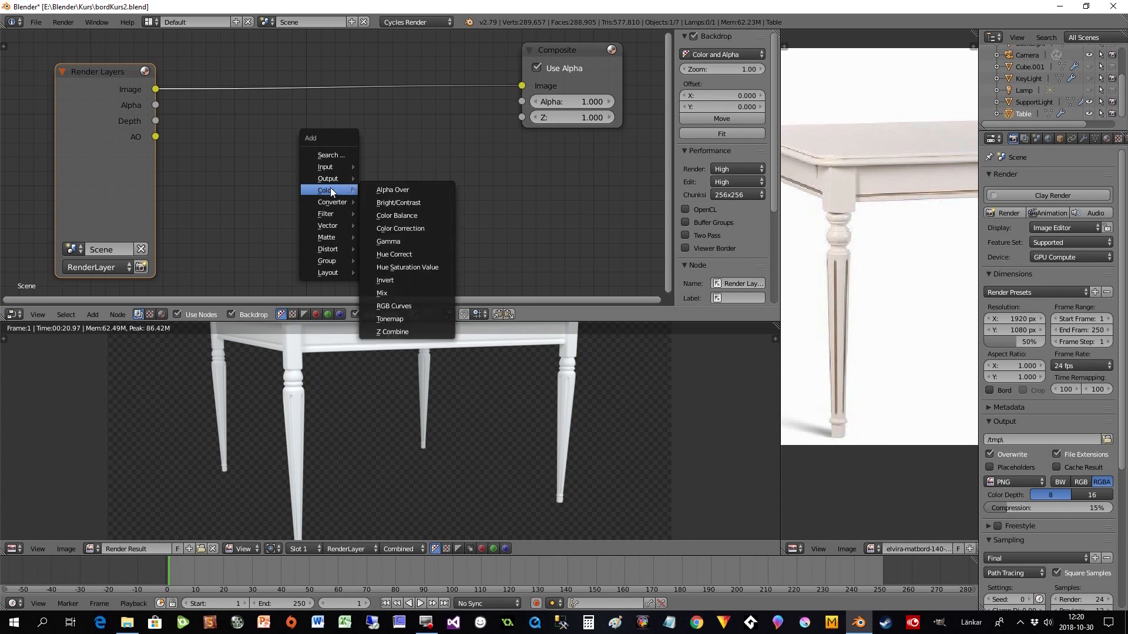
pyautogui.moveTo(406, 305)
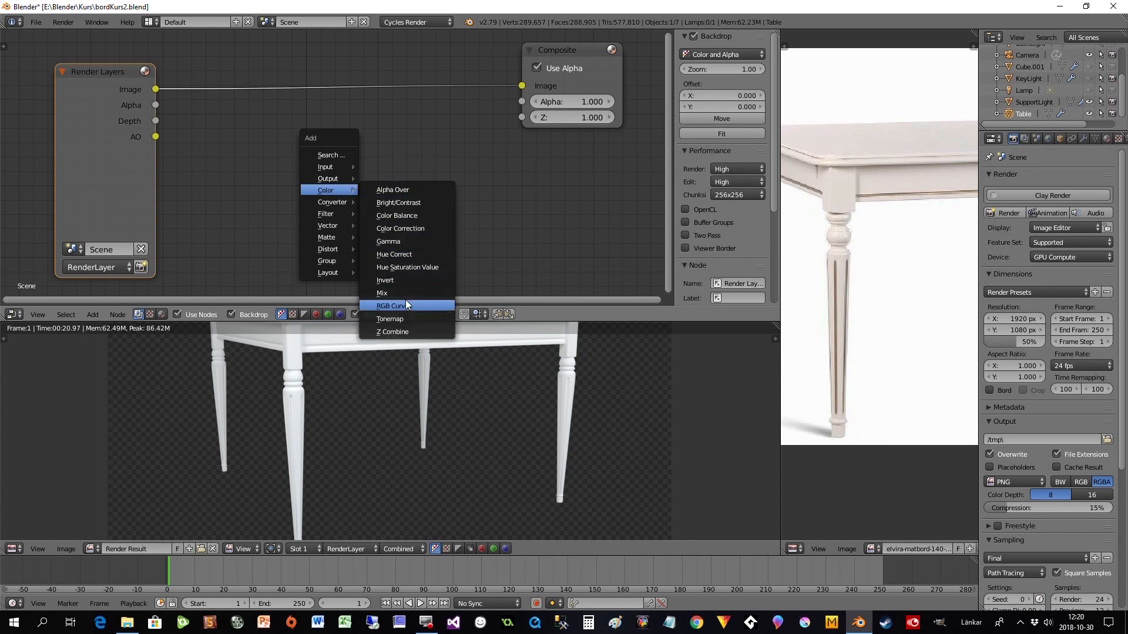
pyautogui.moveTo(382, 292)
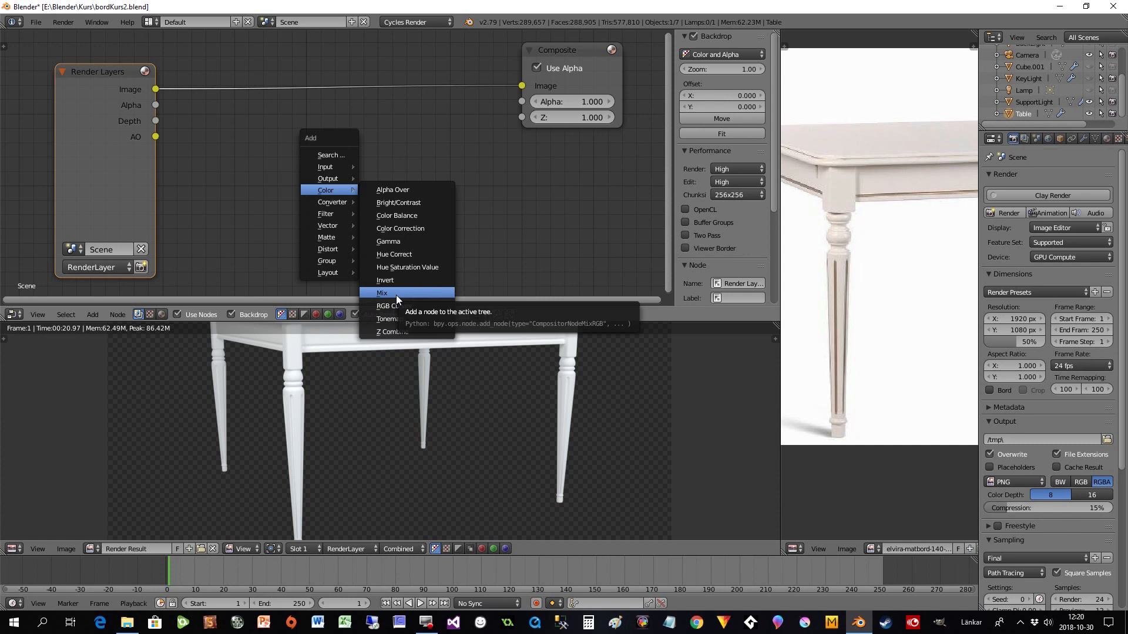
# Add a Color Mix node to the compositor.
pyautogui.click(381, 293)
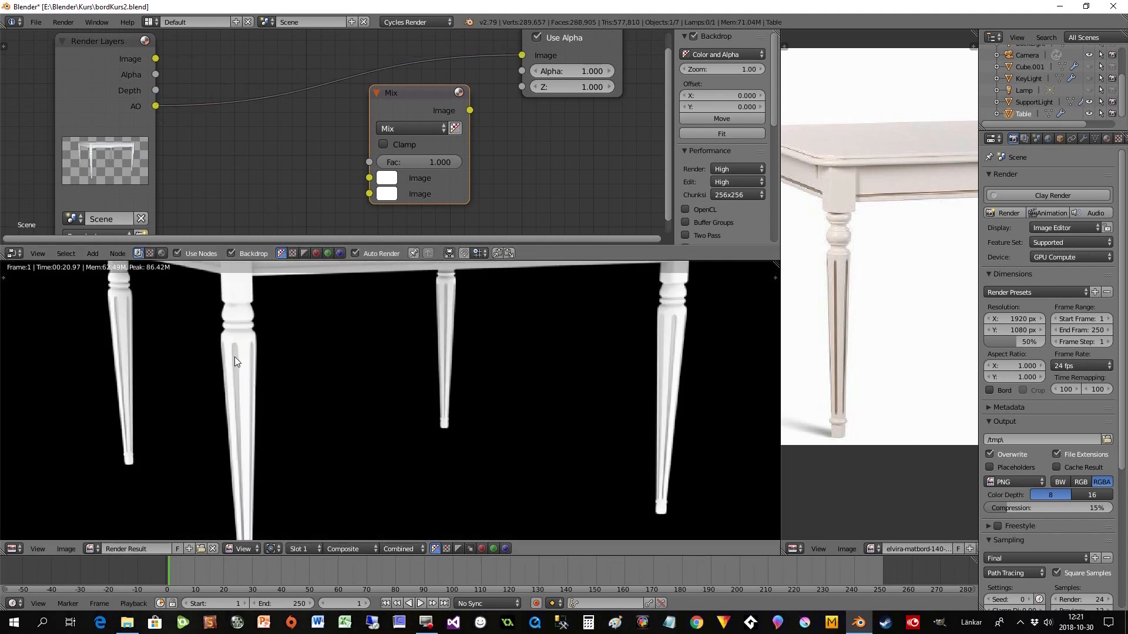
pyautogui.moveTo(309, 305)
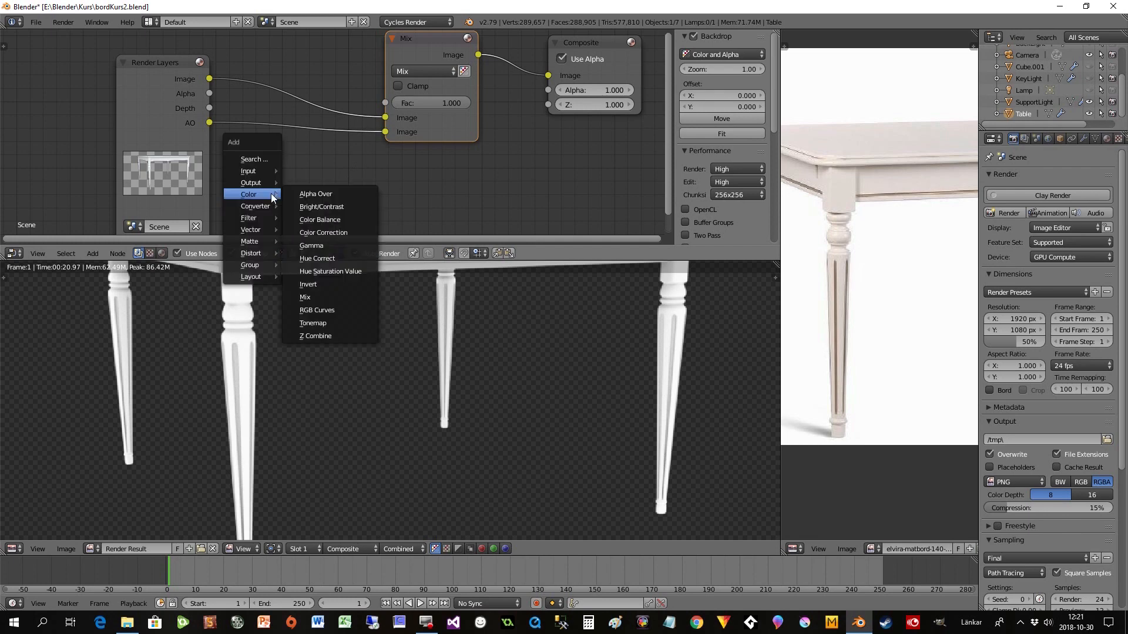
pyautogui.moveTo(319, 219)
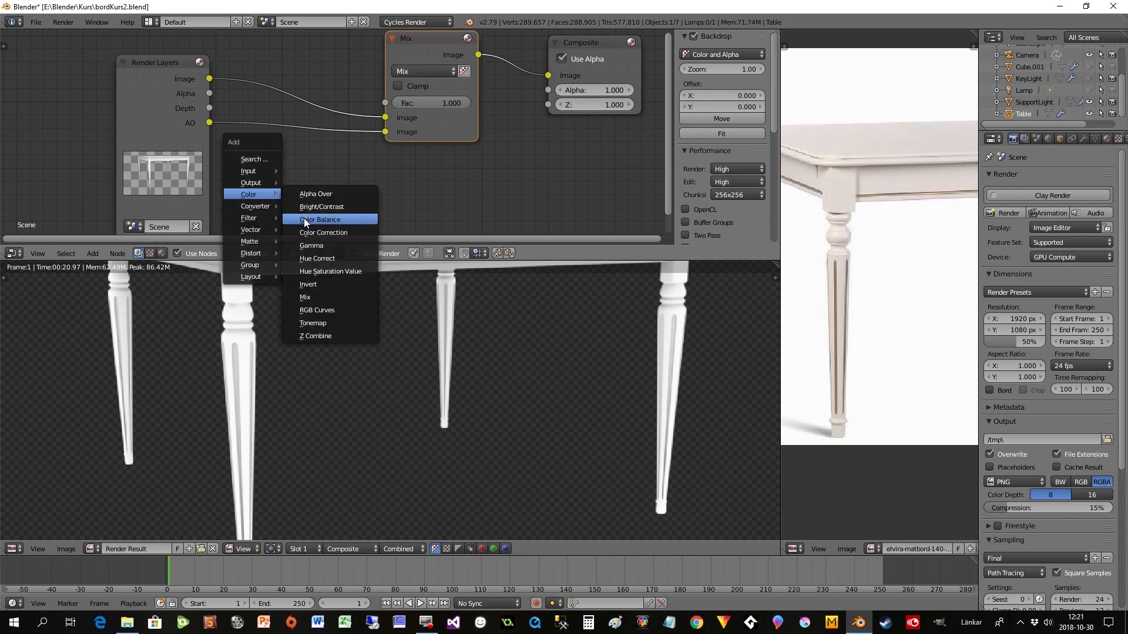
# Insert a Color Balance node into the compositor and tint the render's midtones warm cream.
pyautogui.click(318, 220)
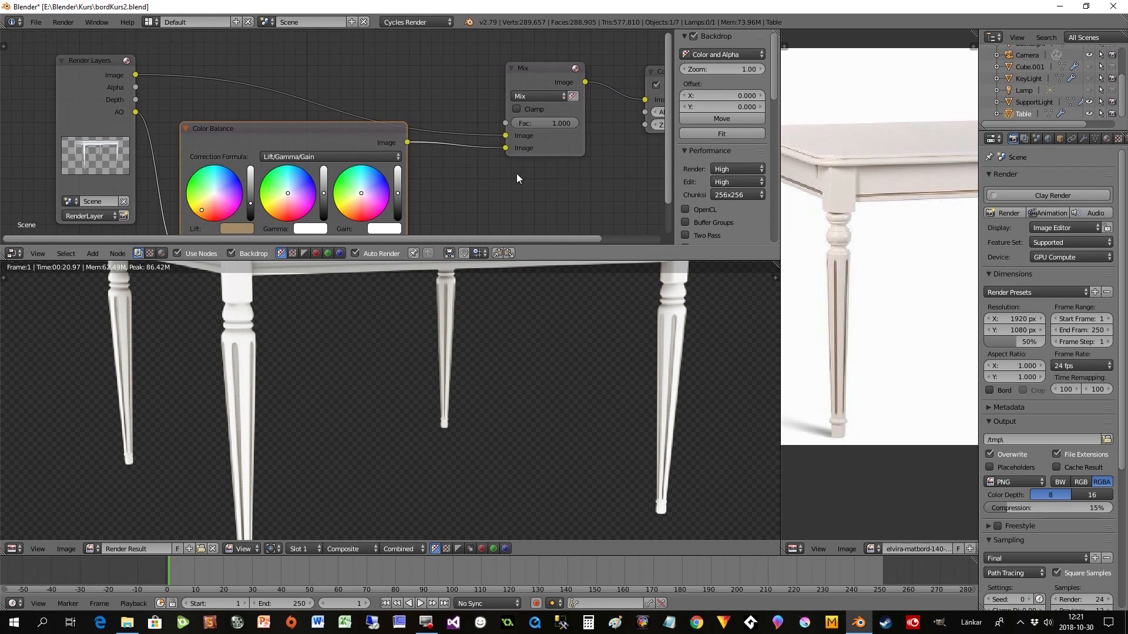
pyautogui.moveTo(503, 148)
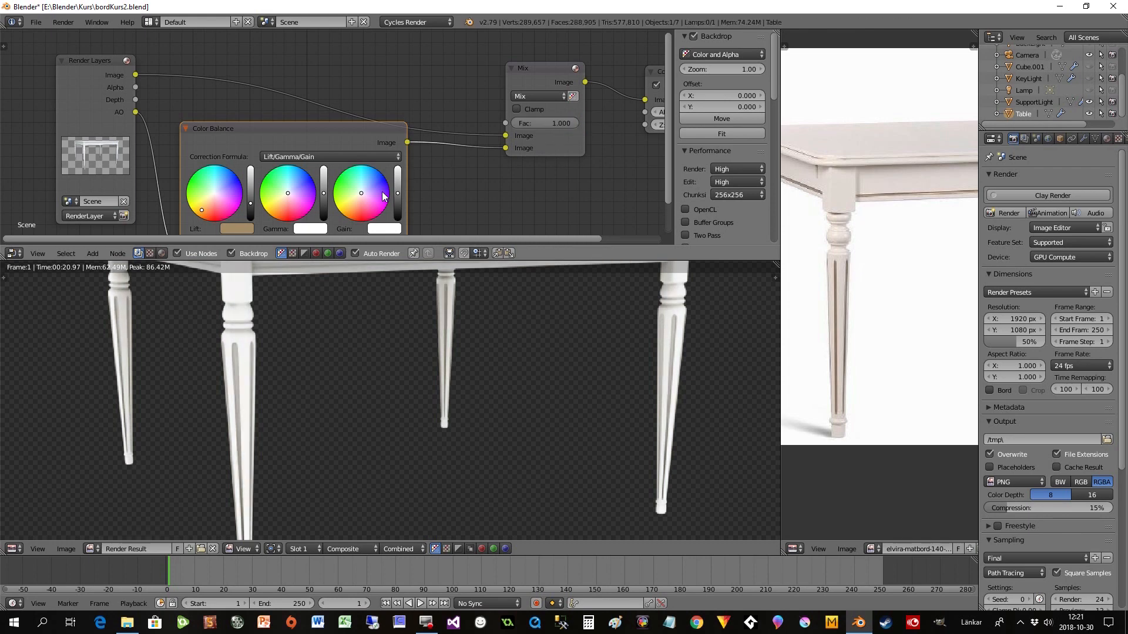
pyautogui.moveTo(294, 201)
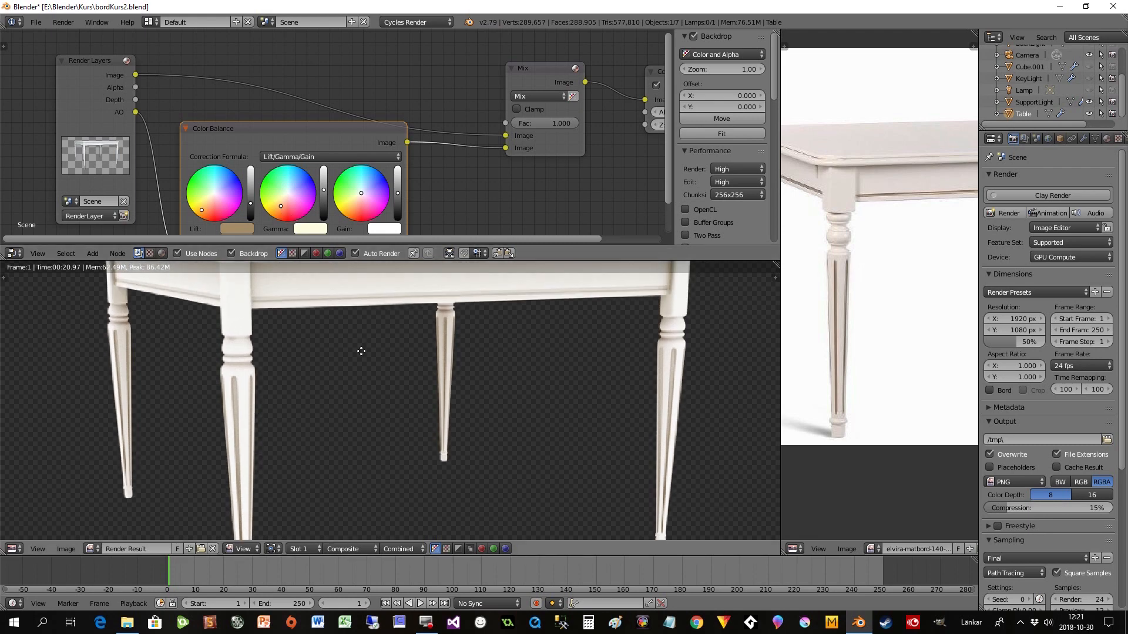
pyautogui.click(545, 123)
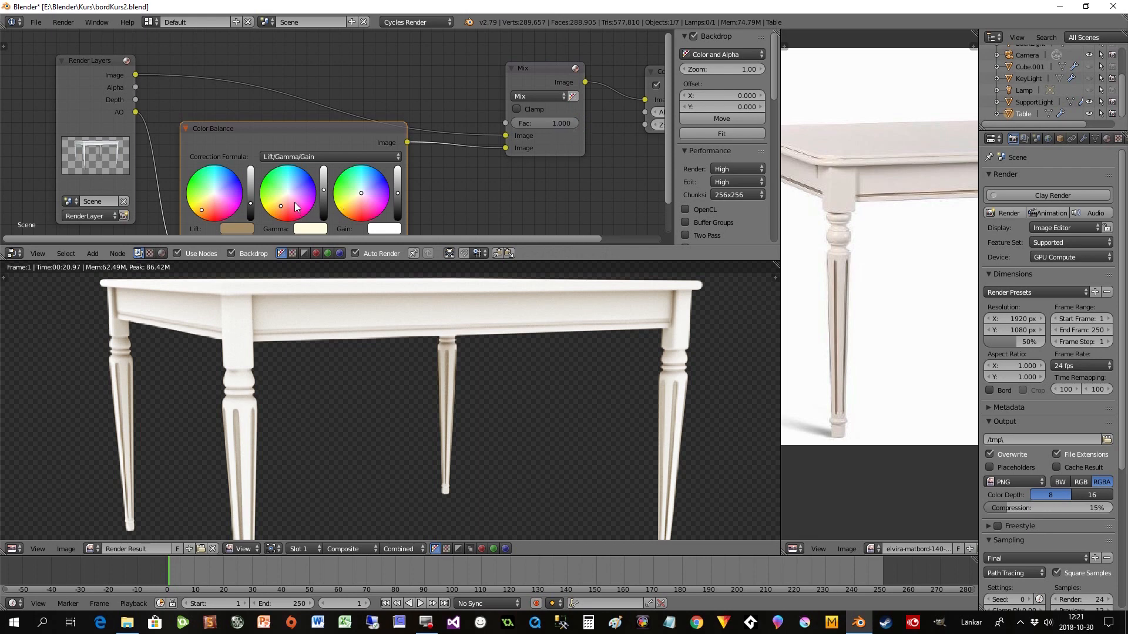
pyautogui.moveTo(282, 205); pyautogui.dragTo(293, 205)
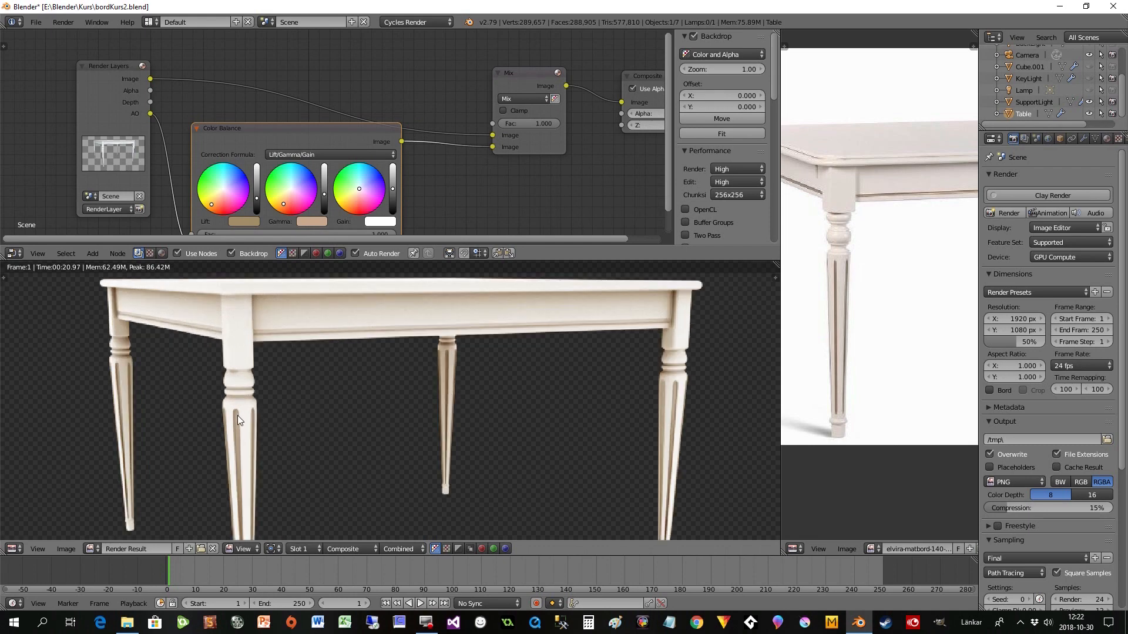
pyautogui.moveTo(554, 134)
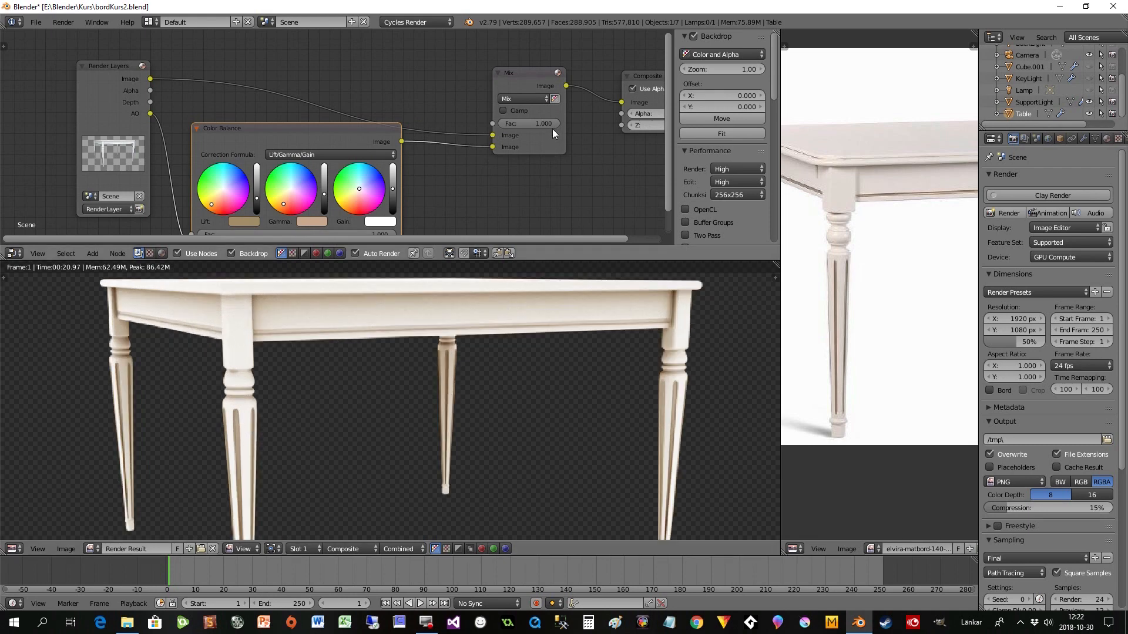
pyautogui.moveTo(536, 128)
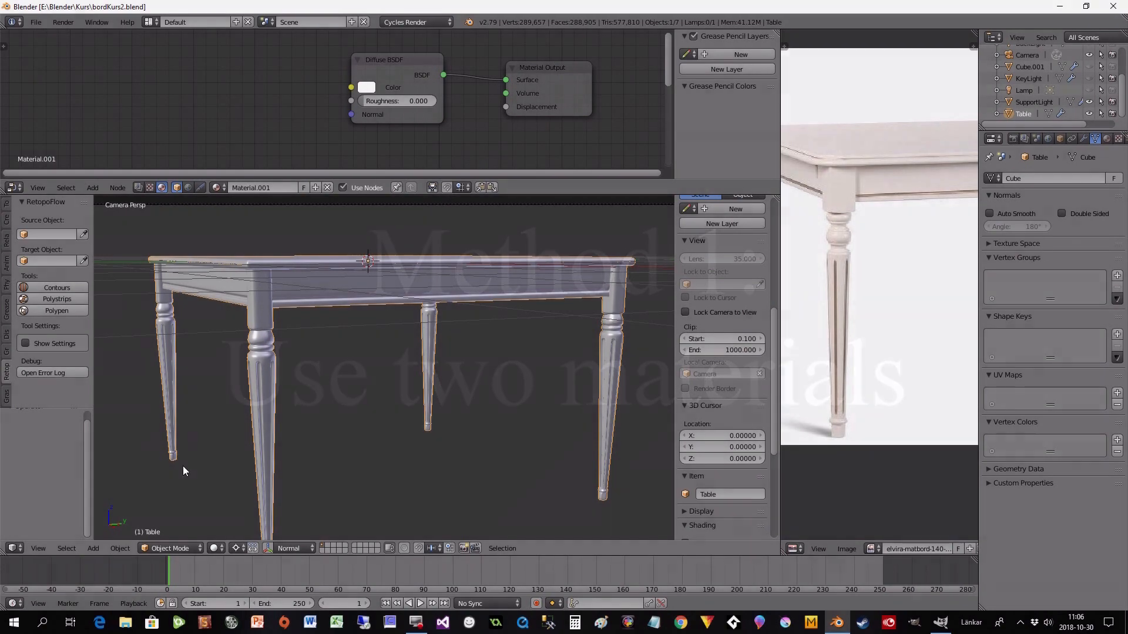
# Switch the table to Edit Mode and rename Material.001 to MainTableColor.
pyautogui.click(170, 548)
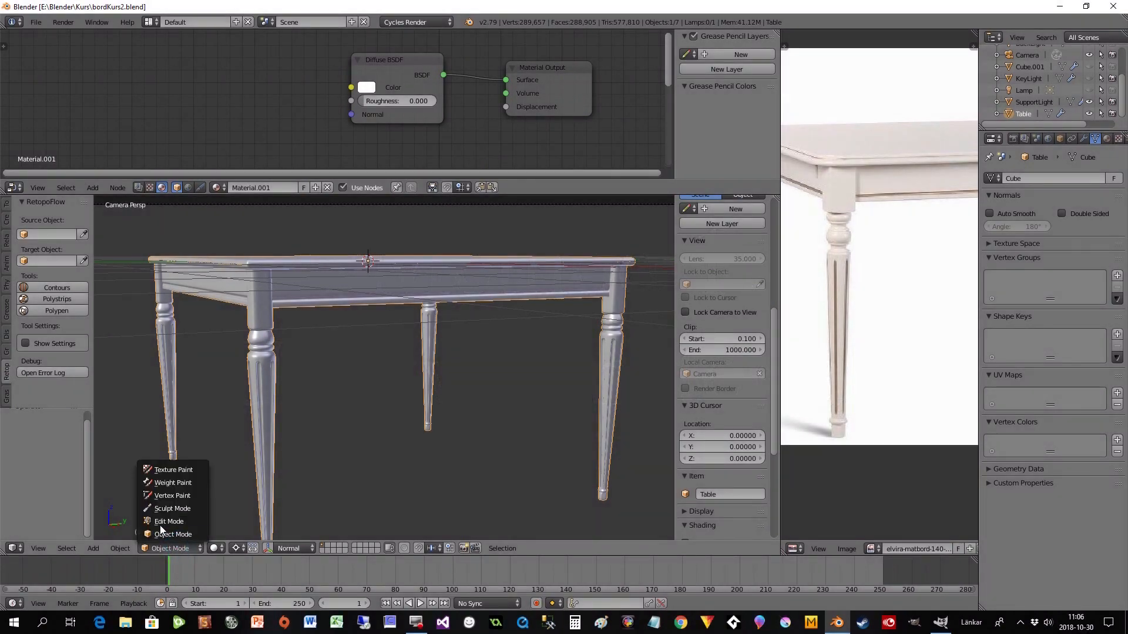
pyautogui.click(169, 521)
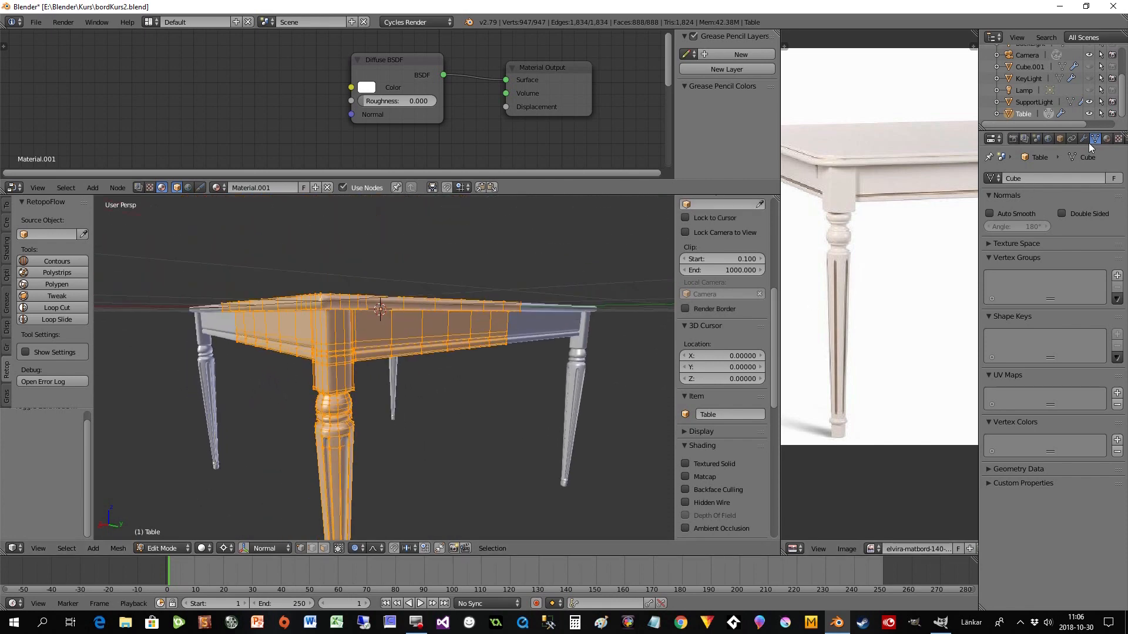
pyautogui.click(1096, 138)
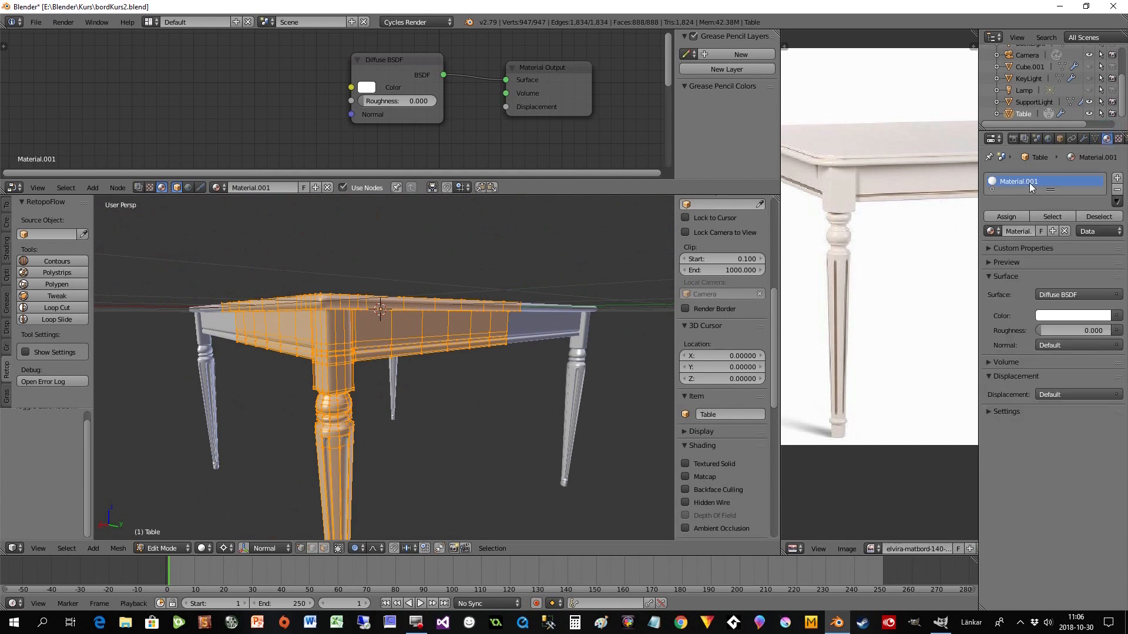
pyautogui.doubleClick(1018, 182)
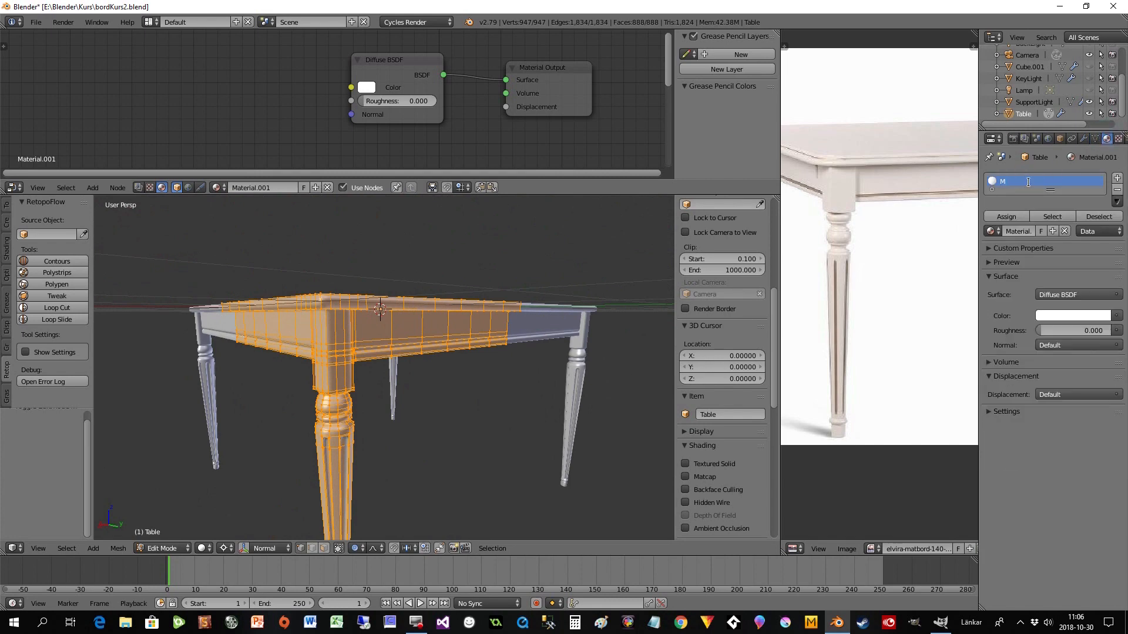
pyautogui.write('ainTableColor')
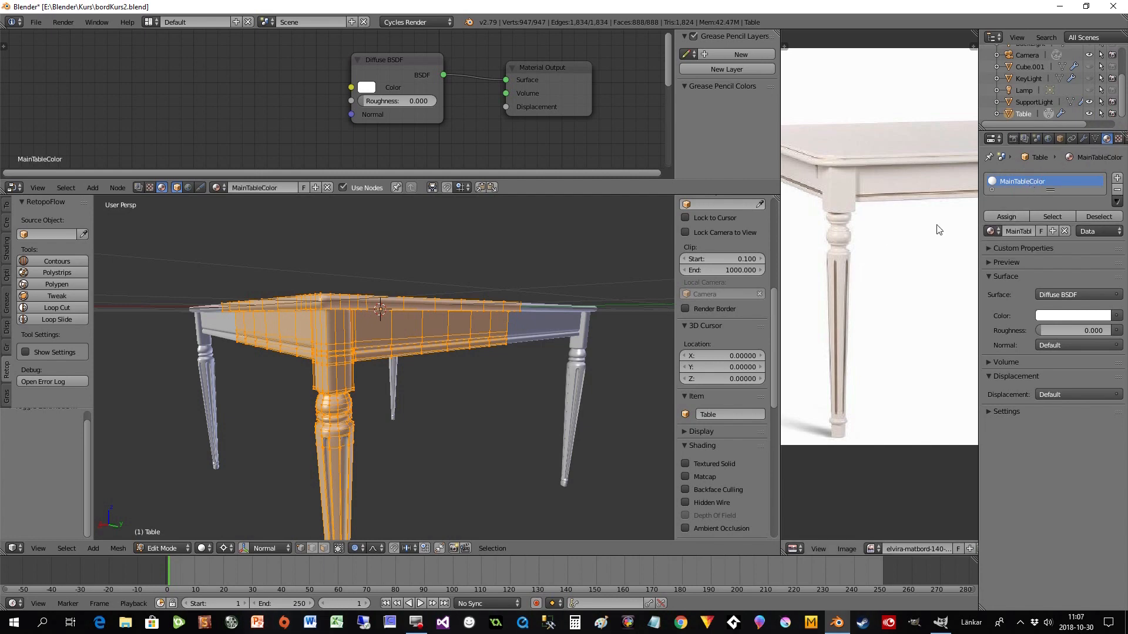
pyautogui.moveTo(334, 252)
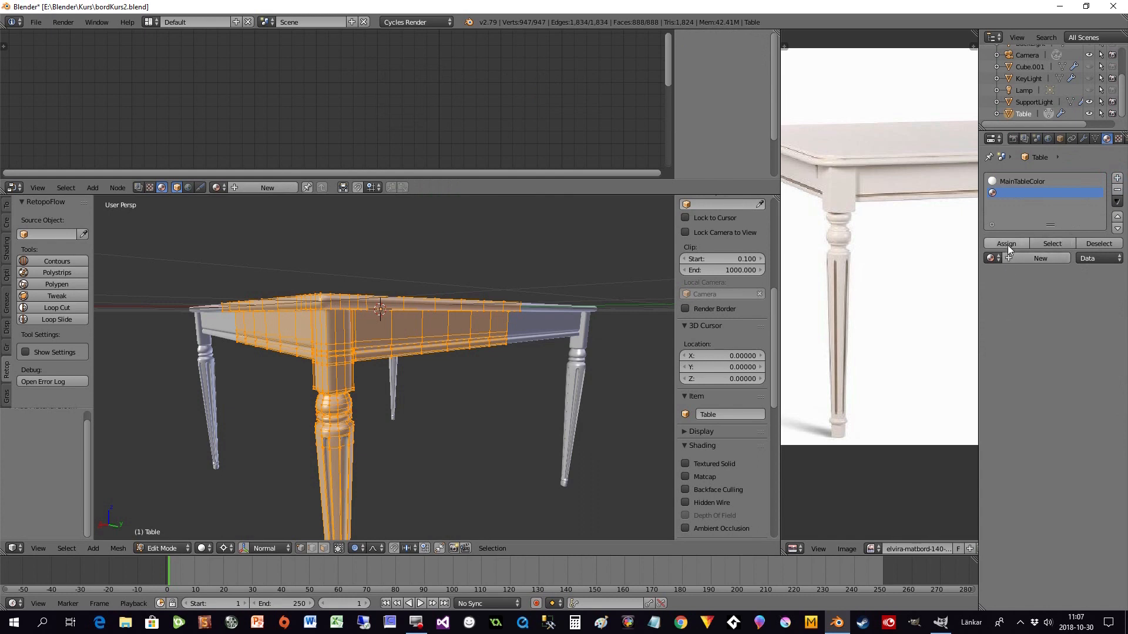
# Create a new material named Stripes with a yellow diffuse colour.
pyautogui.click(1039, 257)
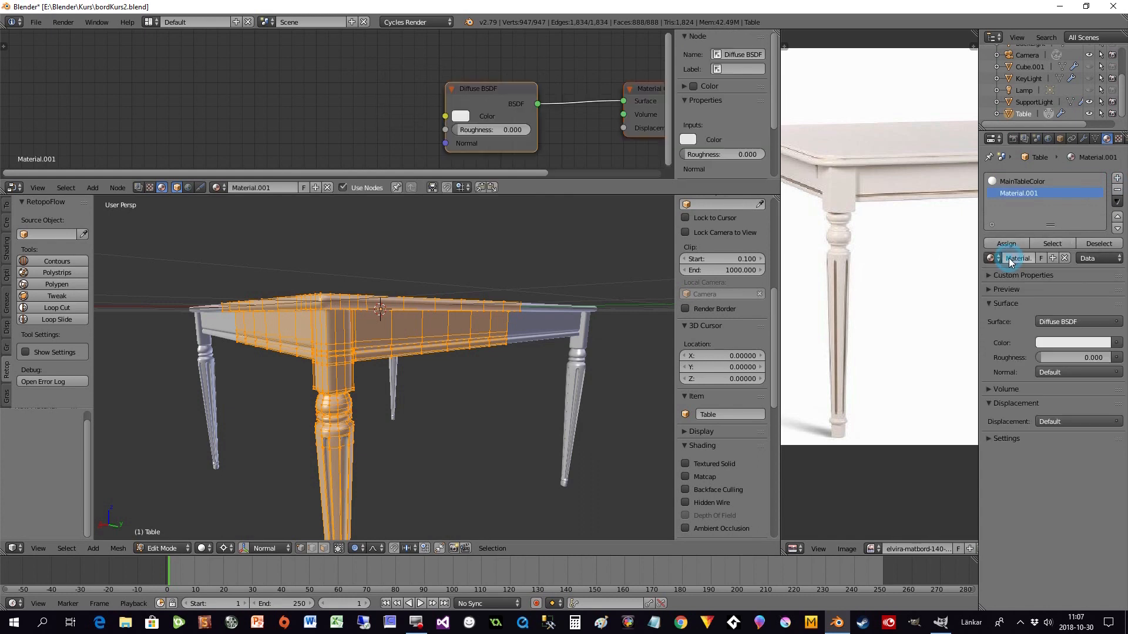
pyautogui.doubleClick(1019, 193)
pyautogui.write('Stripes')
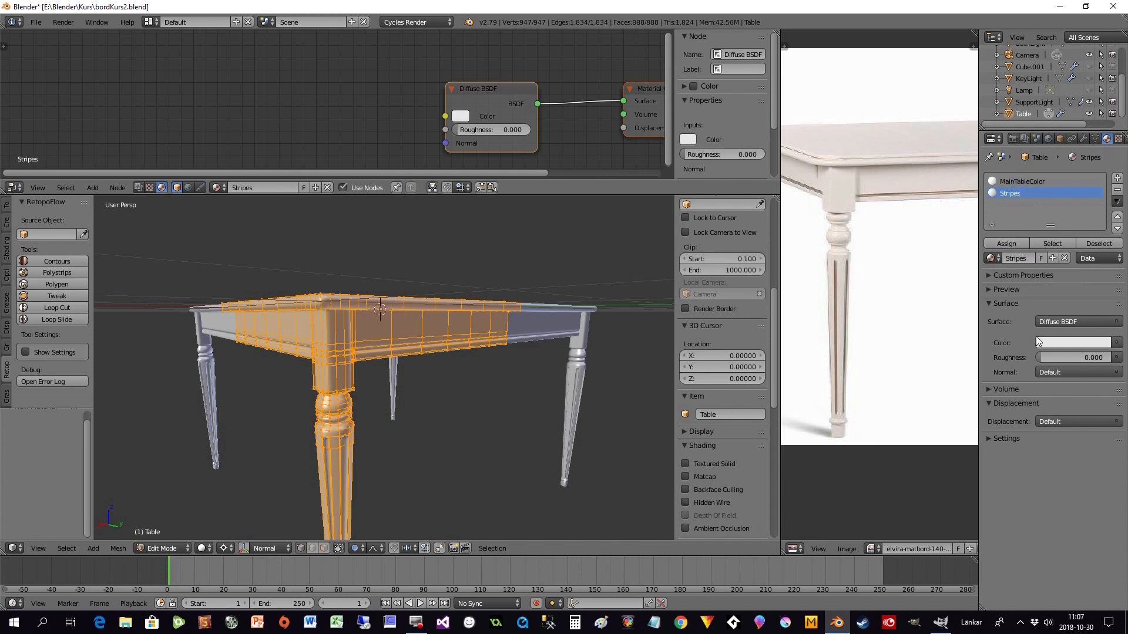
pyautogui.click(1072, 342)
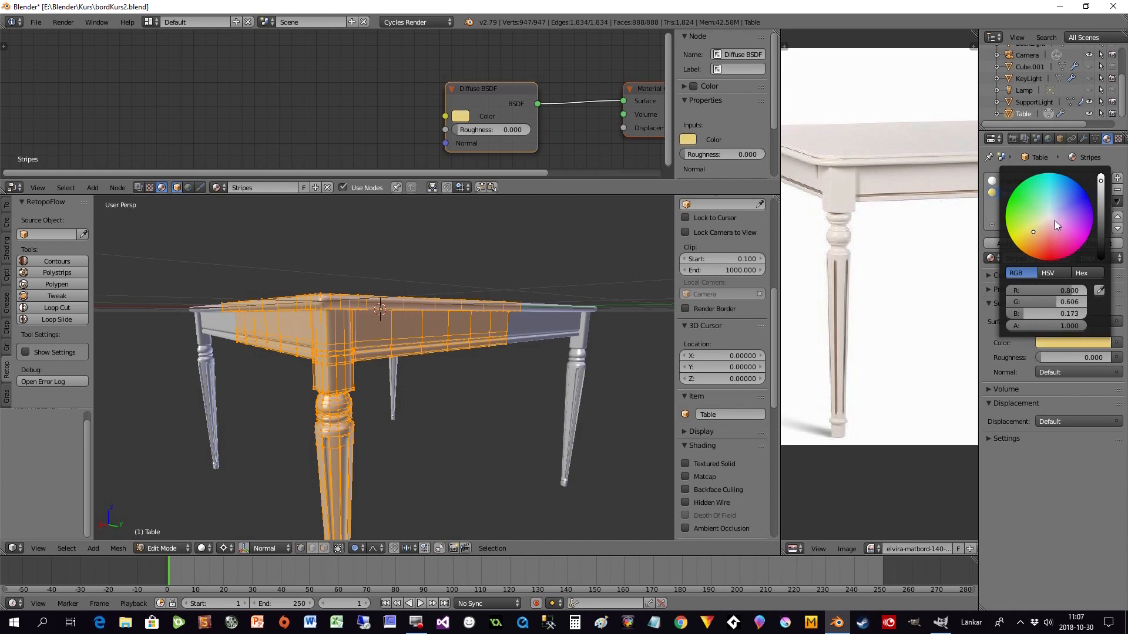
pyautogui.click(1055, 225)
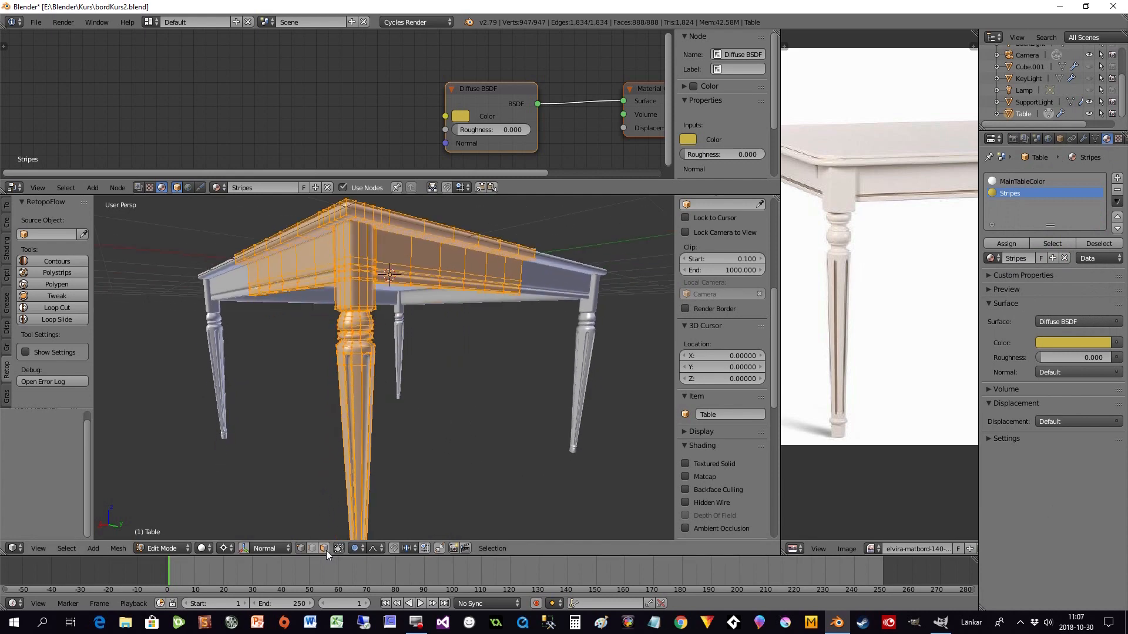
# Select the front leg's groove faces and assign the Stripes material to them.
pyautogui.click(1022, 180)
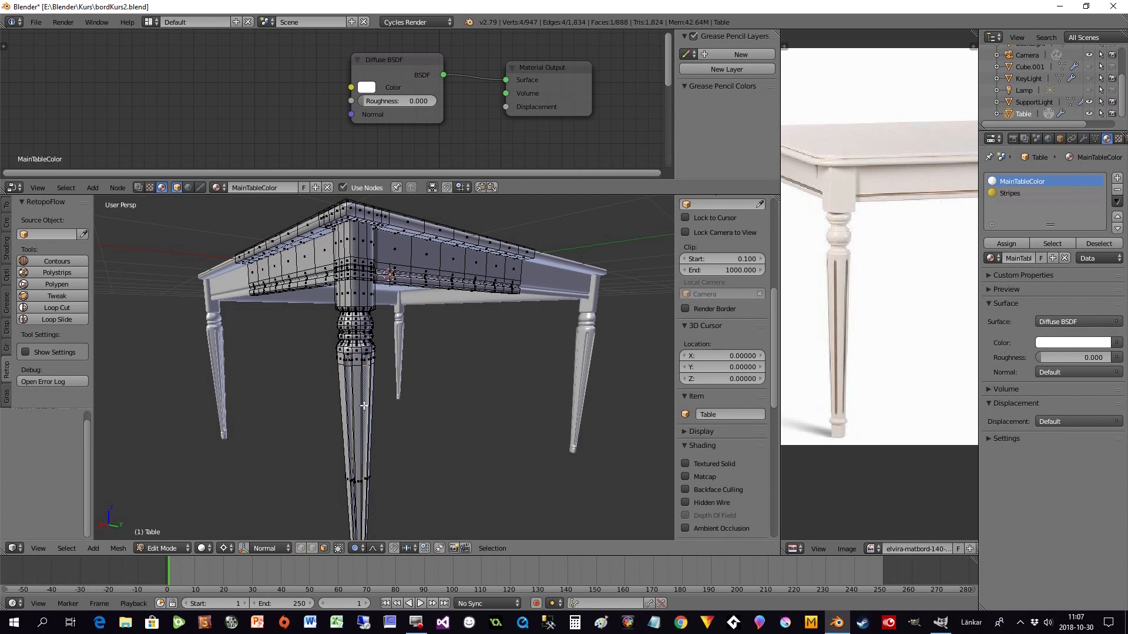
pyautogui.click(1085, 138)
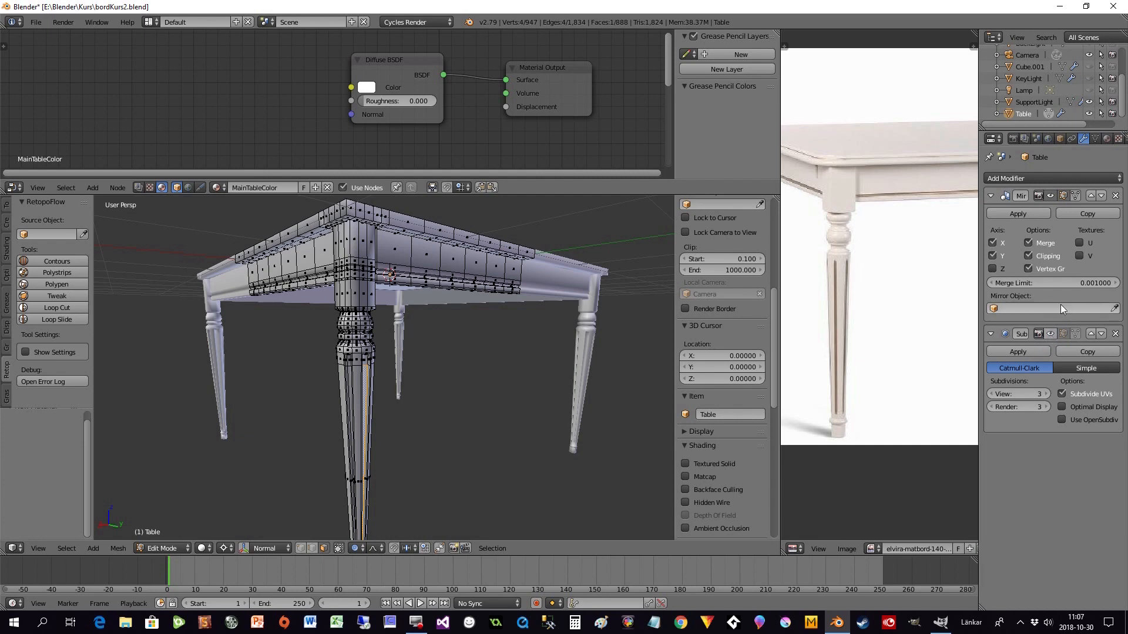
pyautogui.click(1108, 139)
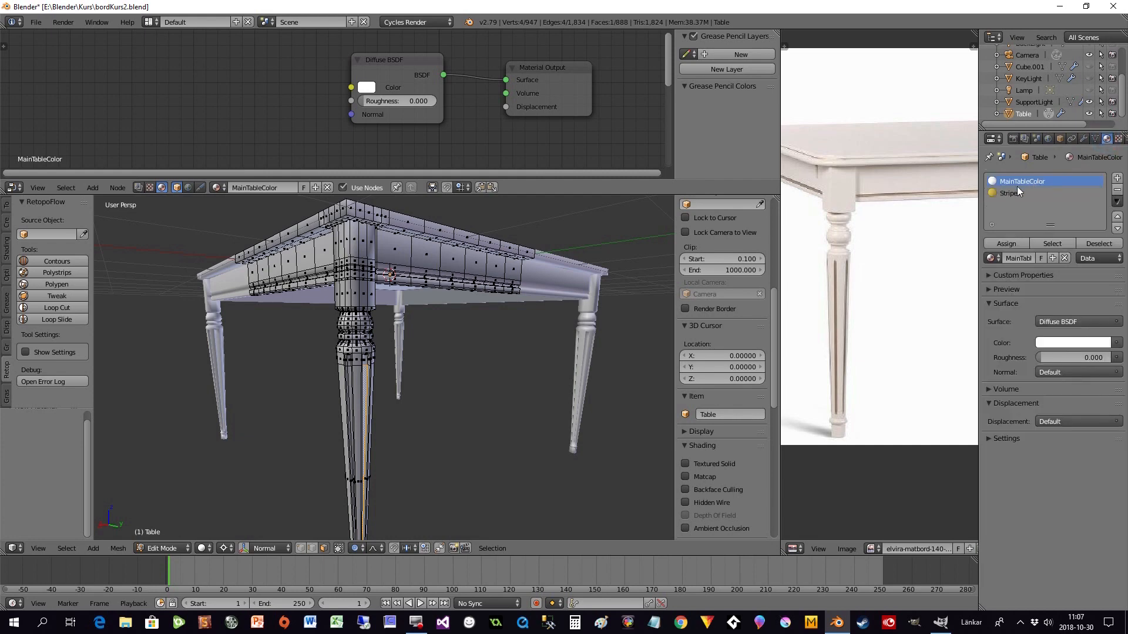
pyautogui.click(1009, 193)
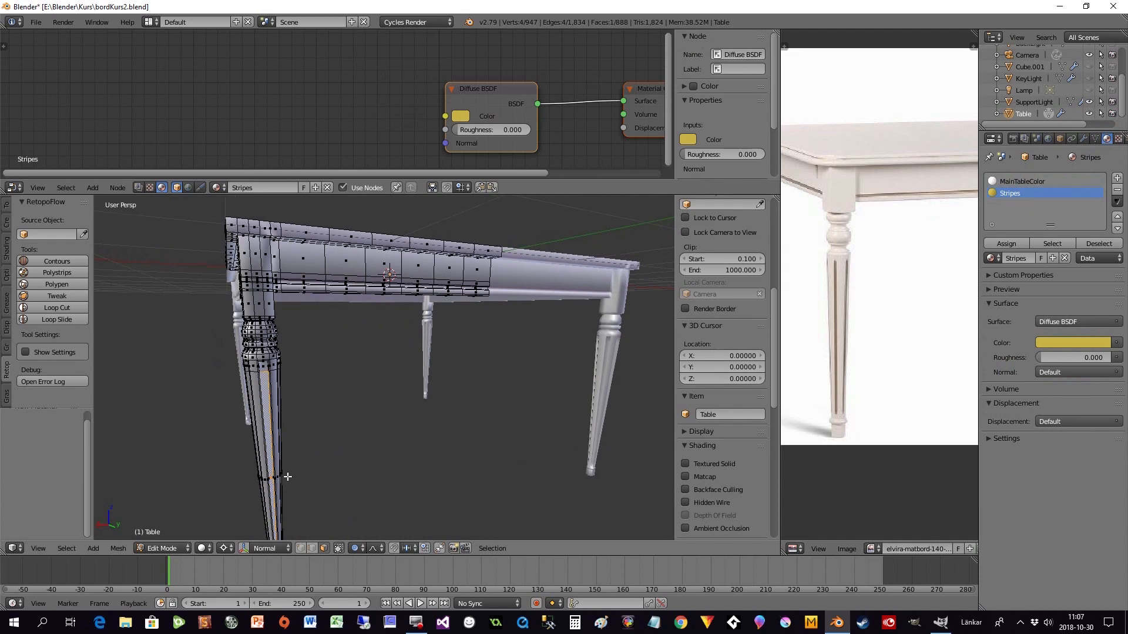
pyautogui.click(37, 548)
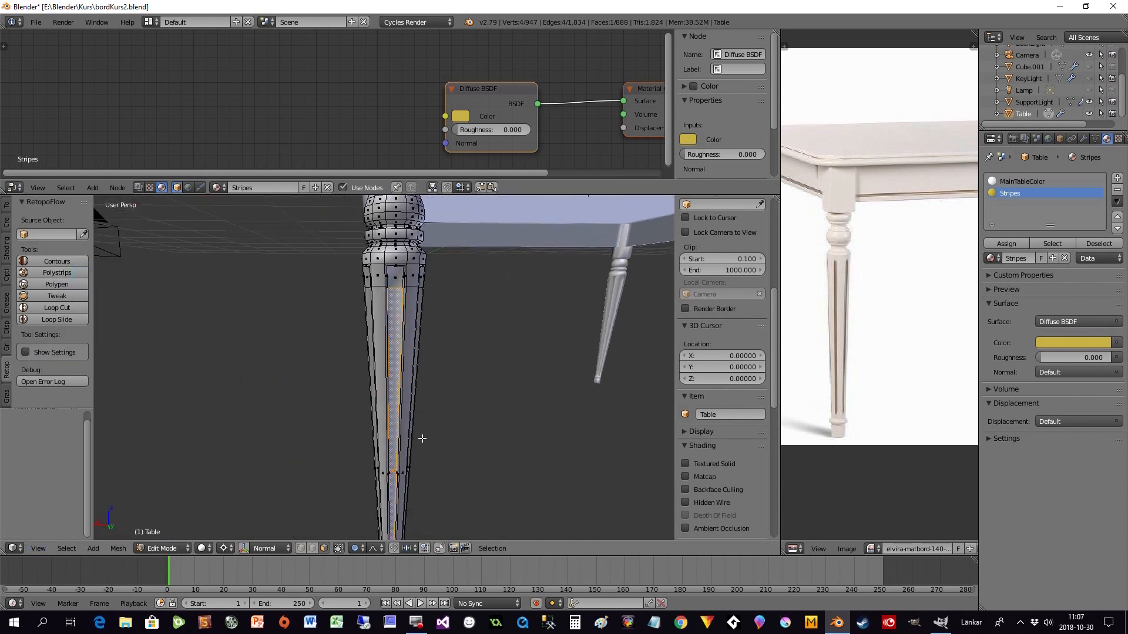
pyautogui.click(1022, 181)
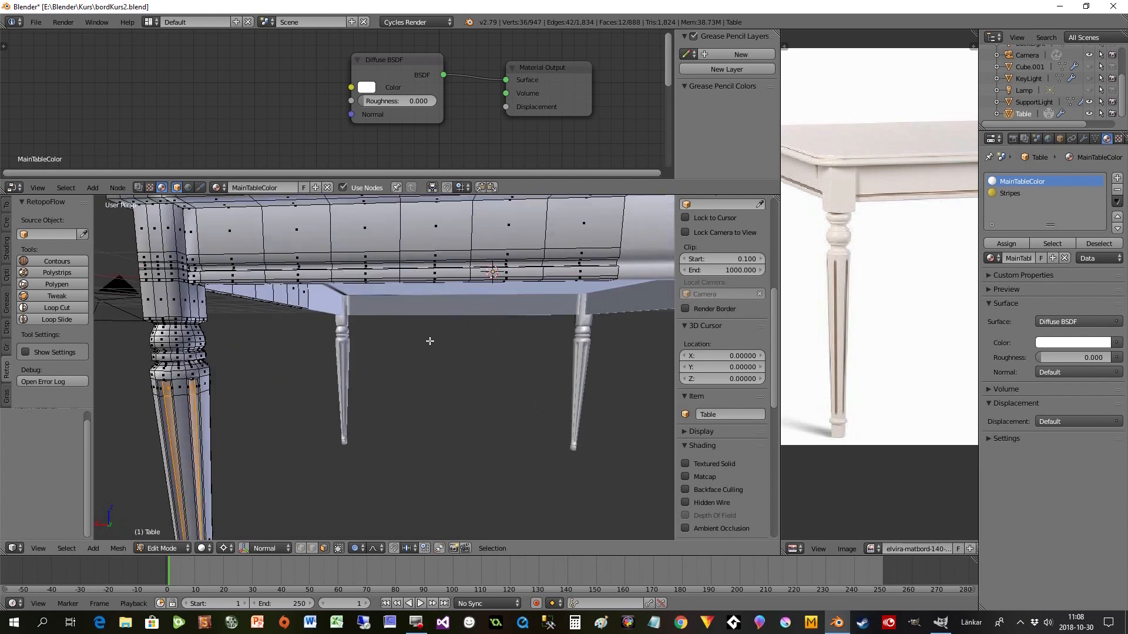
pyautogui.moveTo(539, 262)
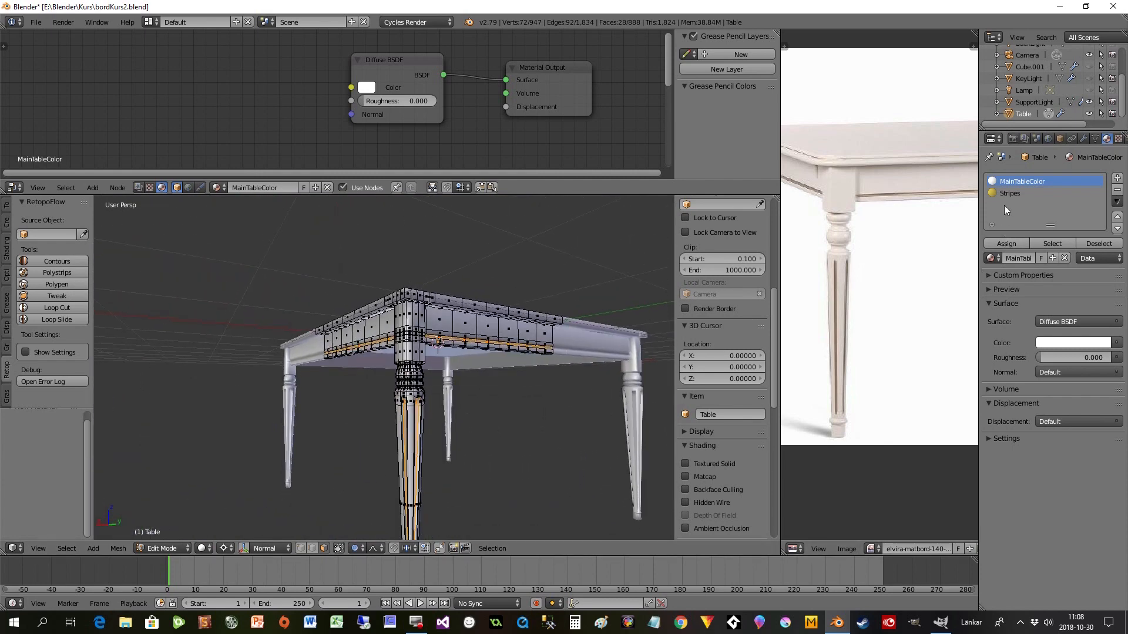
# Make Stripes active and preview the yellow leg grooves in Rendered viewport shading.
pyautogui.click(1010, 193)
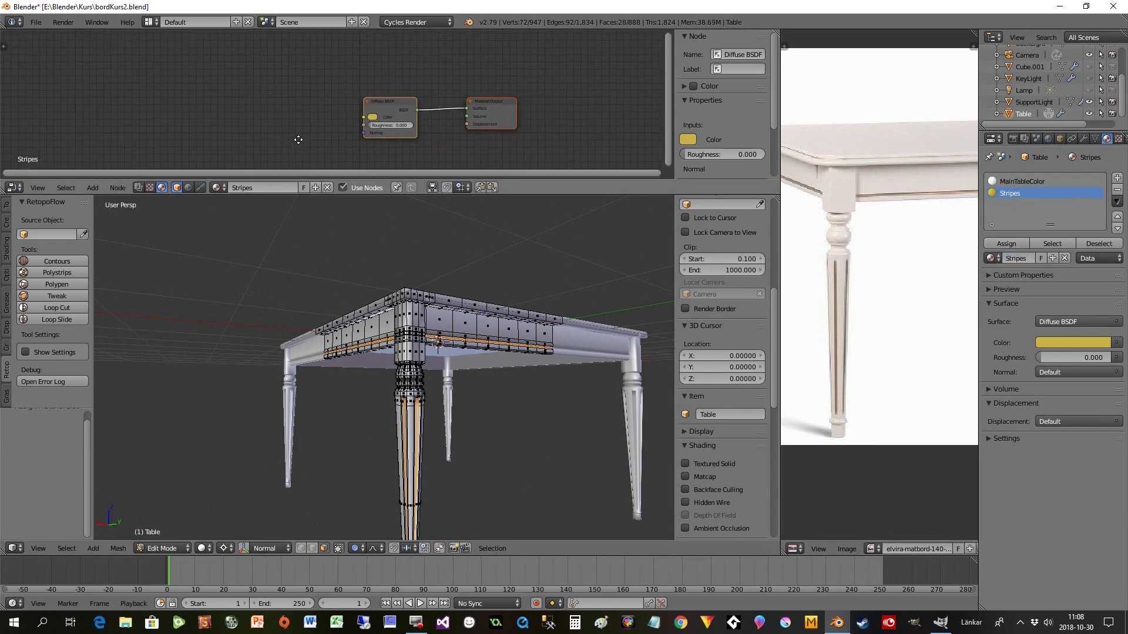
pyautogui.moveTo(366, 416)
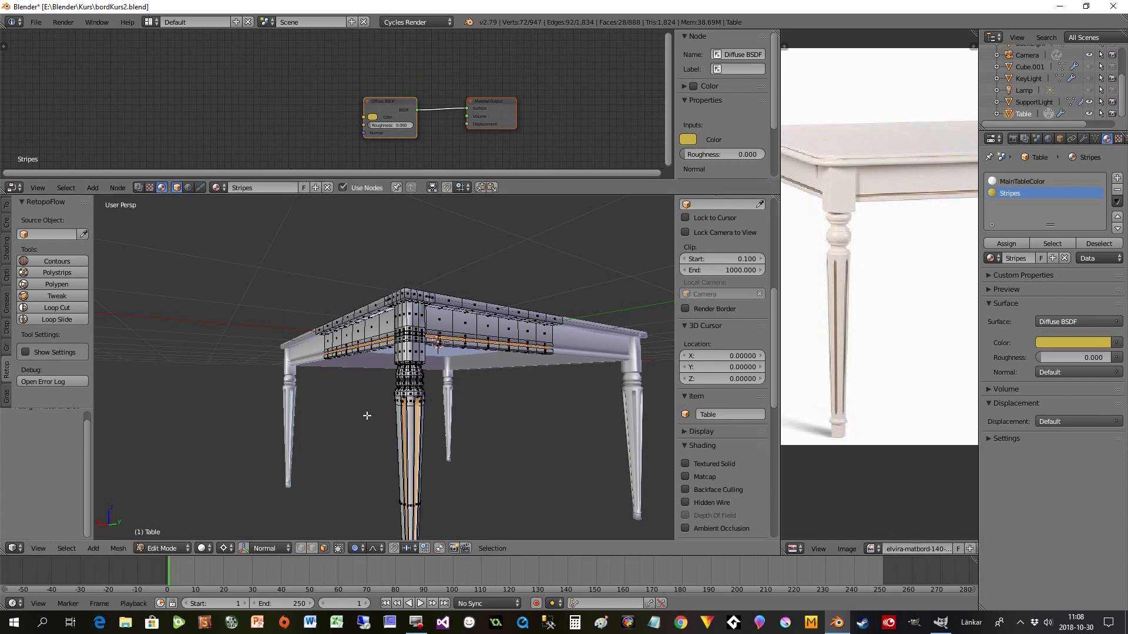
pyautogui.click(215, 548)
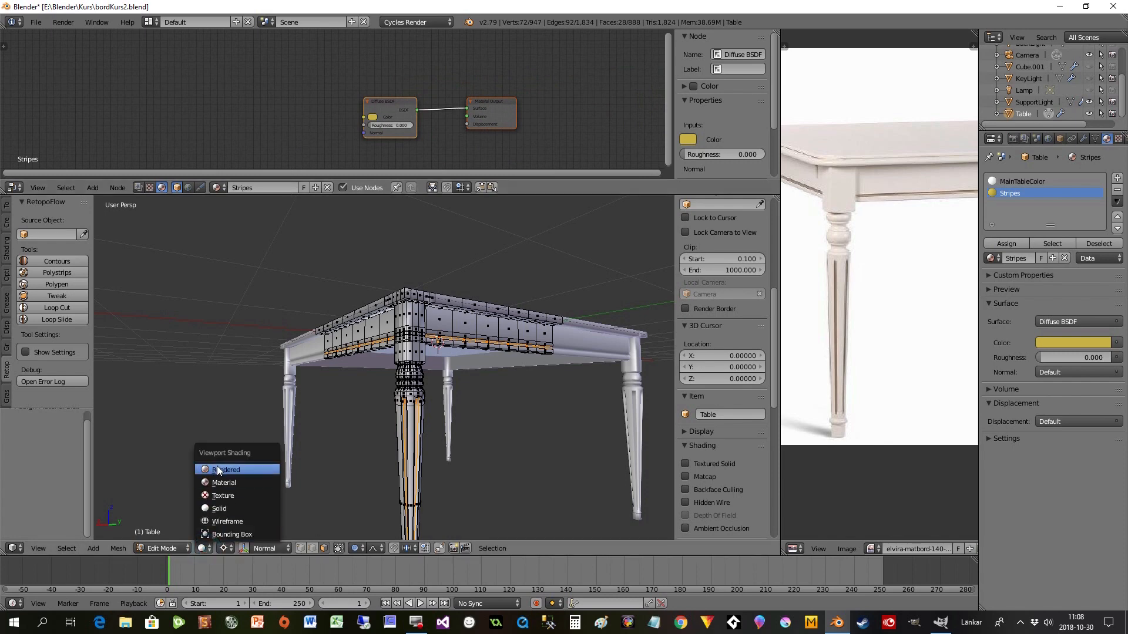
pyautogui.click(227, 469)
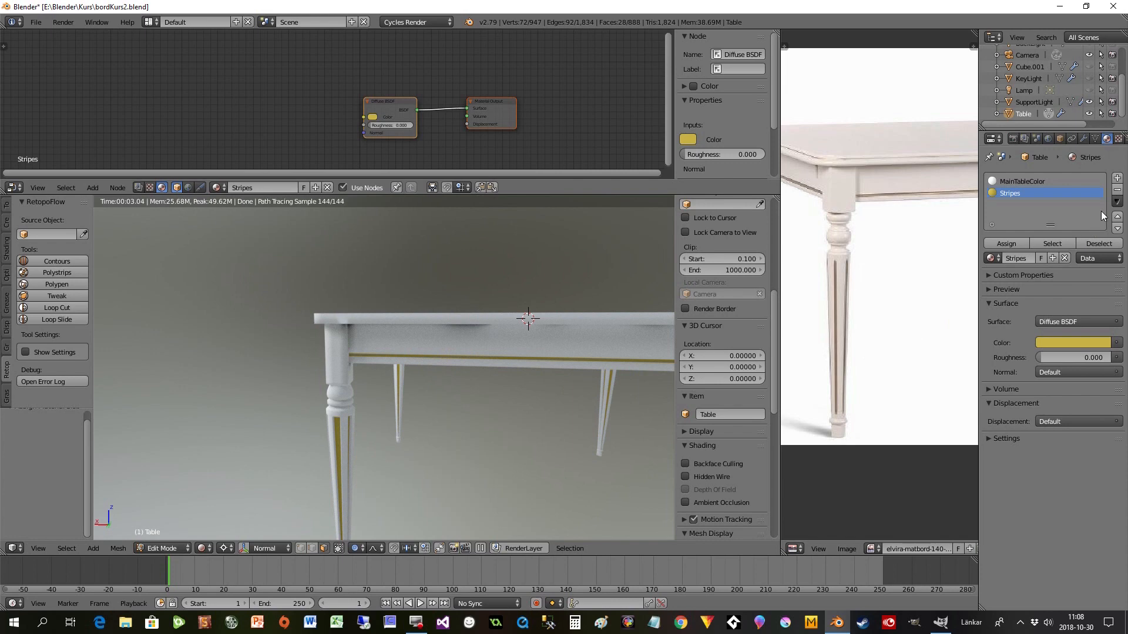
pyautogui.click(1073, 138)
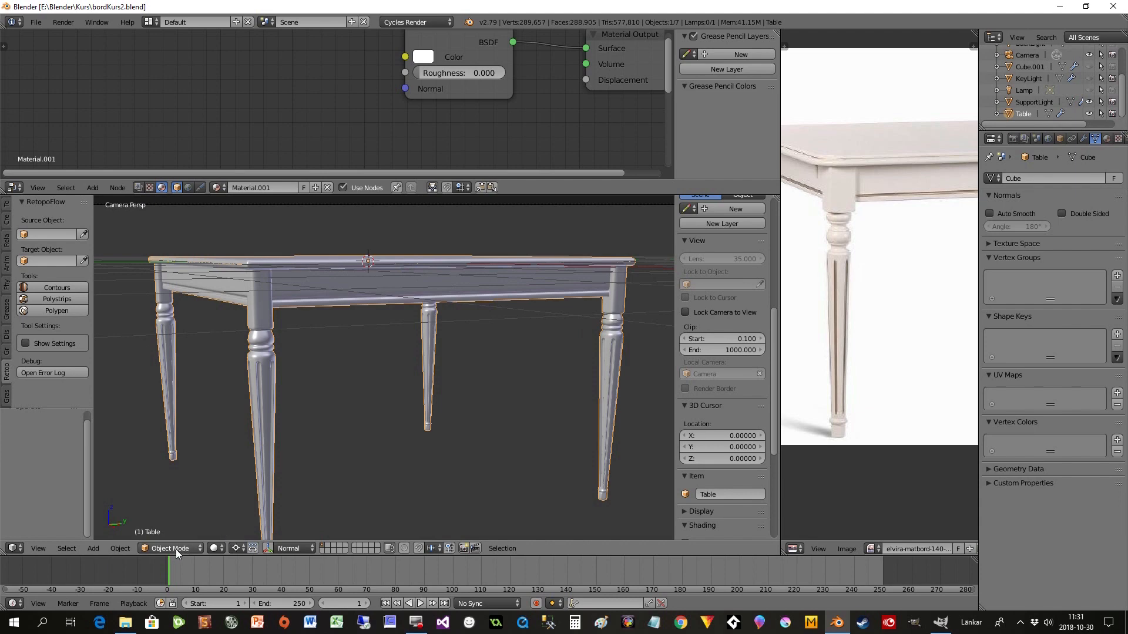
# Enter Edit Mode and select the leg groove faces plus the thin apron strip.
pyautogui.click(170, 548)
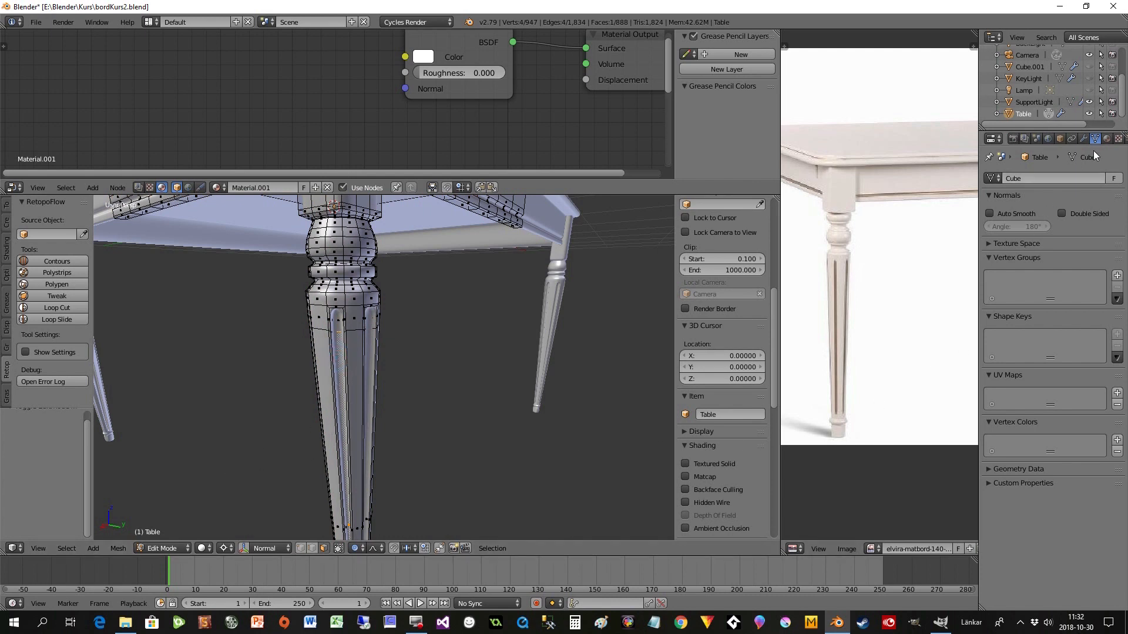
pyautogui.click(1053, 138)
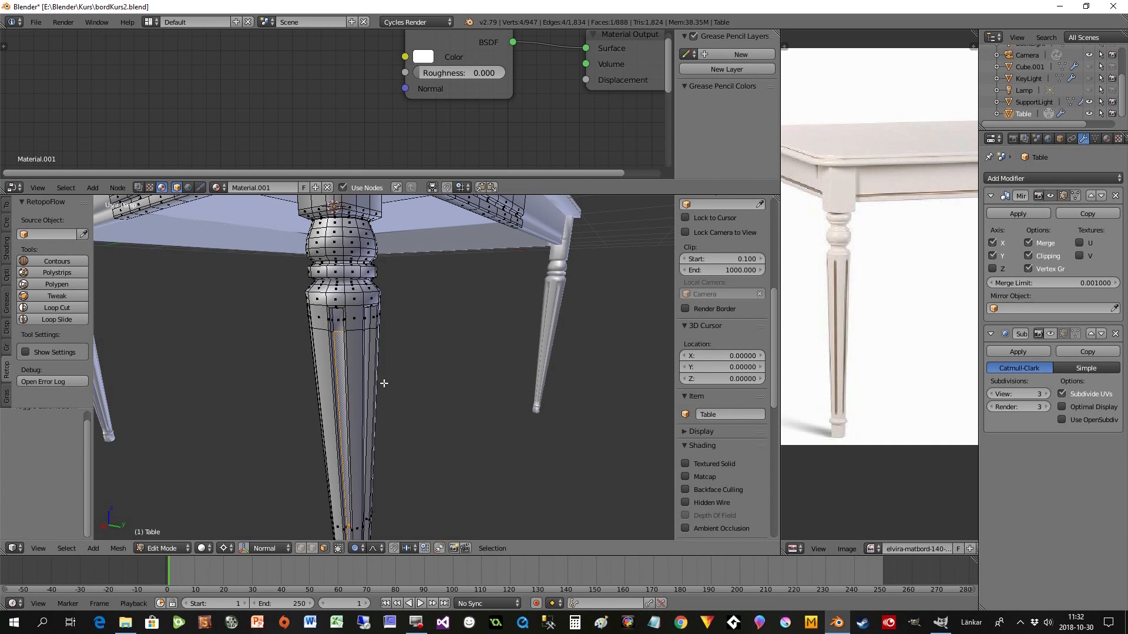
pyautogui.moveTo(413, 430)
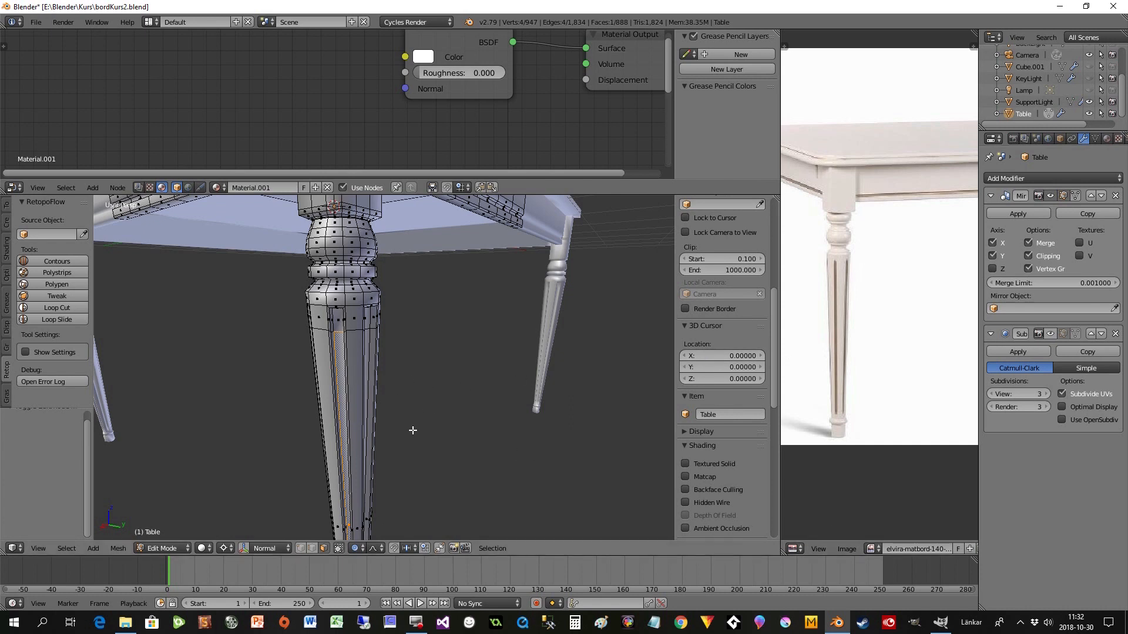
pyautogui.click(38, 548)
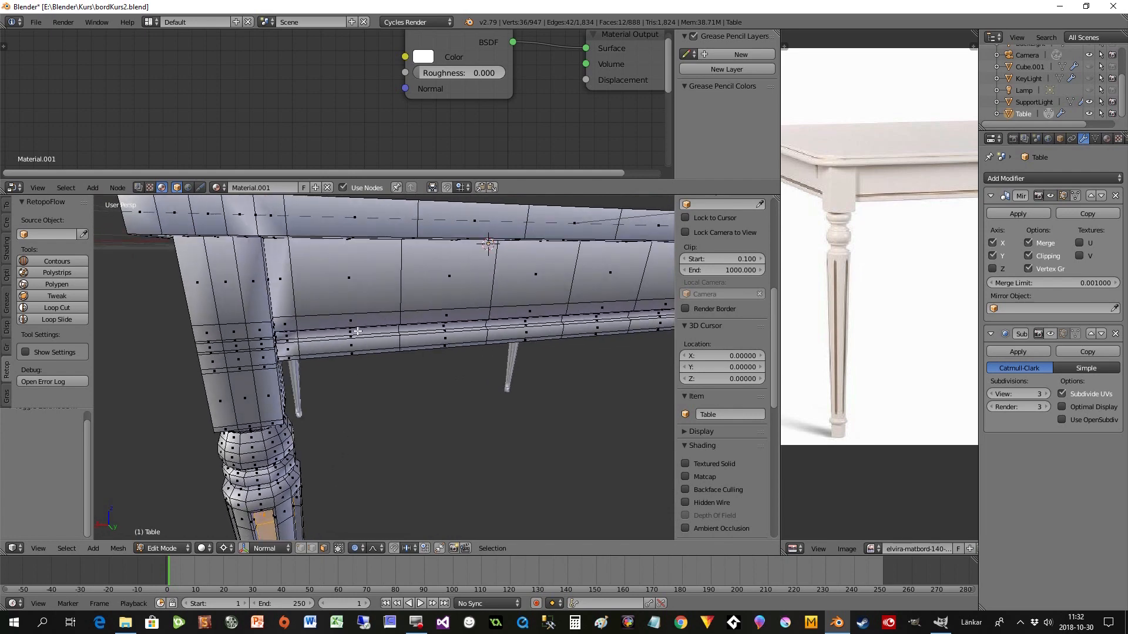
pyautogui.click(266, 347)
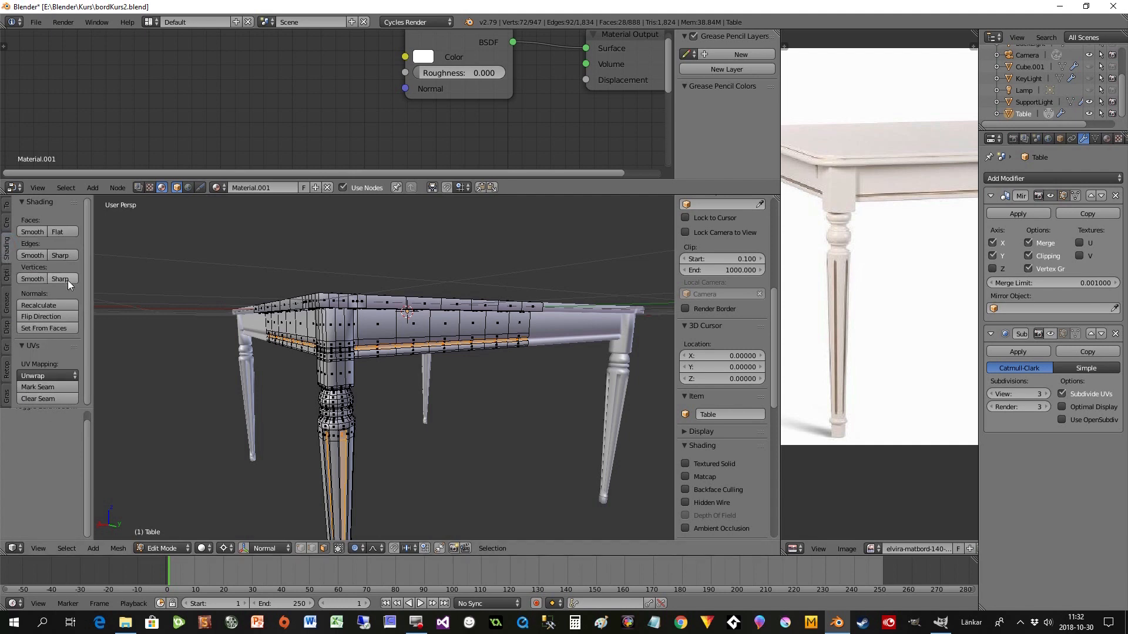
# Unwrap the selected groove faces and place the UV islands over the table photo.
pyautogui.click(32, 375)
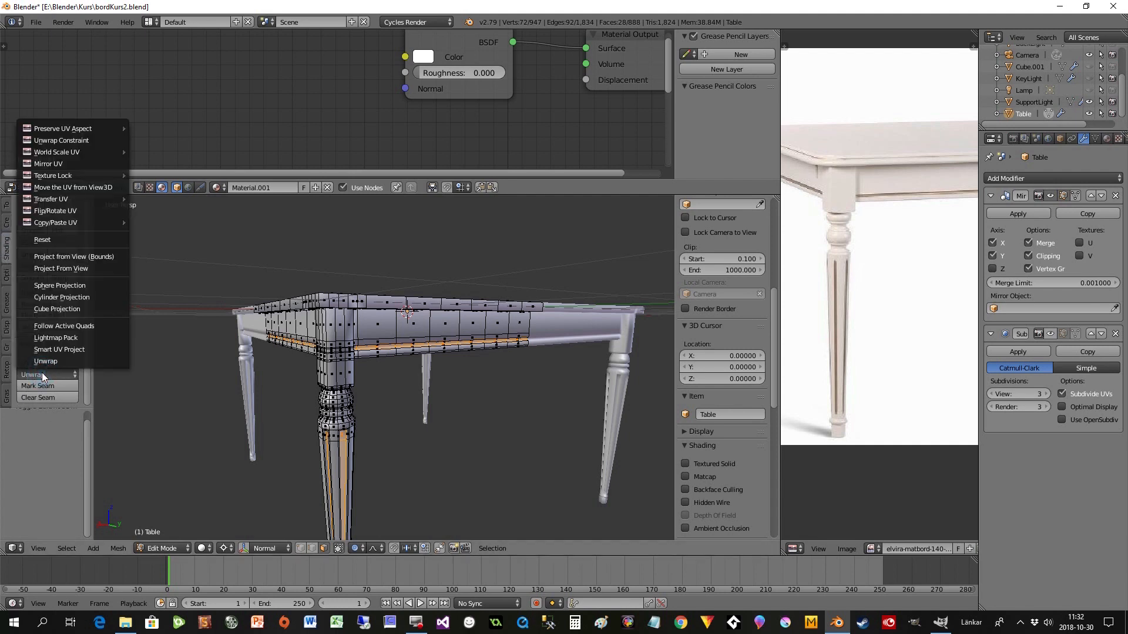
pyautogui.click(45, 361)
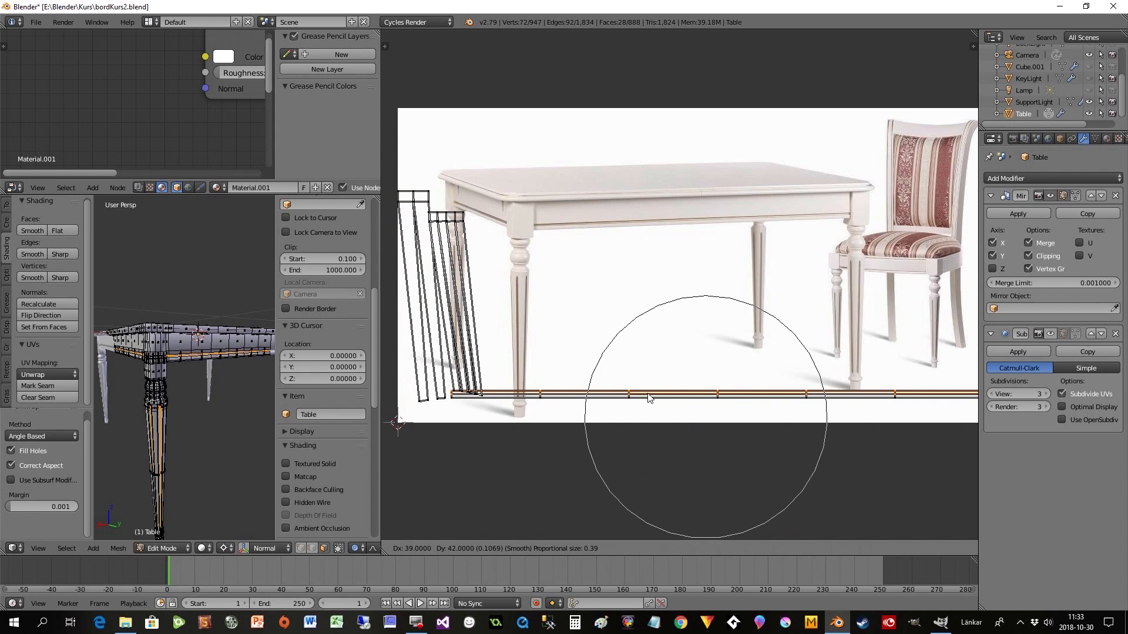
pyautogui.moveTo(634, 410)
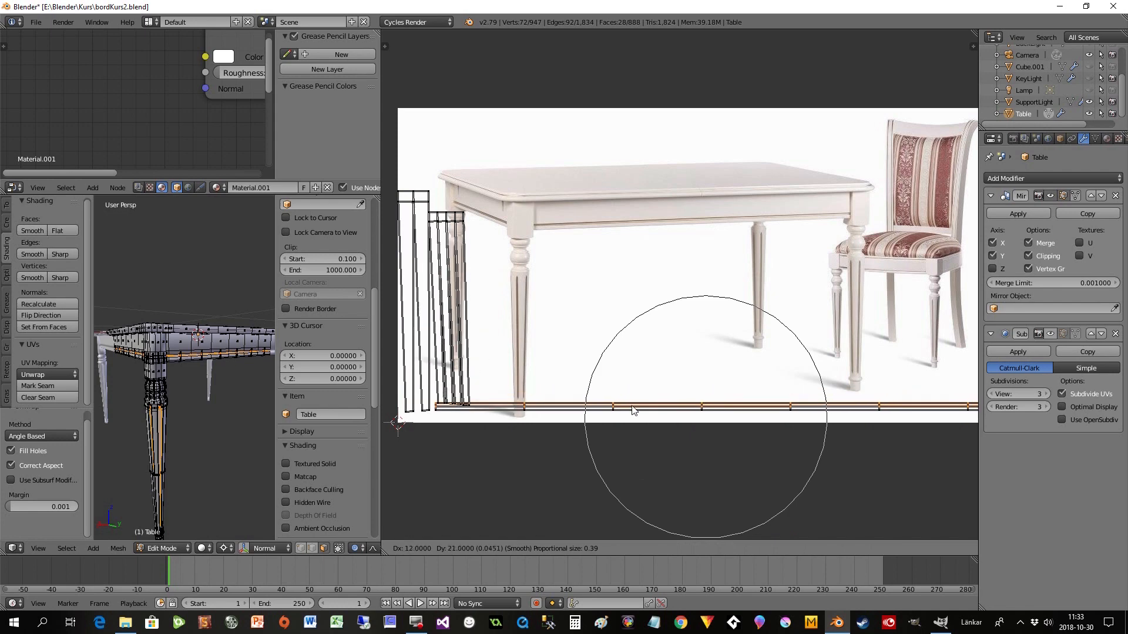
pyautogui.click(353, 548)
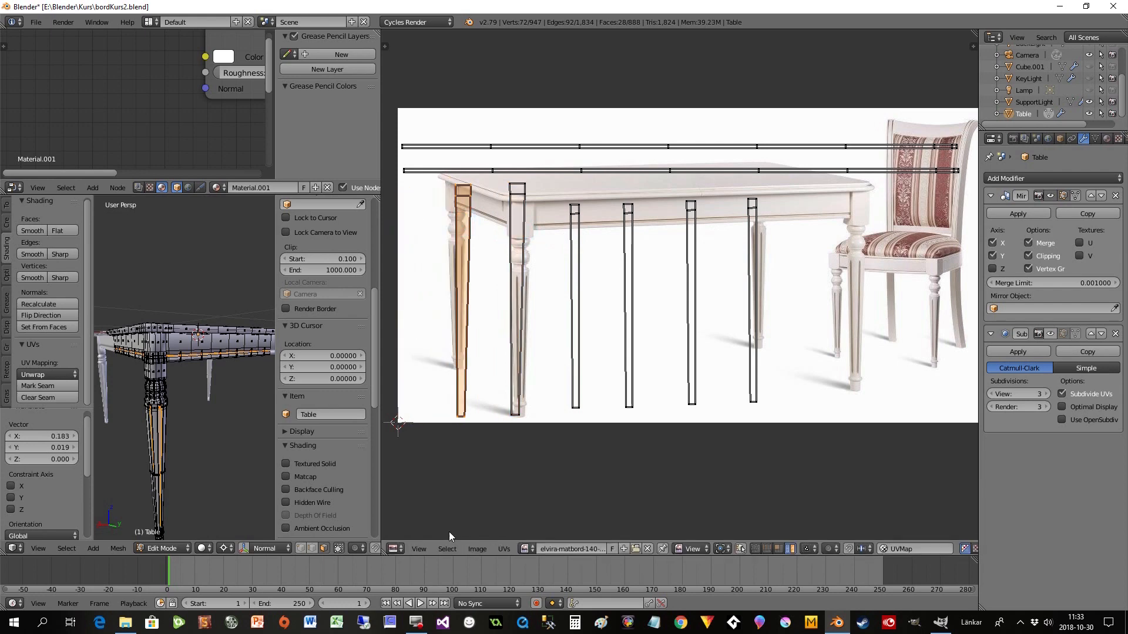
# Export the UV layout to TableColor/UV_Lines.png, overwriting the existing file.
pyautogui.click(477, 548)
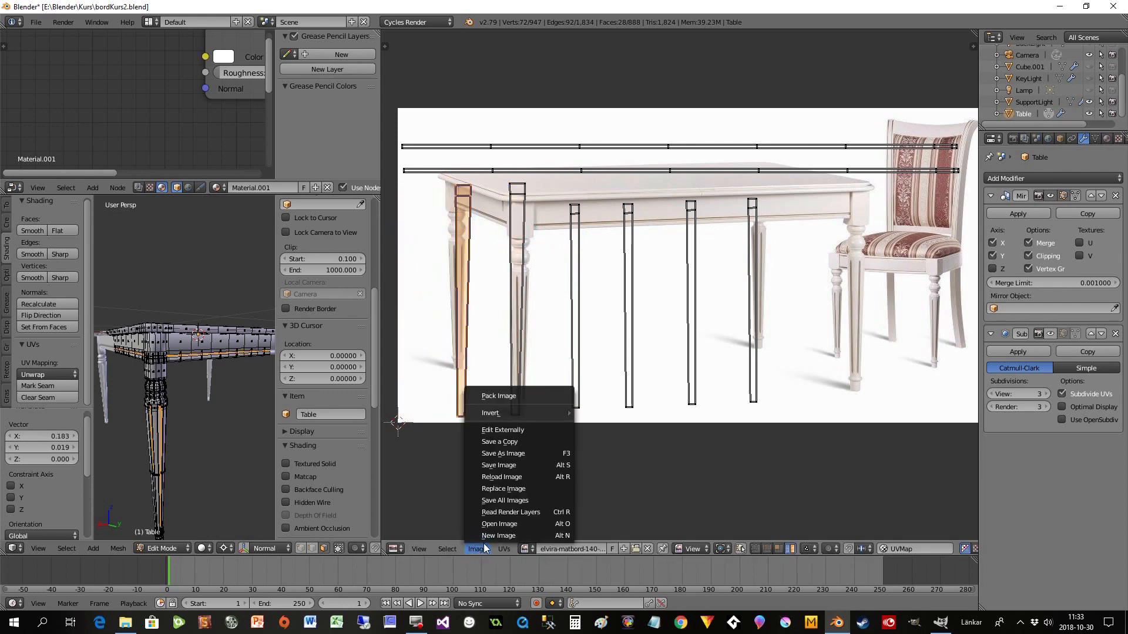
pyautogui.moveTo(507, 453)
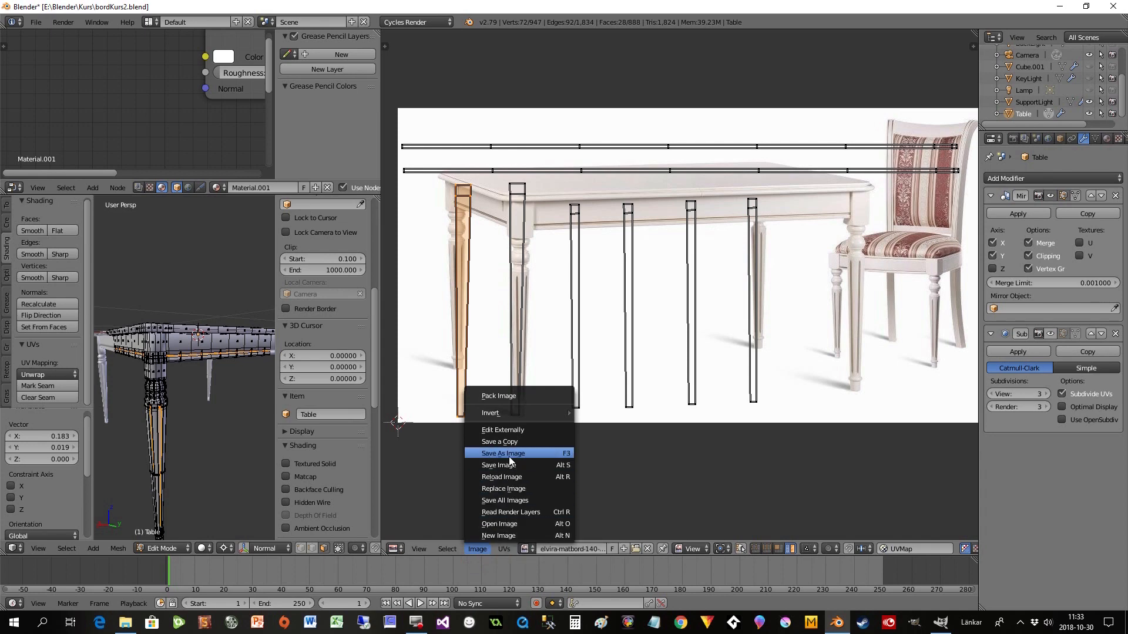
pyautogui.click(504, 549)
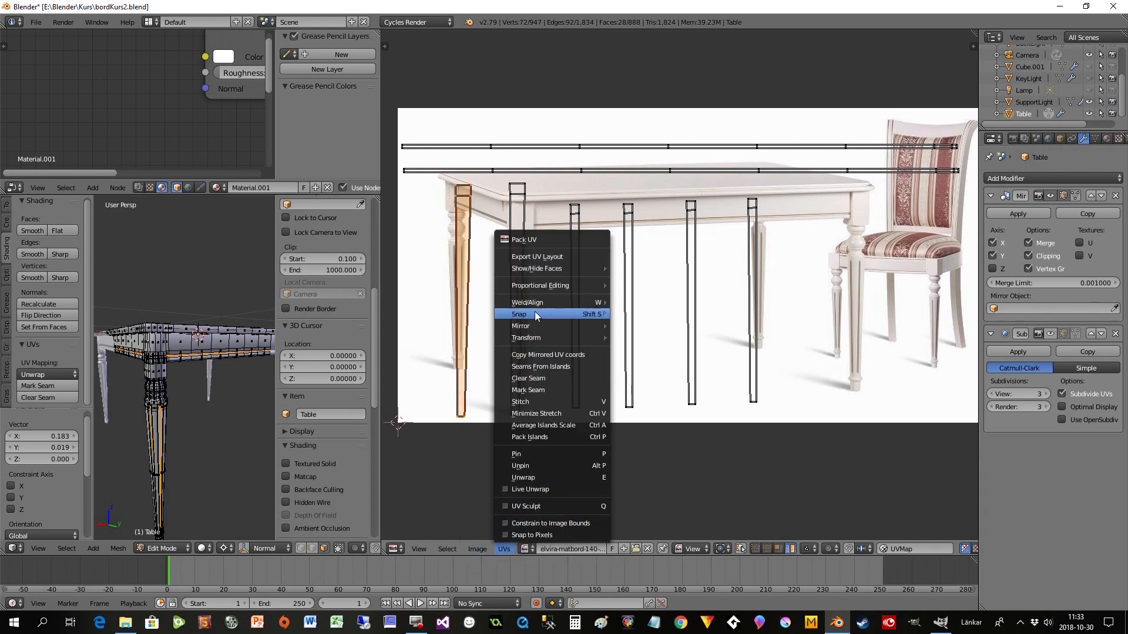
pyautogui.click(536, 257)
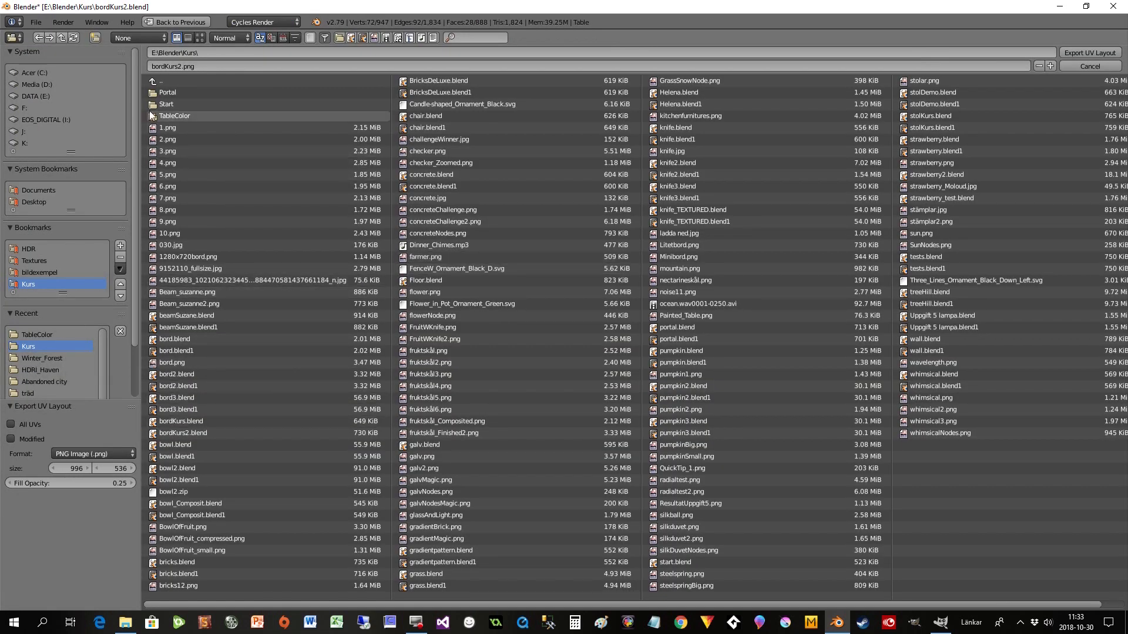
pyautogui.doubleClick(174, 115)
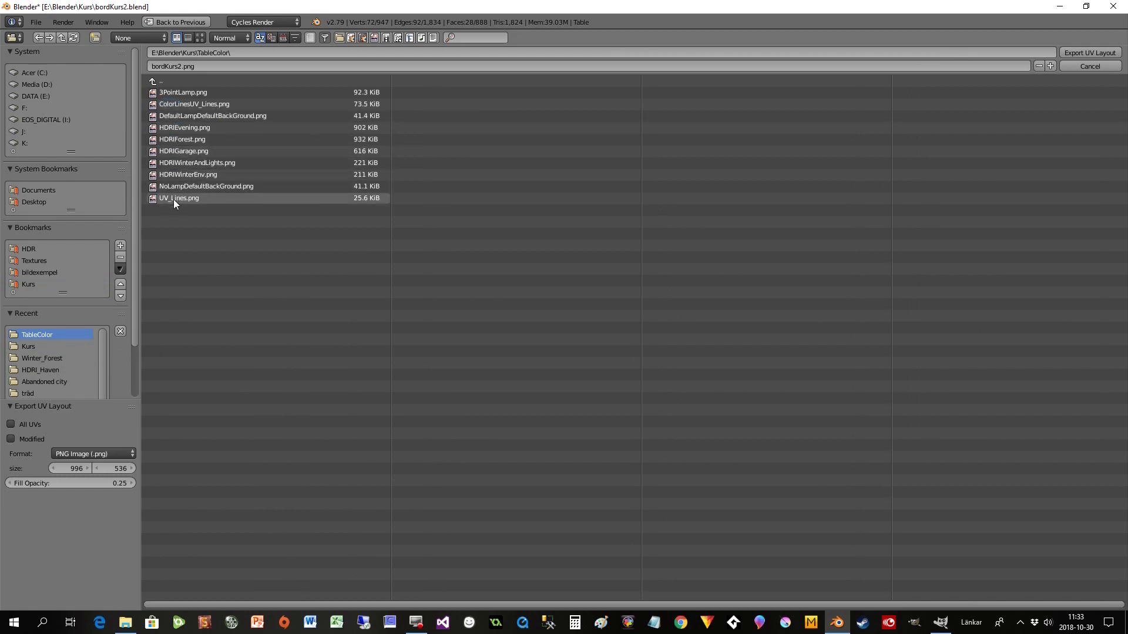
pyautogui.click(177, 198)
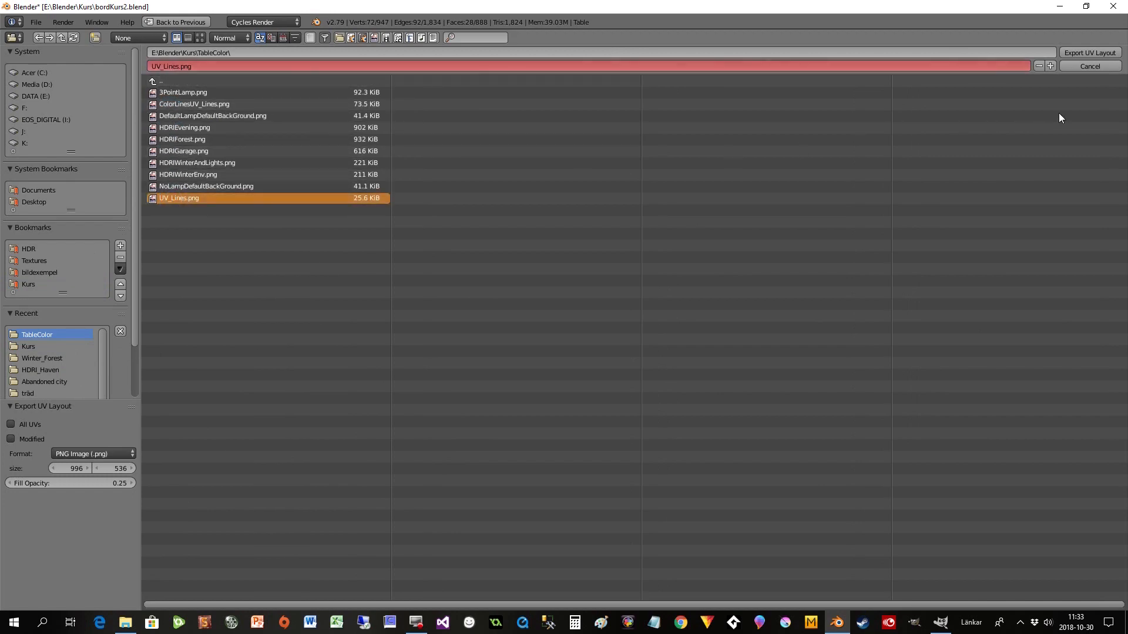
pyautogui.click(1089, 53)
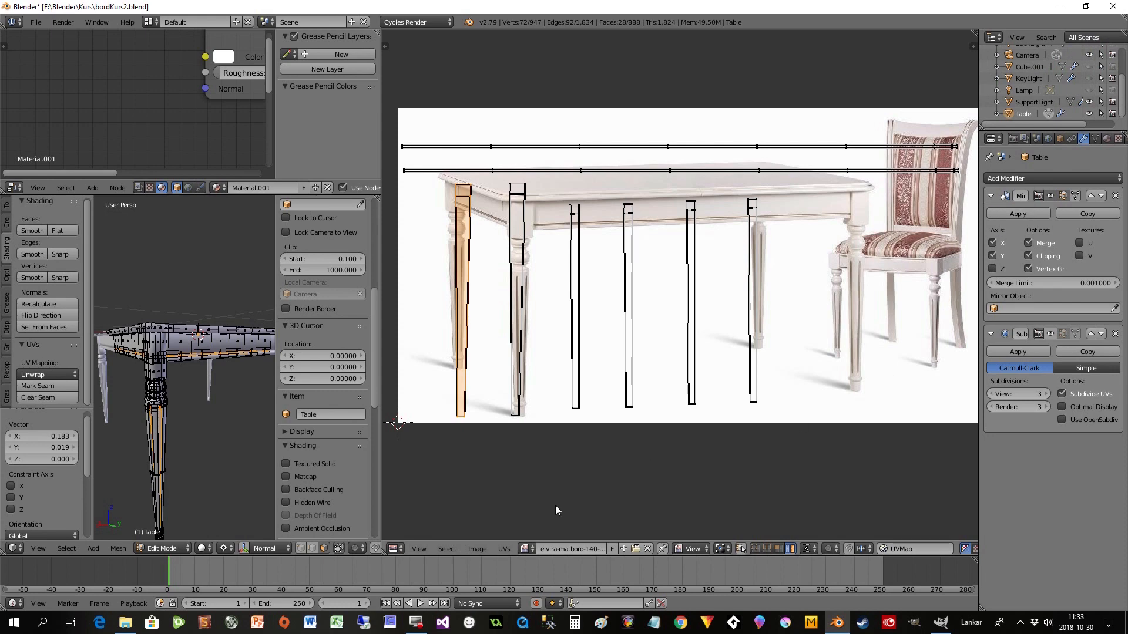
# Open recent UV_Lines.png in a maximized GIMP window and begin a new layer.
pyautogui.click(943, 622)
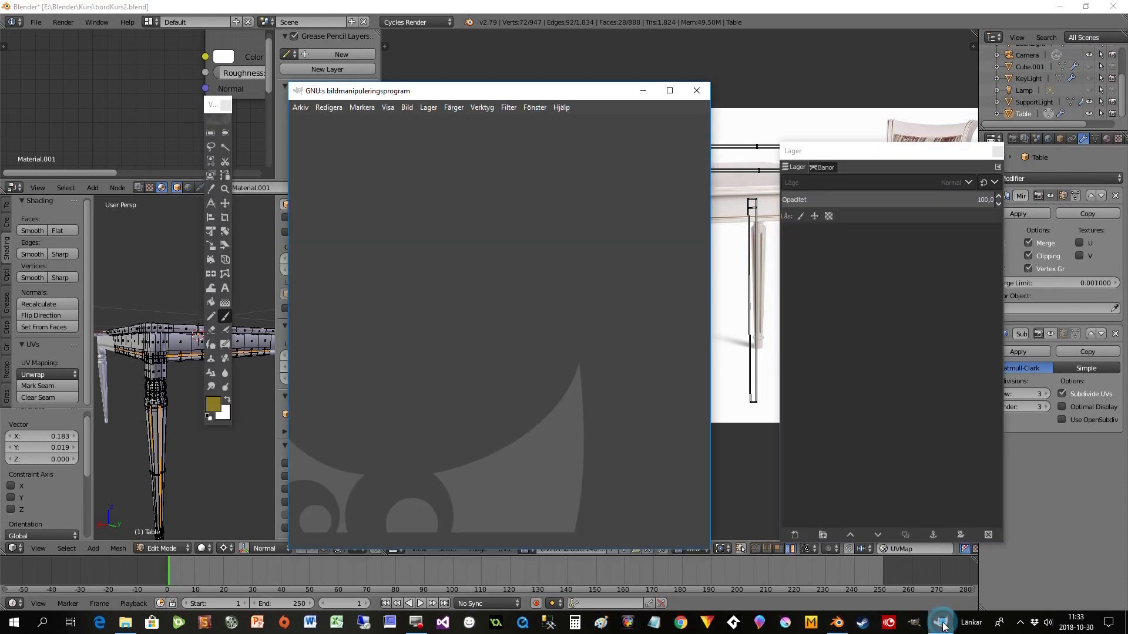
pyautogui.click(300, 106)
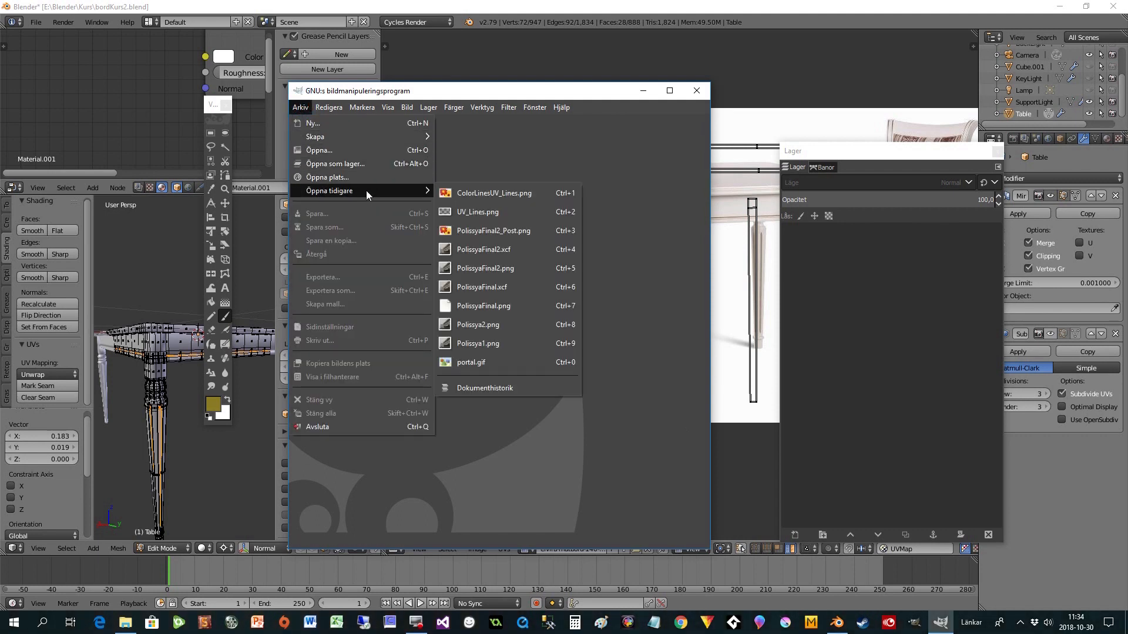
pyautogui.click(477, 211)
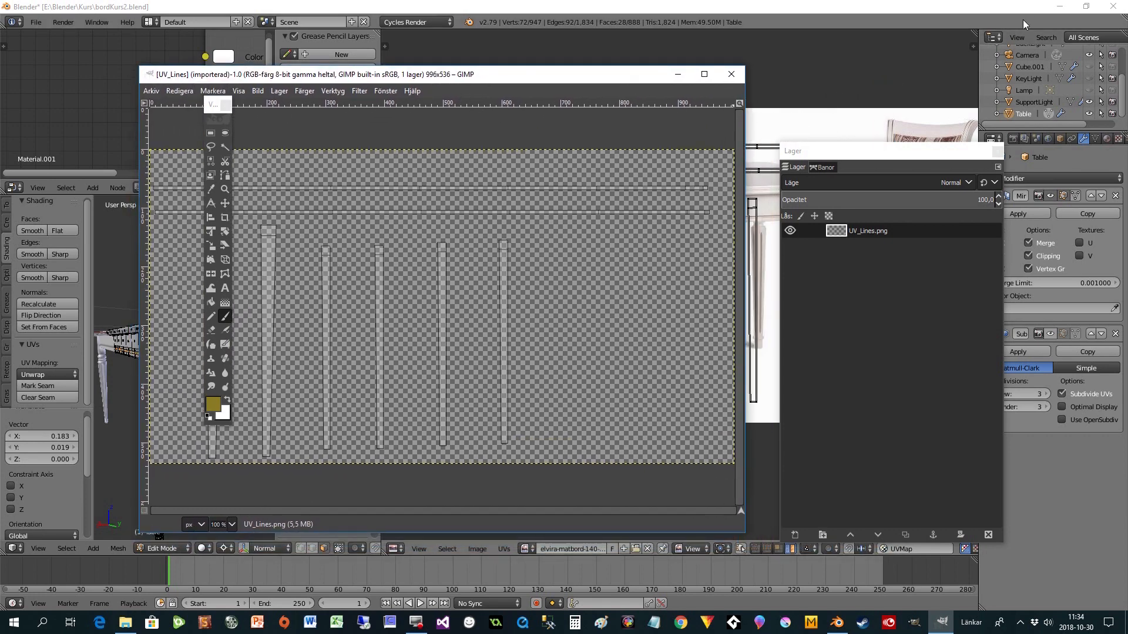
pyautogui.click(702, 73)
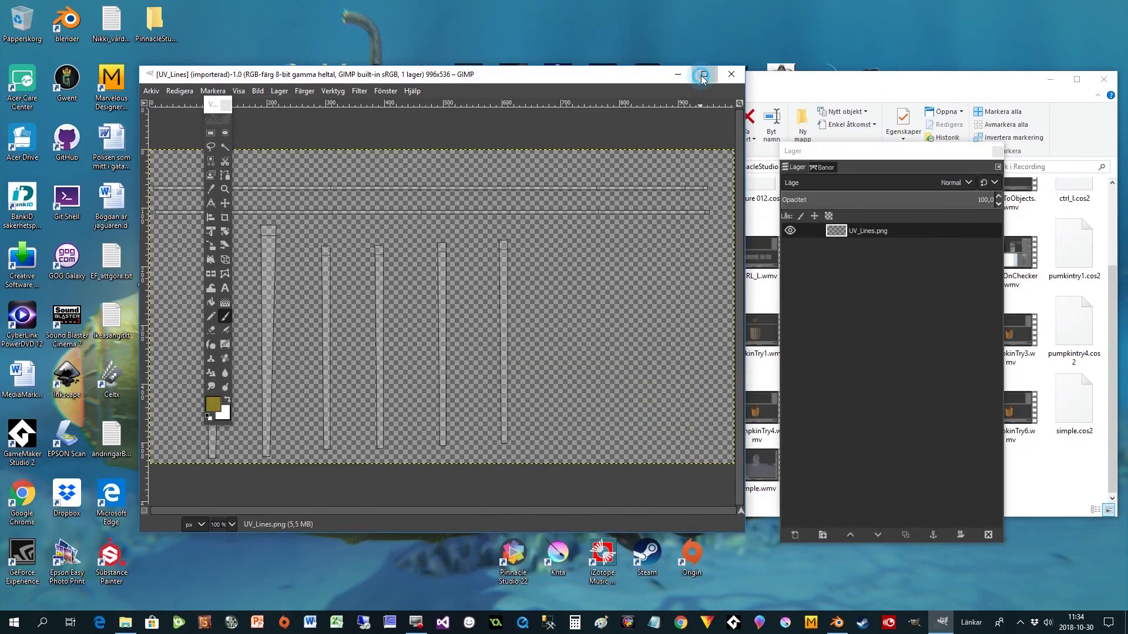
pyautogui.click(701, 74)
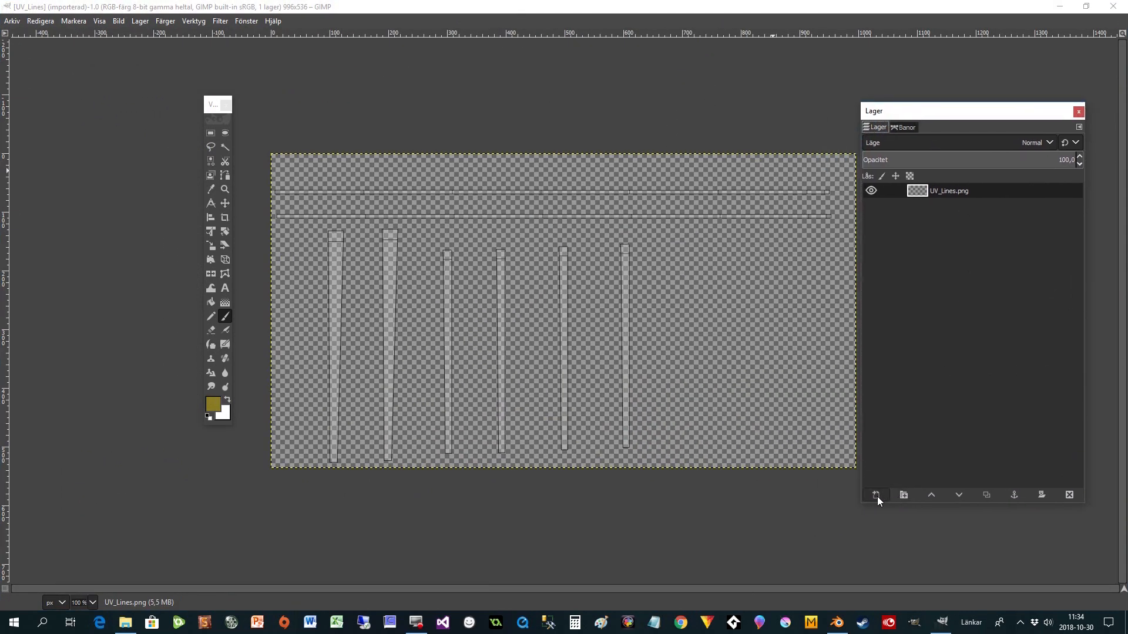
pyautogui.click(876, 495)
pyautogui.write('TableInset')
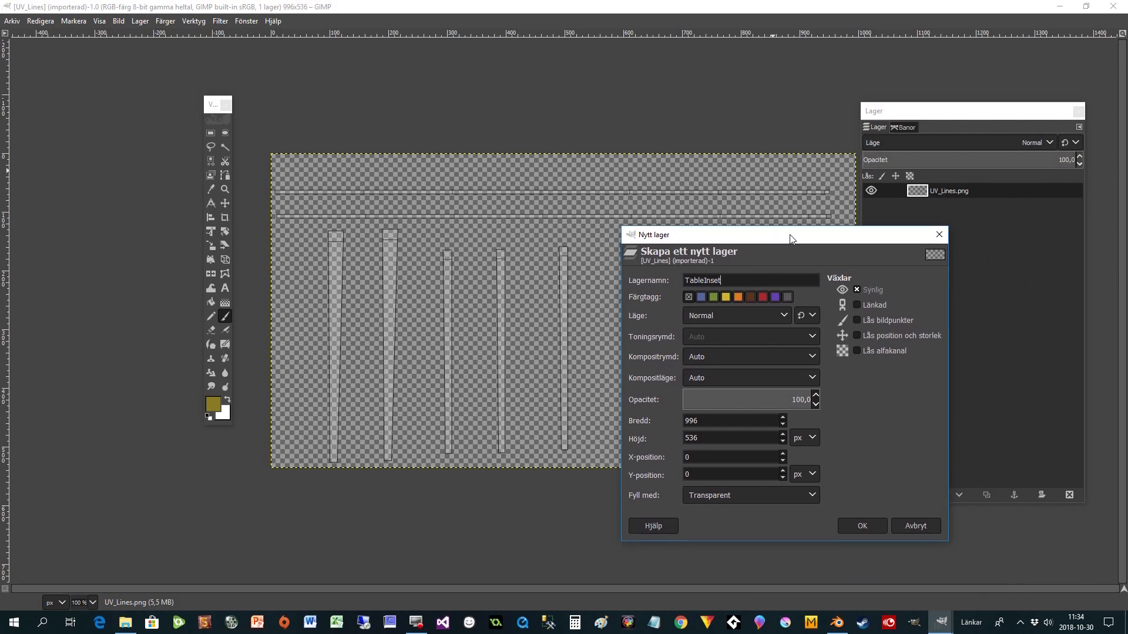
# Create the TableInset layer and set the foreground colour to yellow e3c832.
pyautogui.click(861, 525)
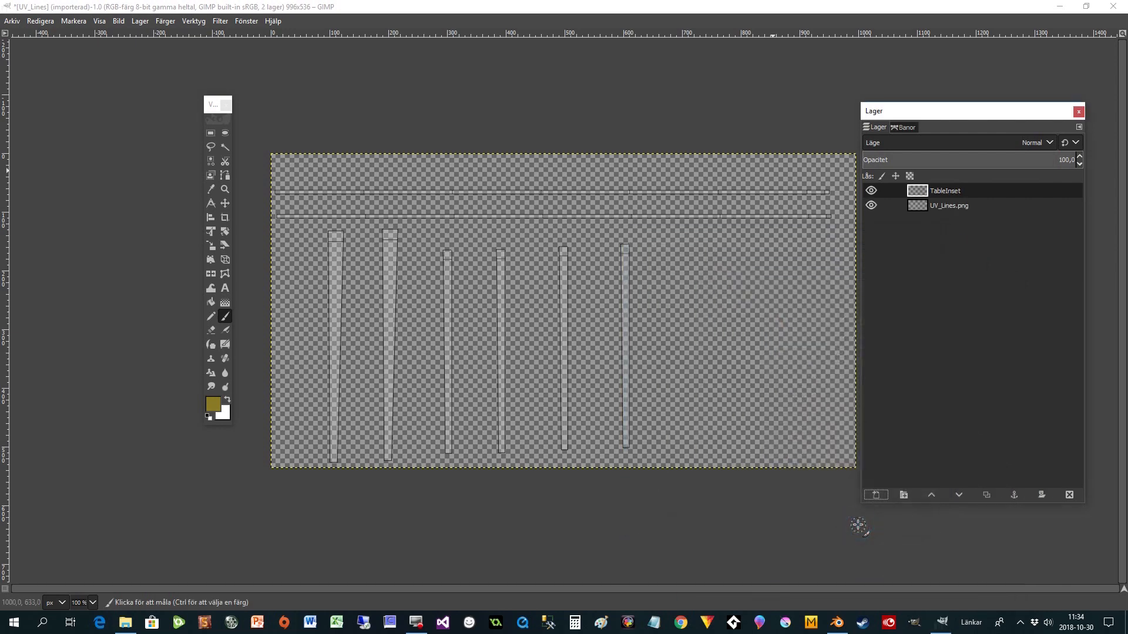
pyautogui.moveTo(626, 342)
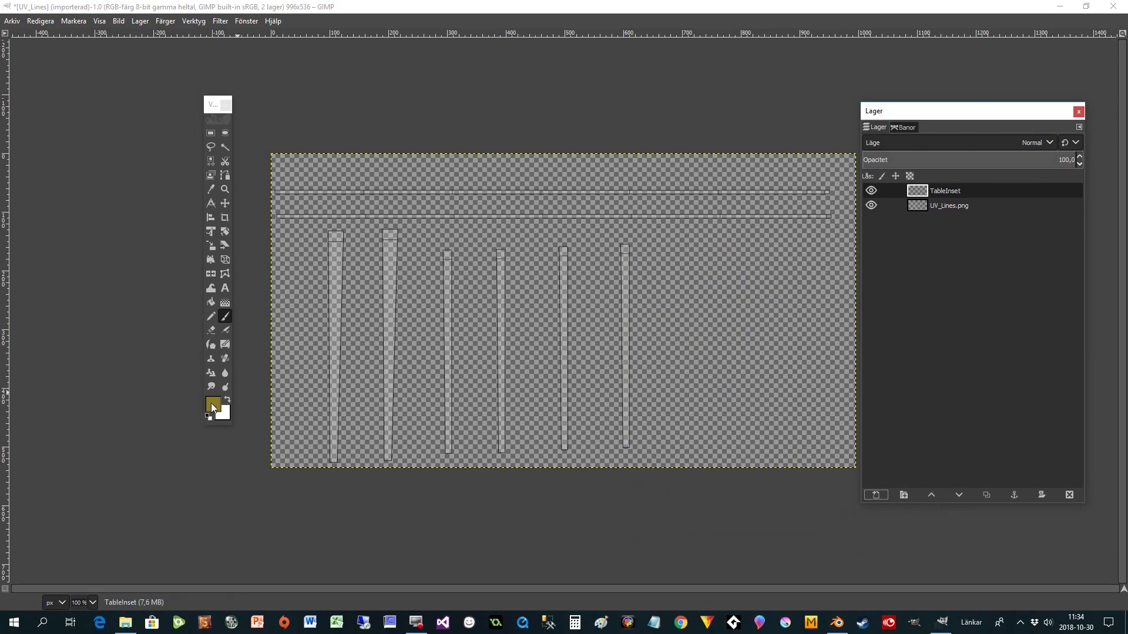
pyautogui.click(211, 404)
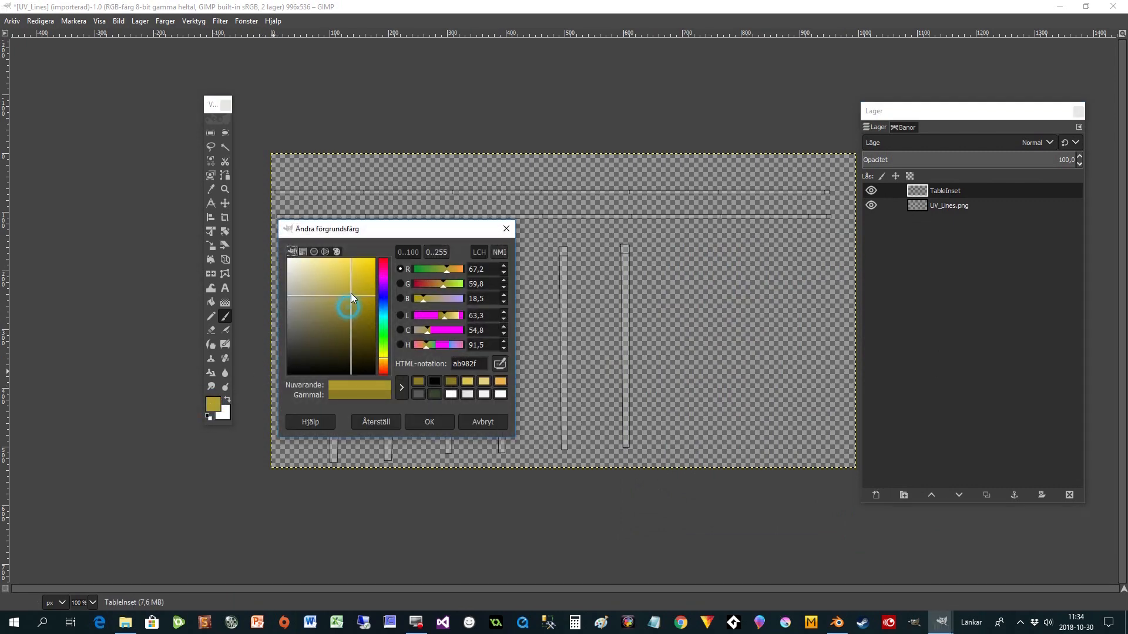
pyautogui.click(353, 273)
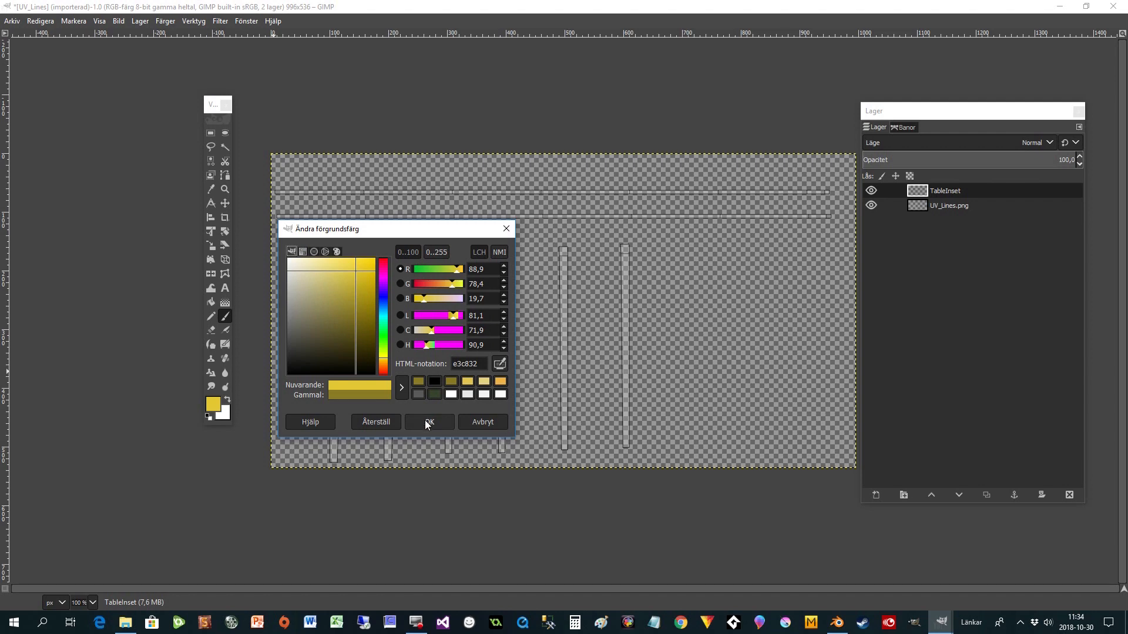
pyautogui.click(429, 422)
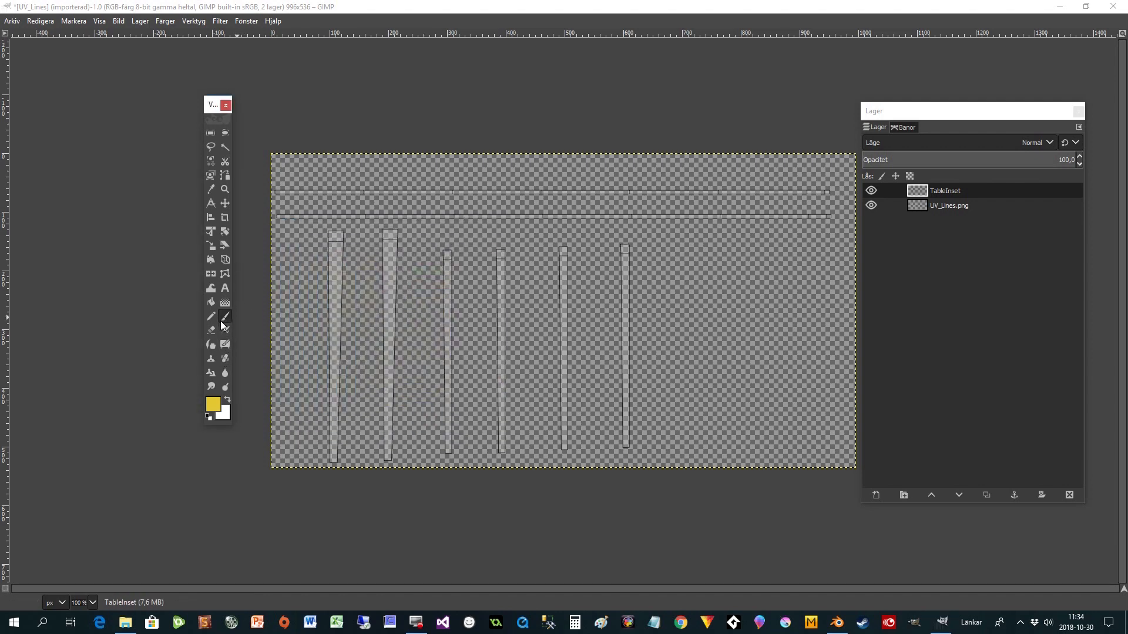
pyautogui.moveTo(225, 317)
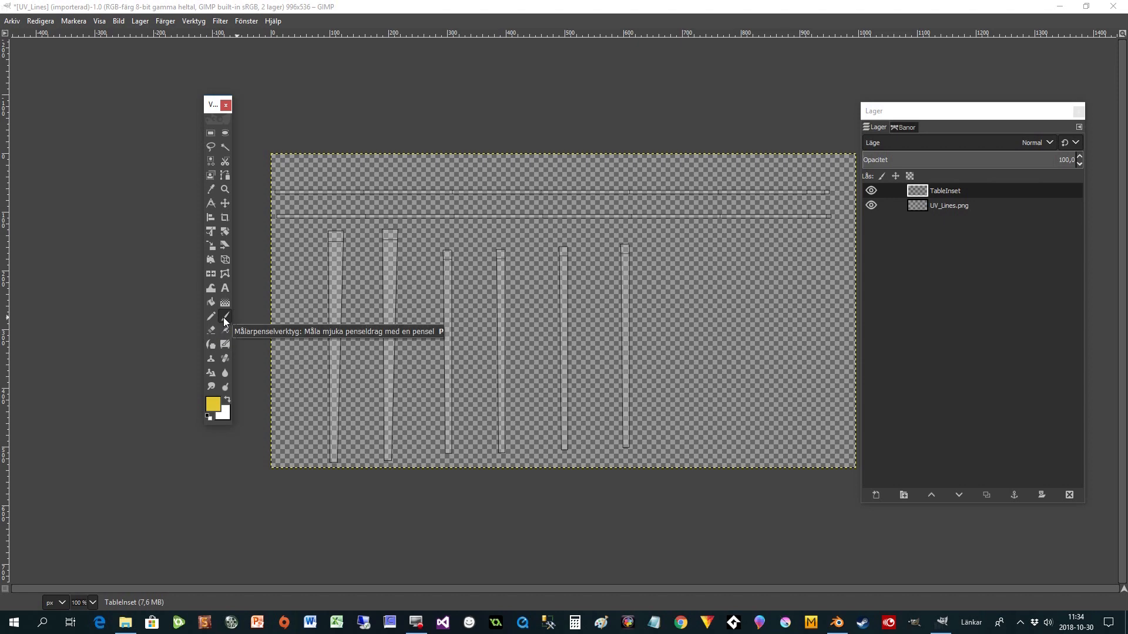
pyautogui.moveTo(228, 313)
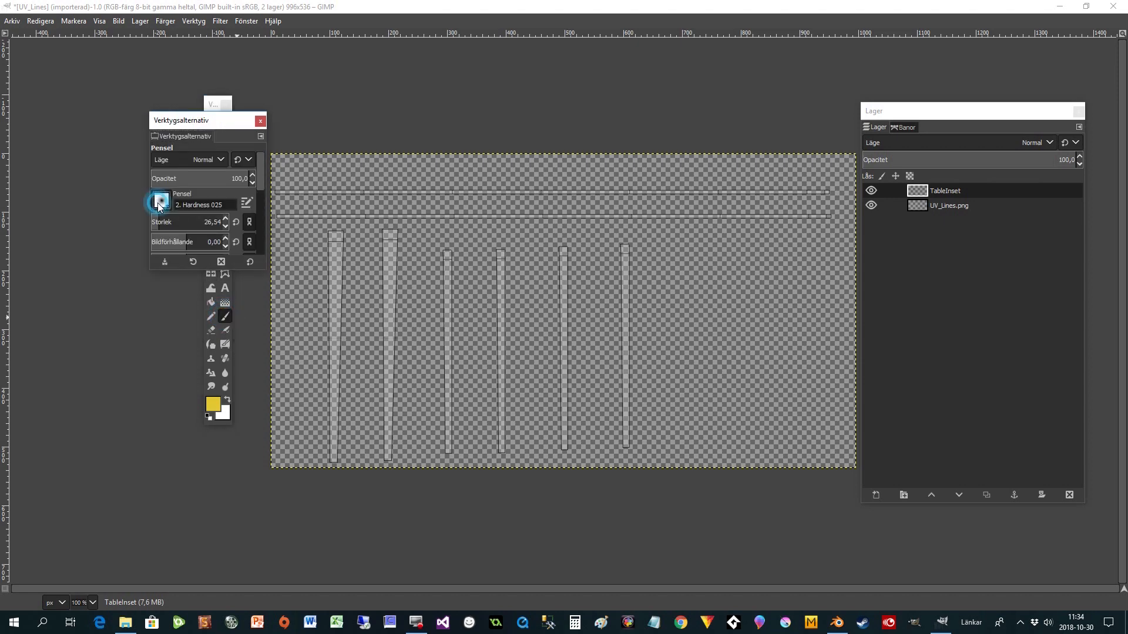
# Paint a straight yellow line down the first leg strip with a hard brush.
pyautogui.click(160, 201)
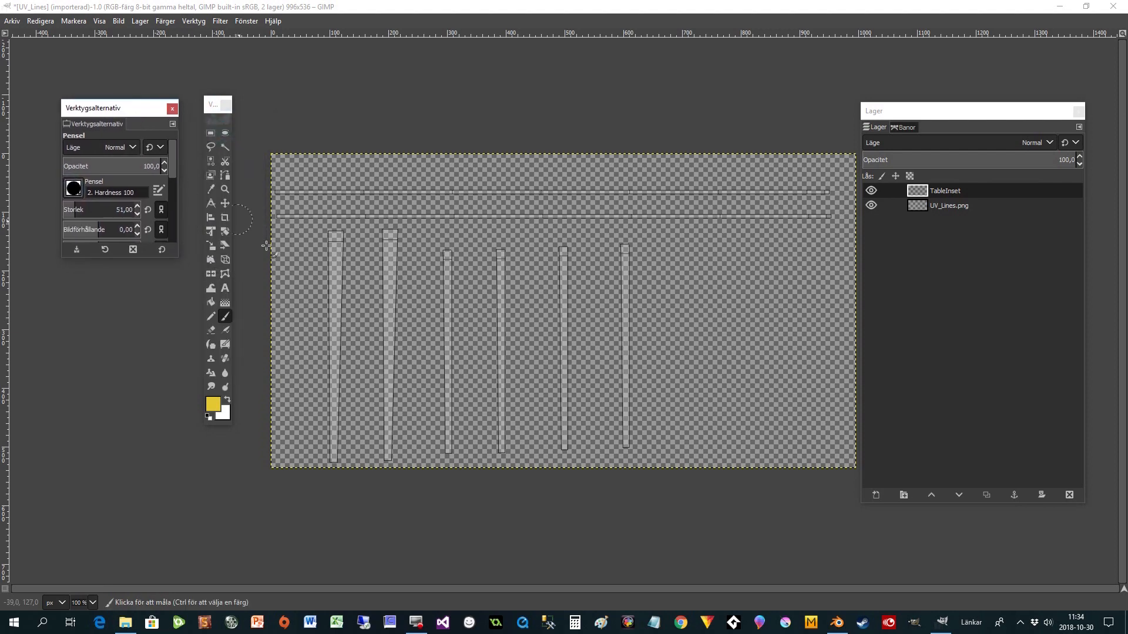
pyautogui.moveTo(334, 244)
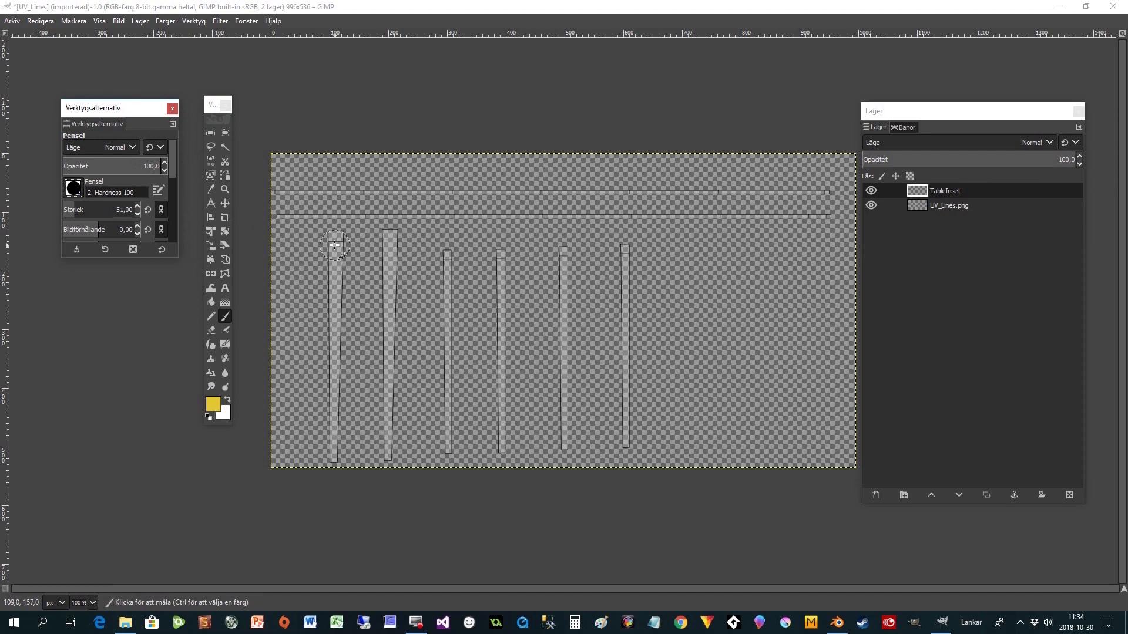
pyautogui.click(336, 236)
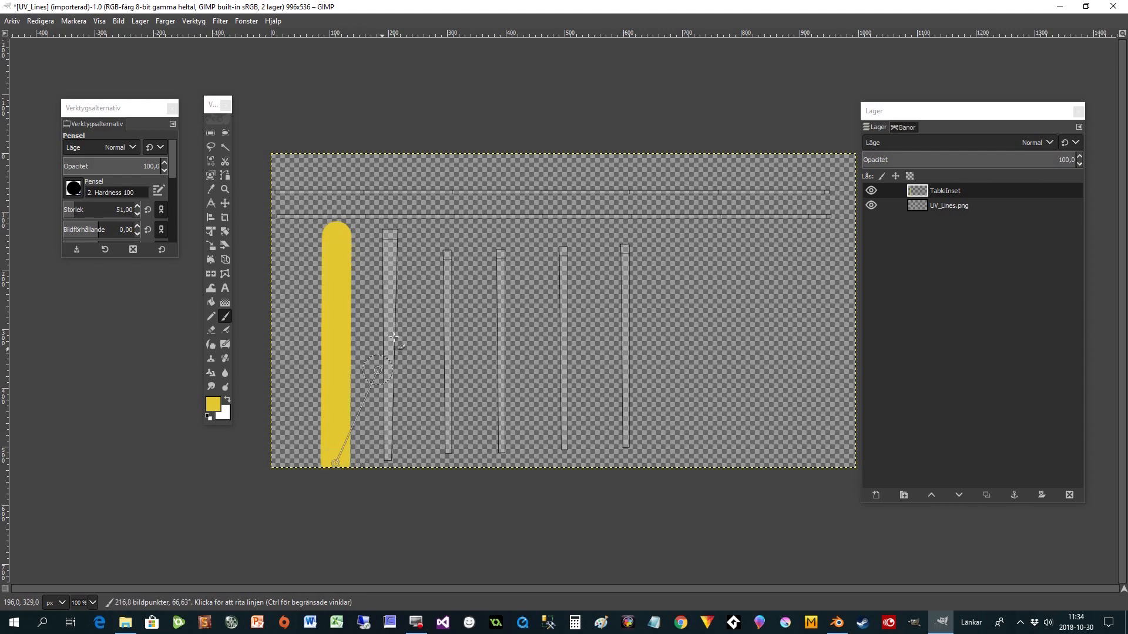
pyautogui.click(388, 232)
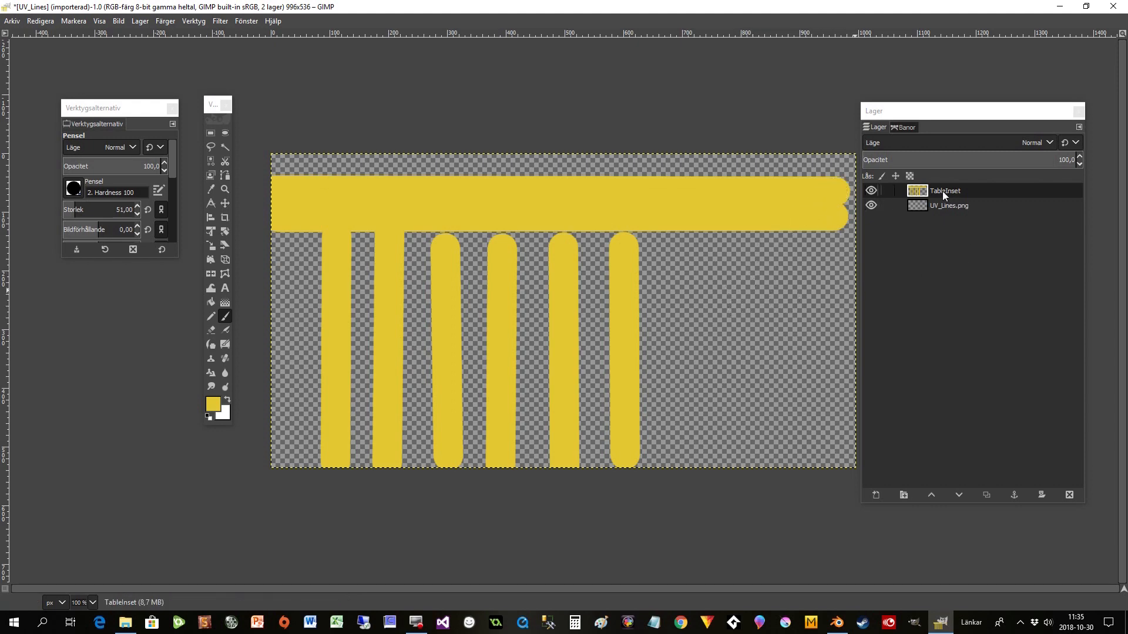
# Hide the TableInset layer and add a new transparent layer named TableInsetShadow.
pyautogui.click(871, 191)
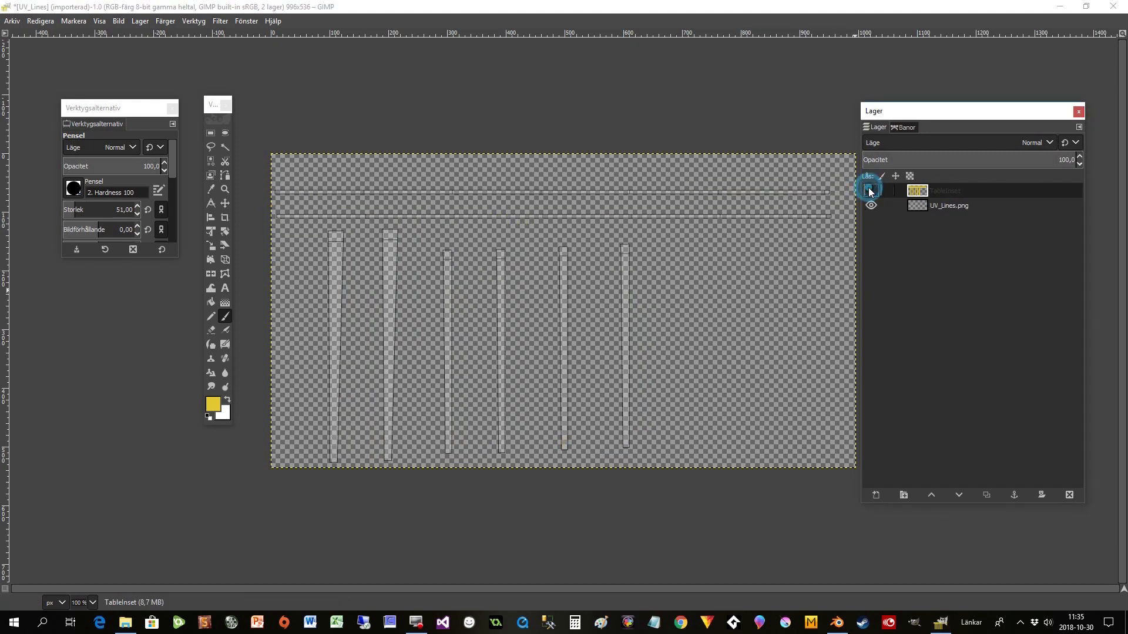
pyautogui.click(871, 190)
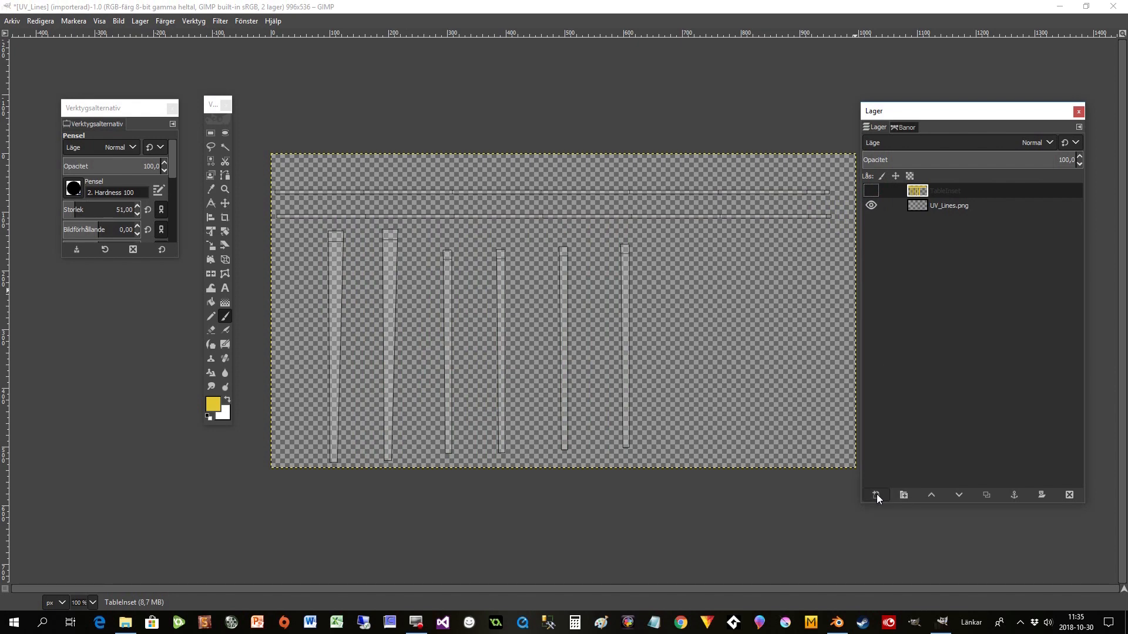
pyautogui.click(876, 495)
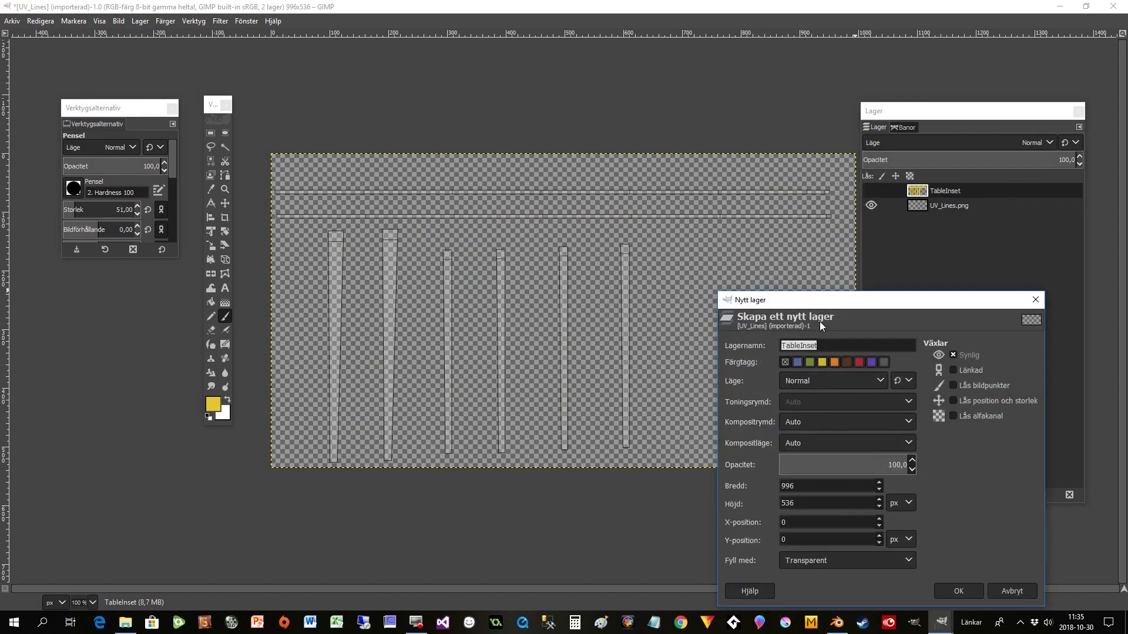
pyautogui.write('Shadow')
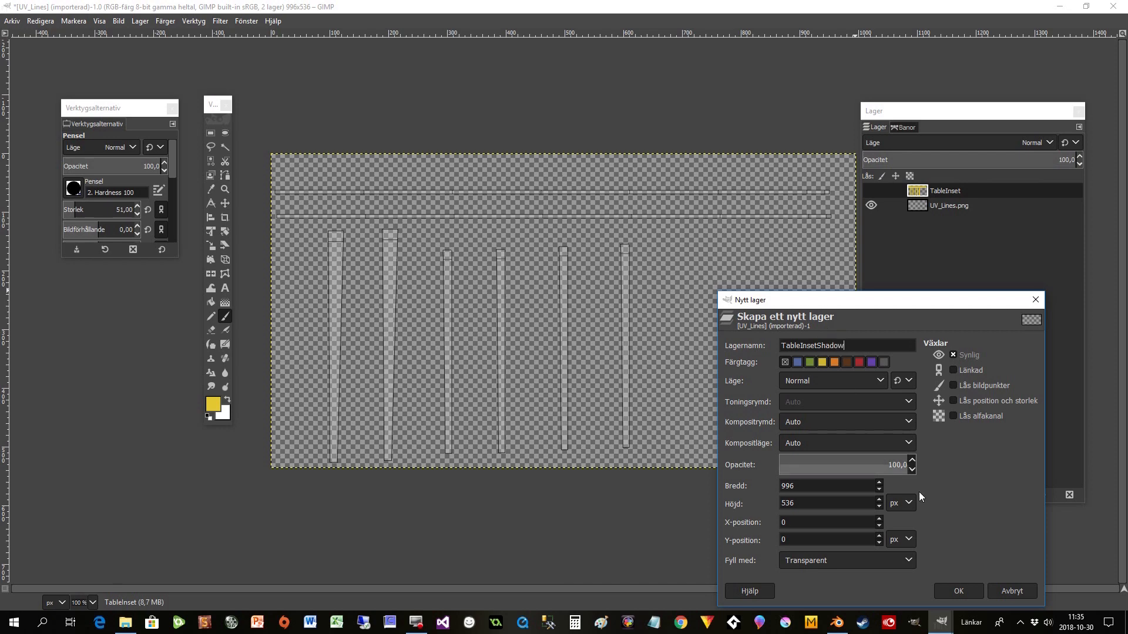
pyautogui.click(957, 590)
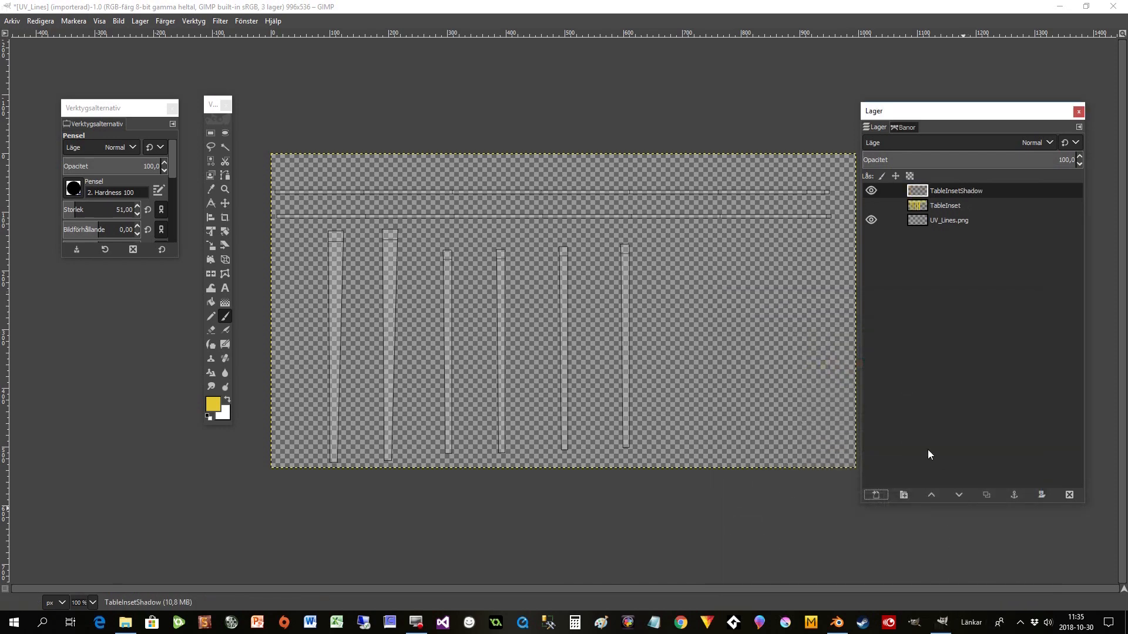
pyautogui.moveTo(791, 282)
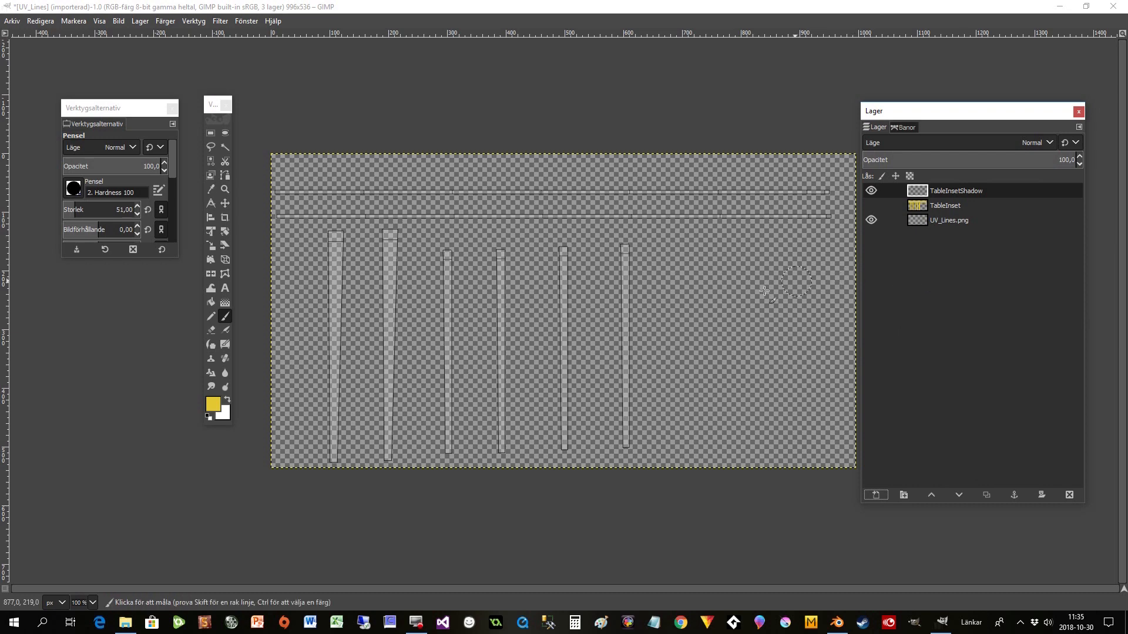
# Pick dull yellow 9c8b2b and paint straight lines down each leg and rail groove on TableInsetShadow.
pyautogui.click(71, 188)
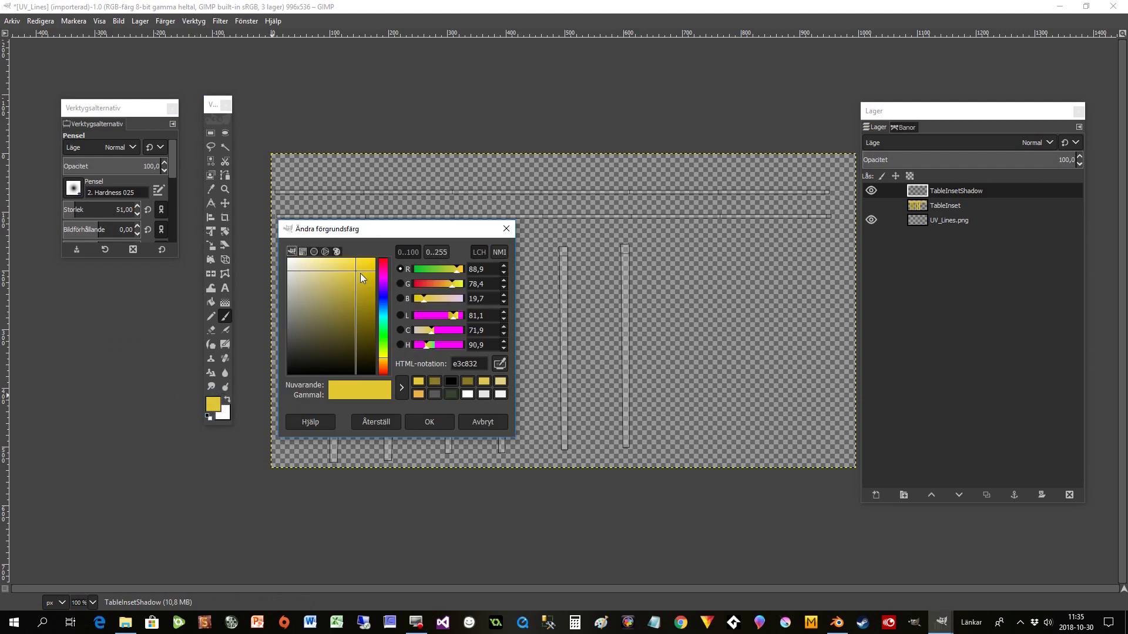
pyautogui.click(352, 308)
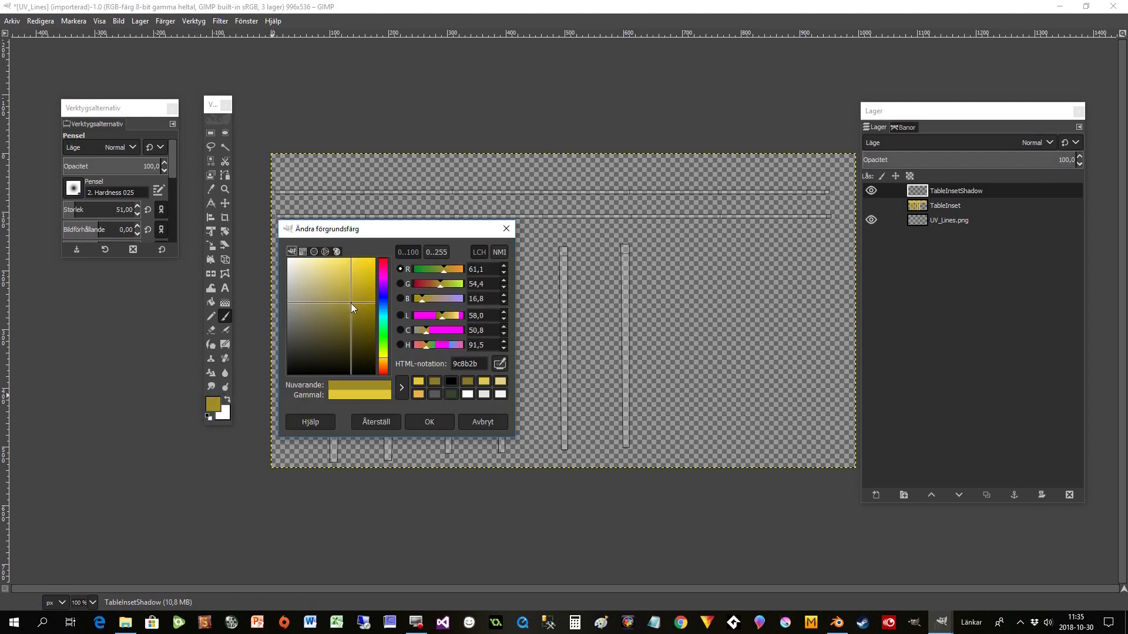
pyautogui.click(428, 422)
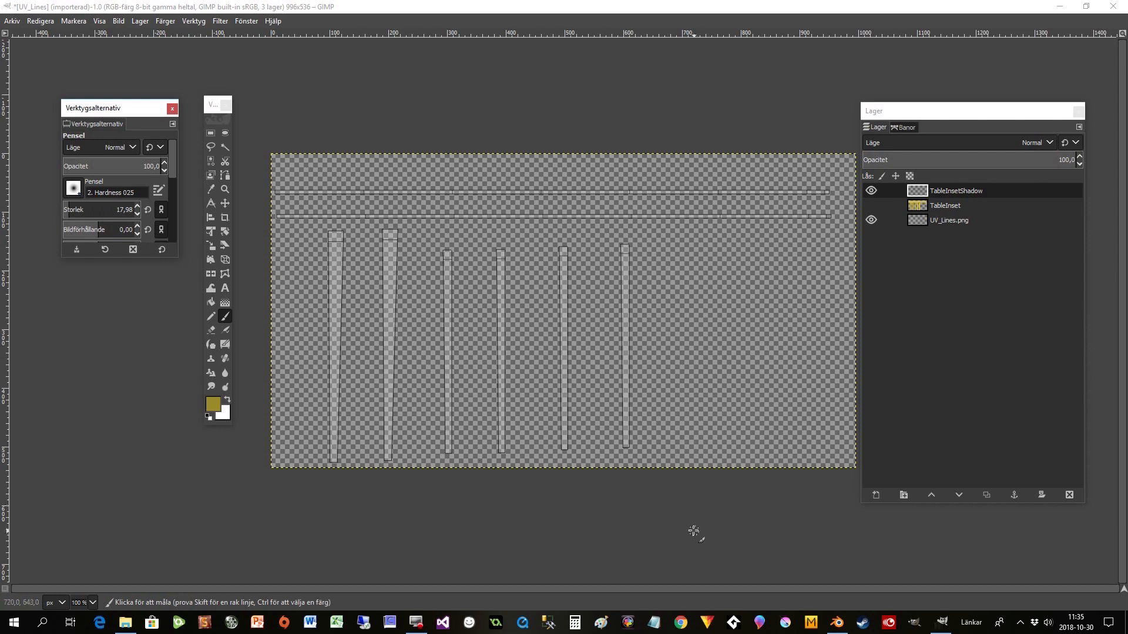
pyautogui.moveTo(342, 248)
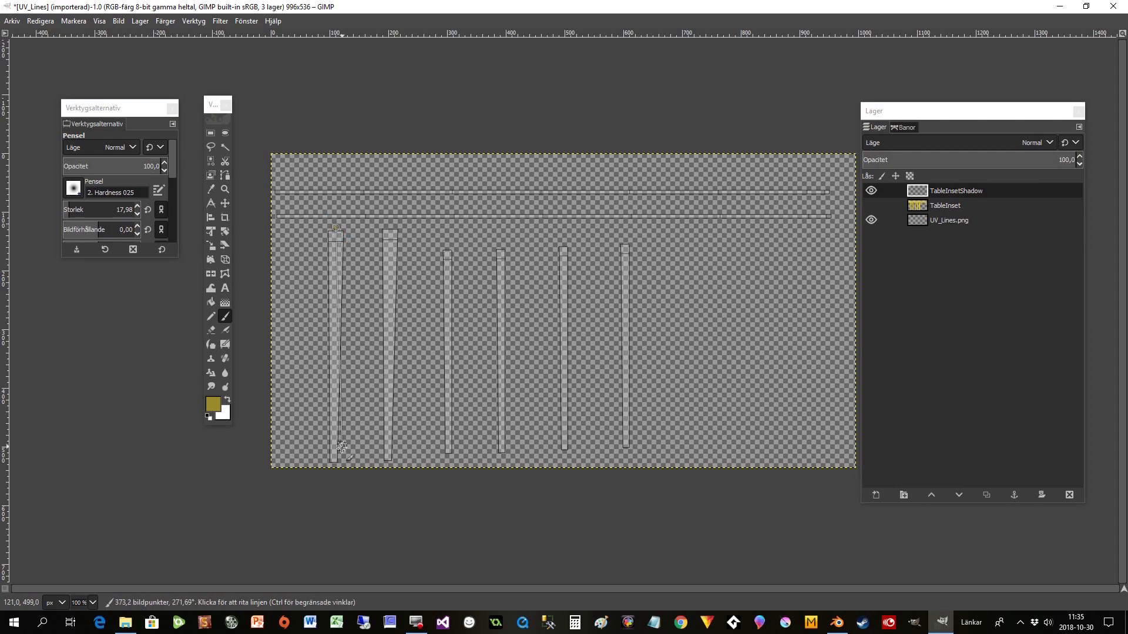
pyautogui.click(332, 464)
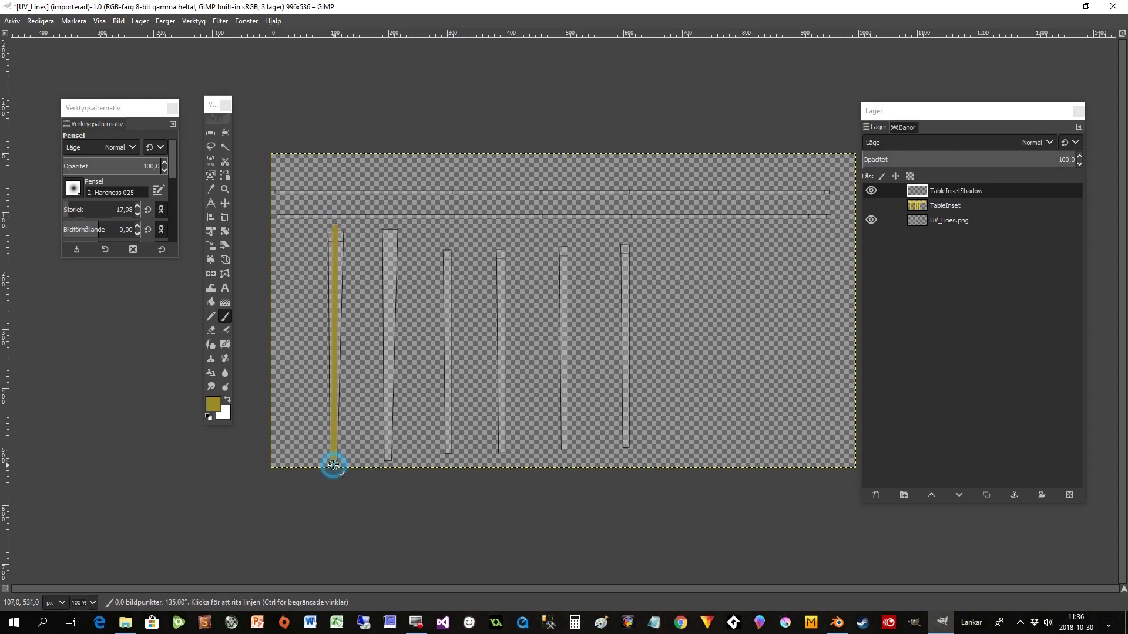
pyautogui.click(390, 225)
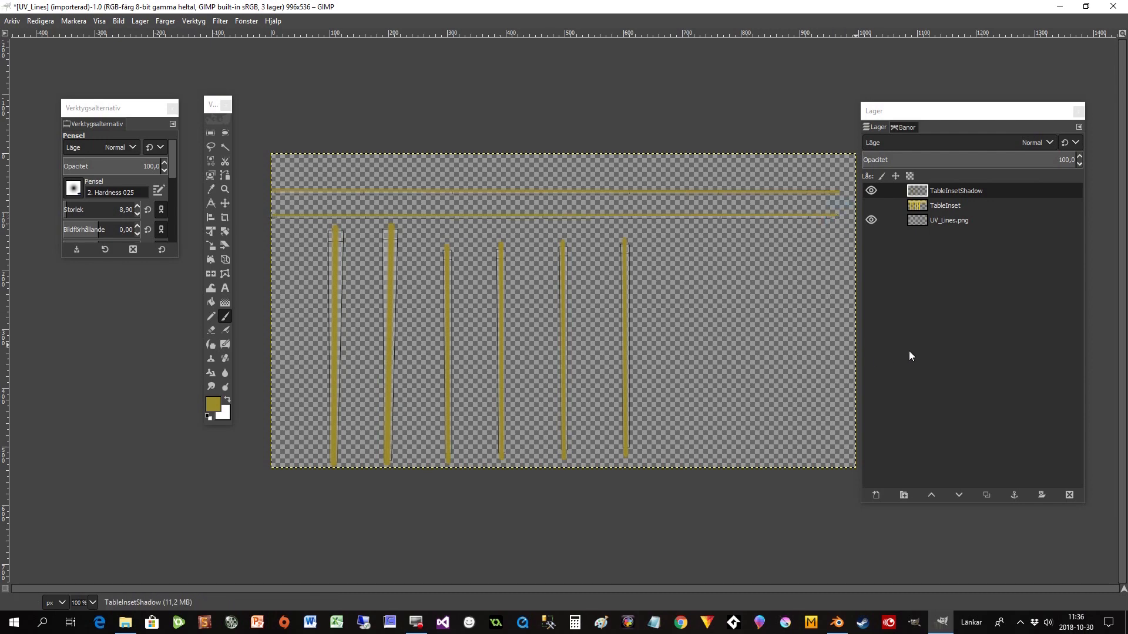
pyautogui.moveTo(899, 343)
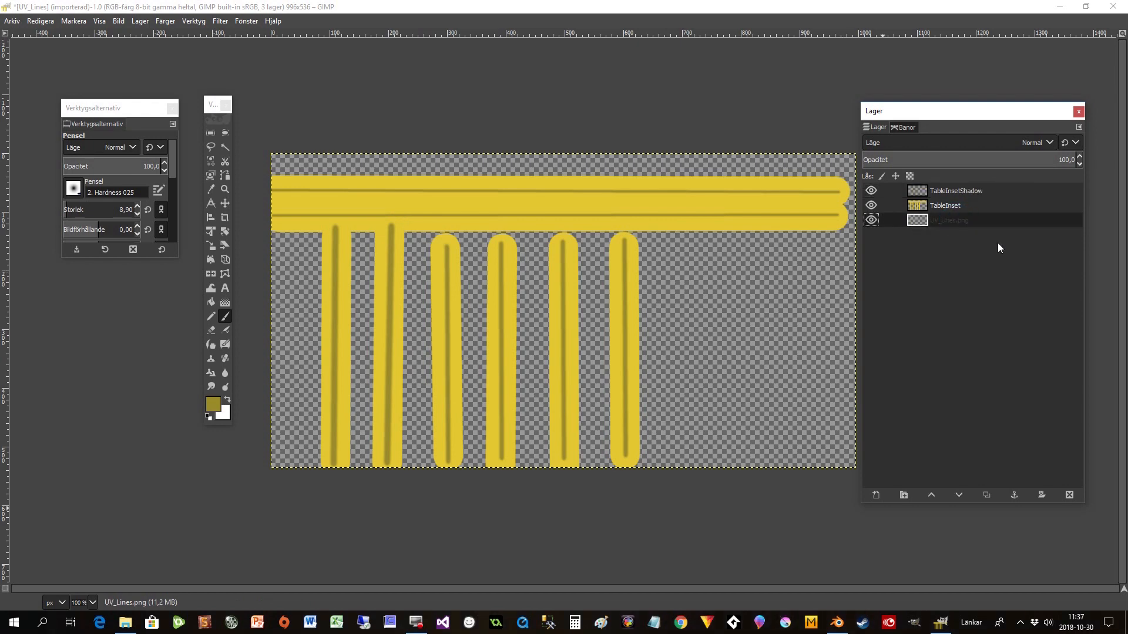
pyautogui.moveTo(1068, 494)
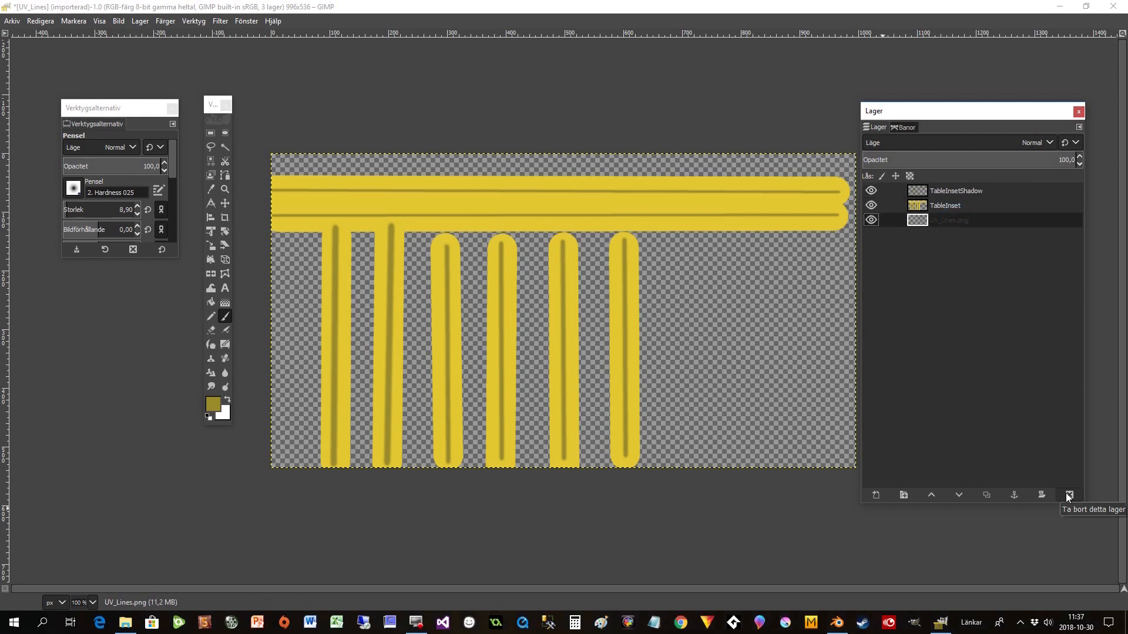
# Delete the UV_Lines.png layer and start exporting the image with Export As.
pyautogui.click(1068, 495)
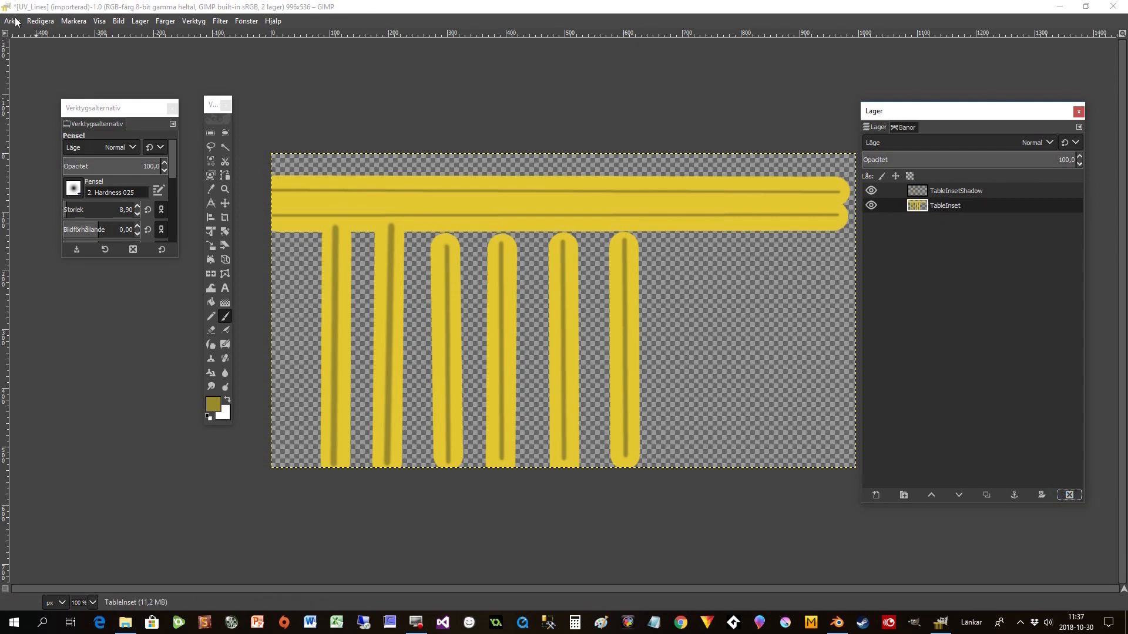
pyautogui.click(11, 20)
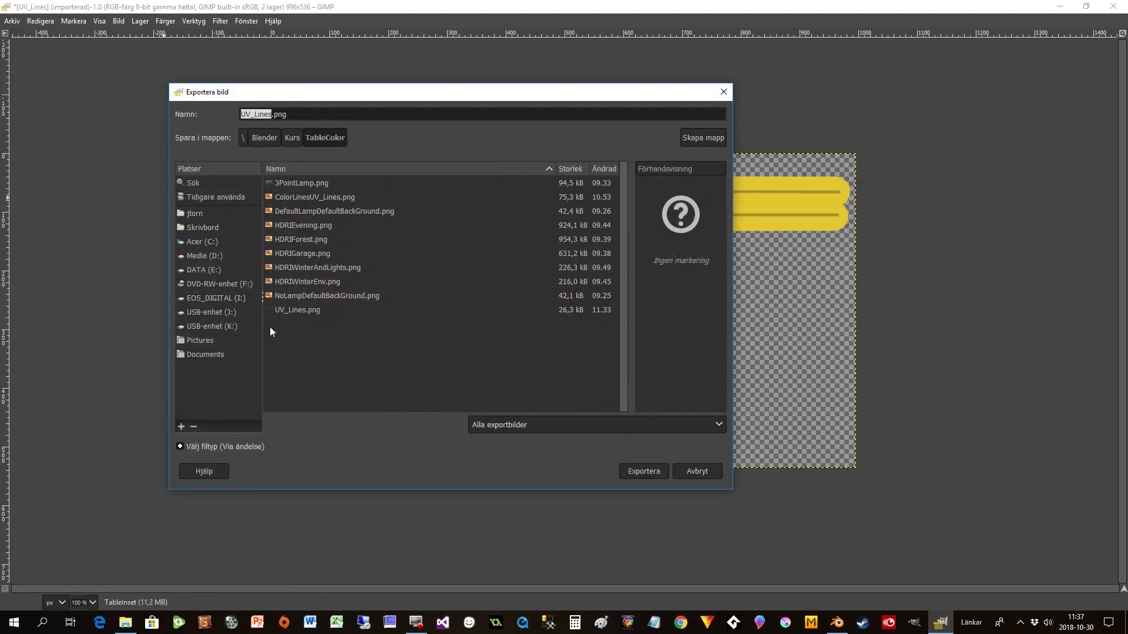
# Export over ColorLinesUV_Lines.png in TableColor, confirming replace and PNG settings, then return to Blender.
pyautogui.click(315, 196)
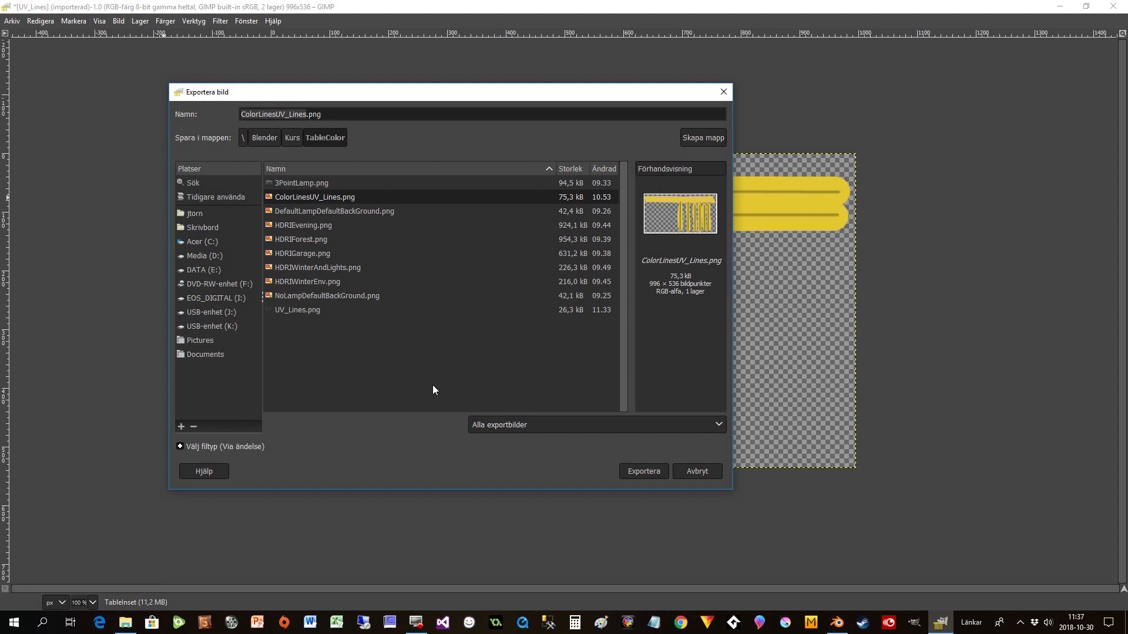
pyautogui.click(641, 471)
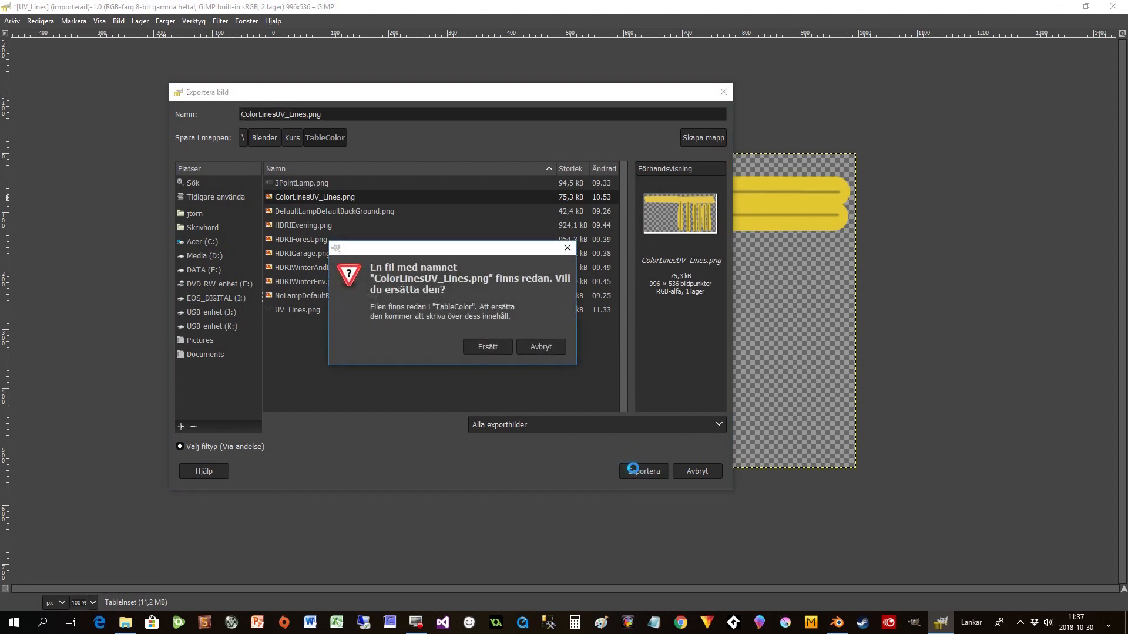
pyautogui.click(486, 346)
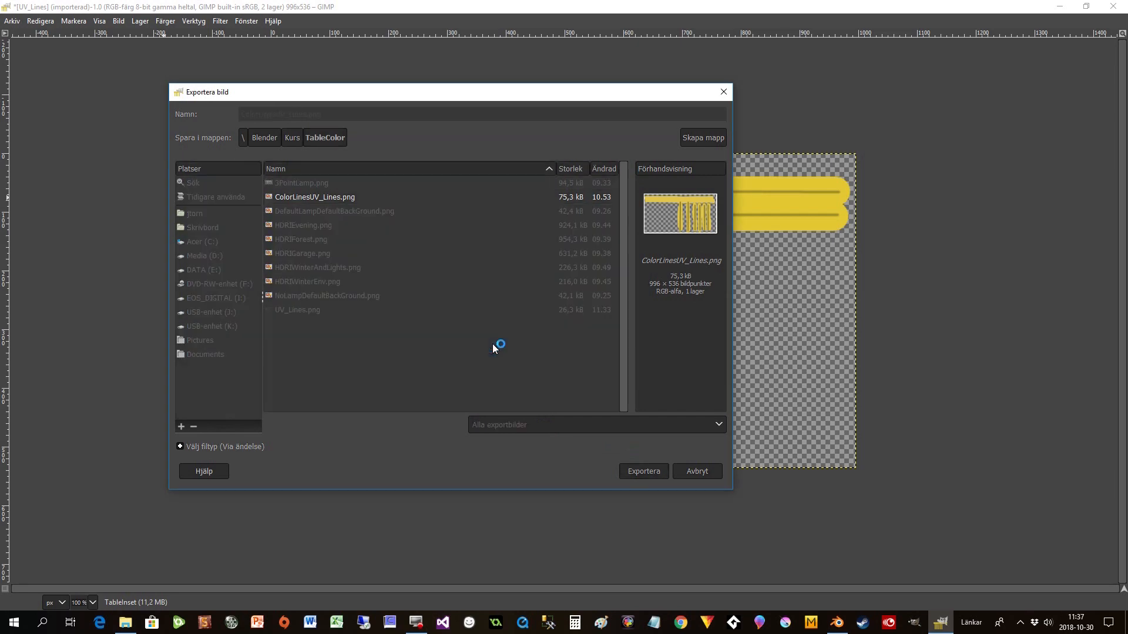
pyautogui.click(642, 471)
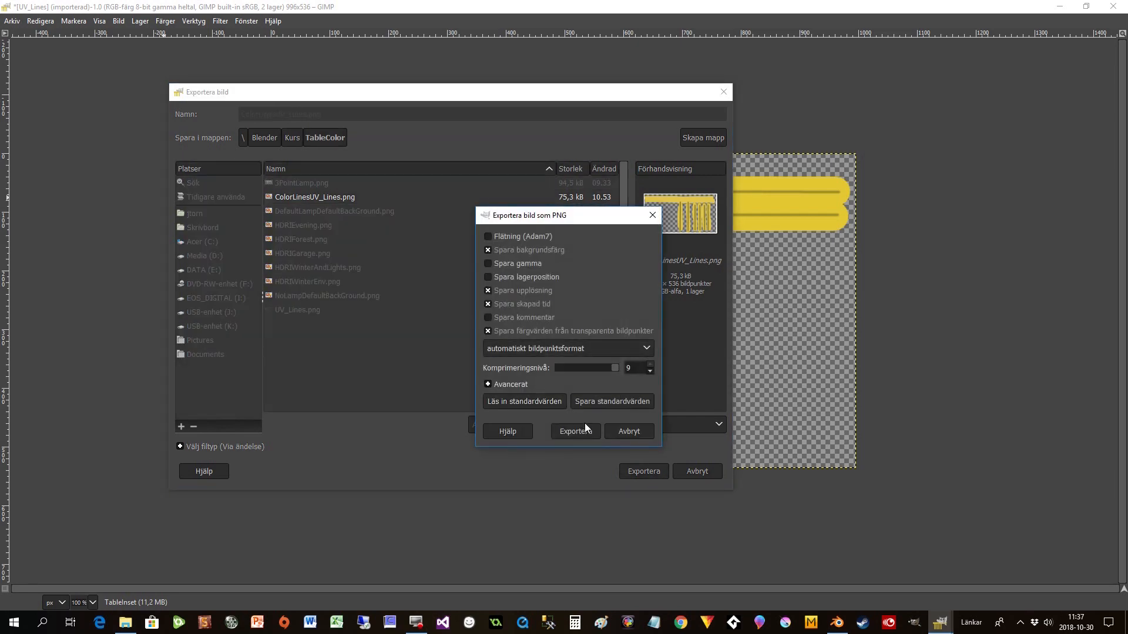
pyautogui.click(574, 430)
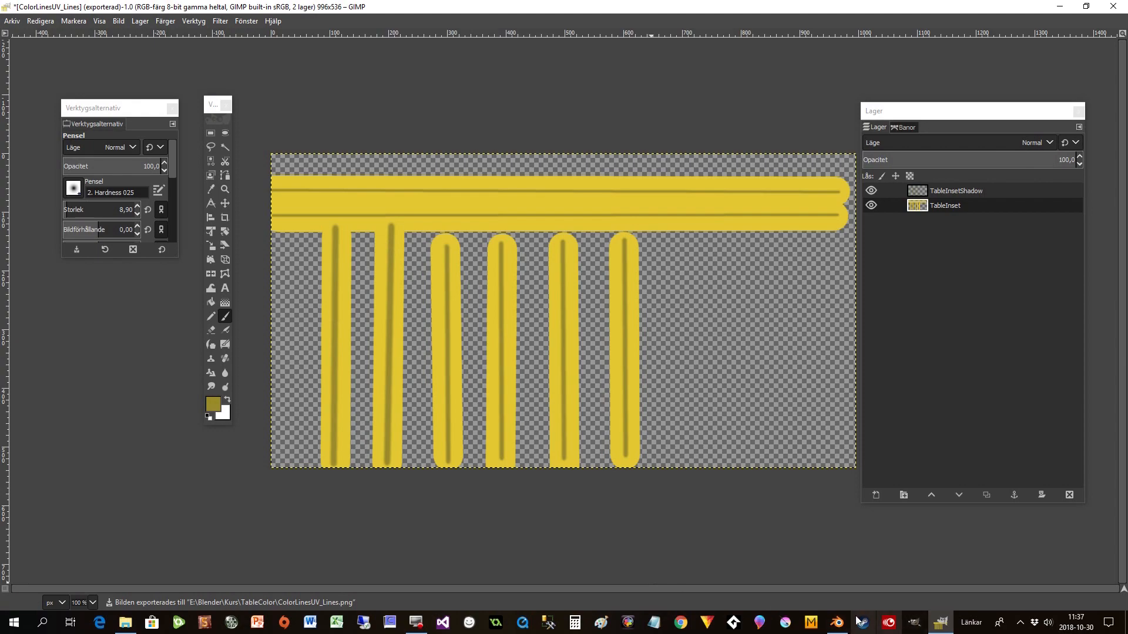
pyautogui.click(833, 622)
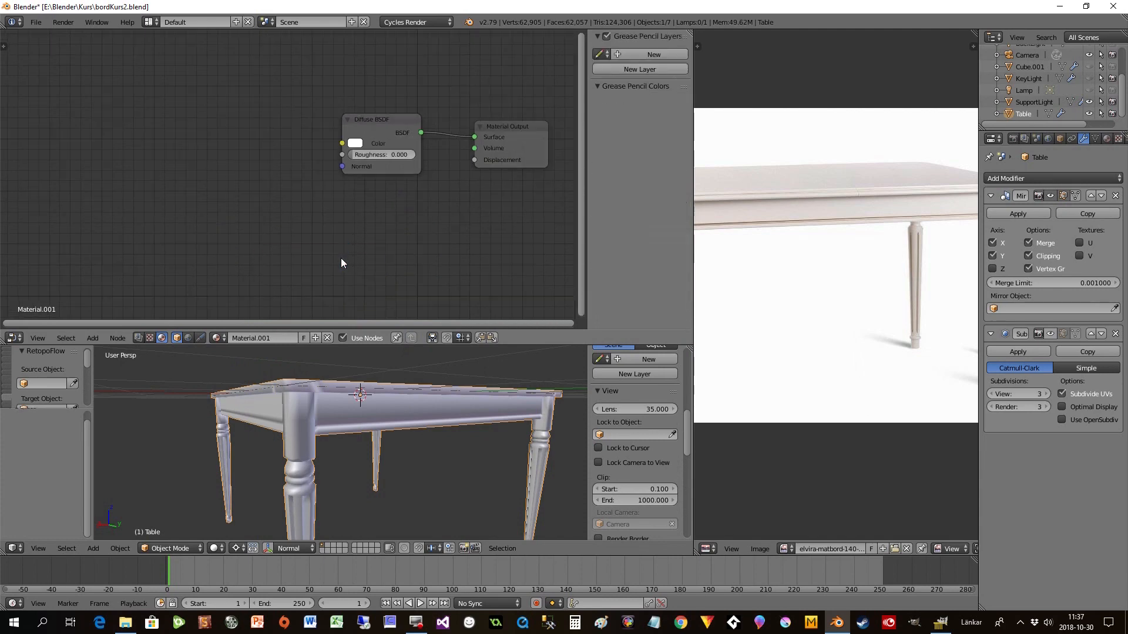
# Add Texture Coordinate and Image Texture nodes, load the painted lines image, and drive Diffuse Color.
pyautogui.click(380, 126)
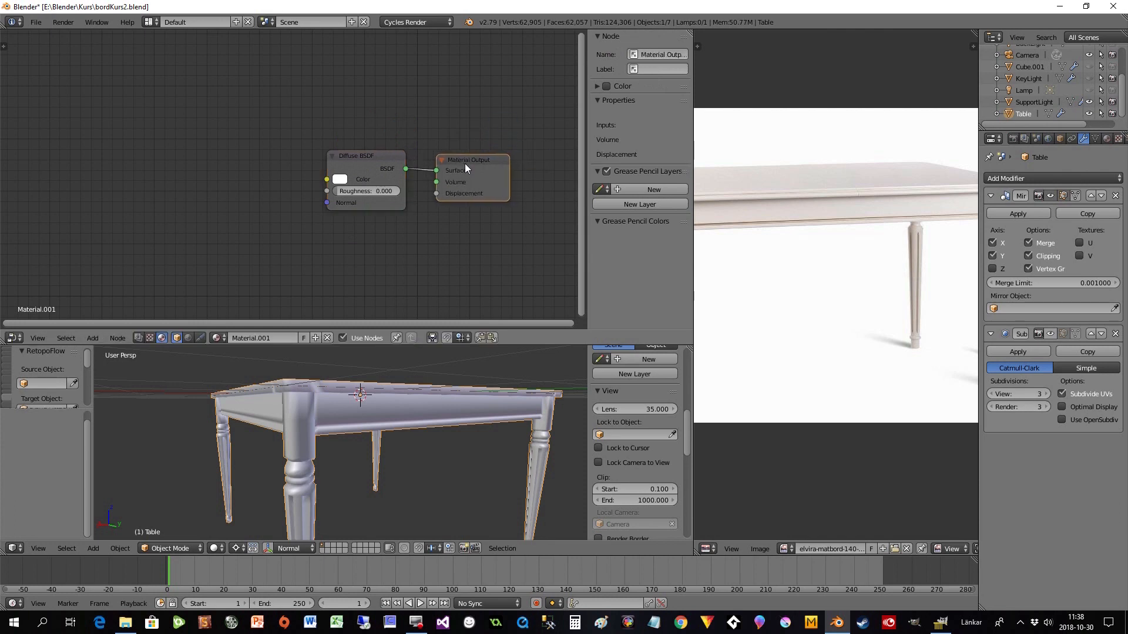
pyautogui.click(164, 180)
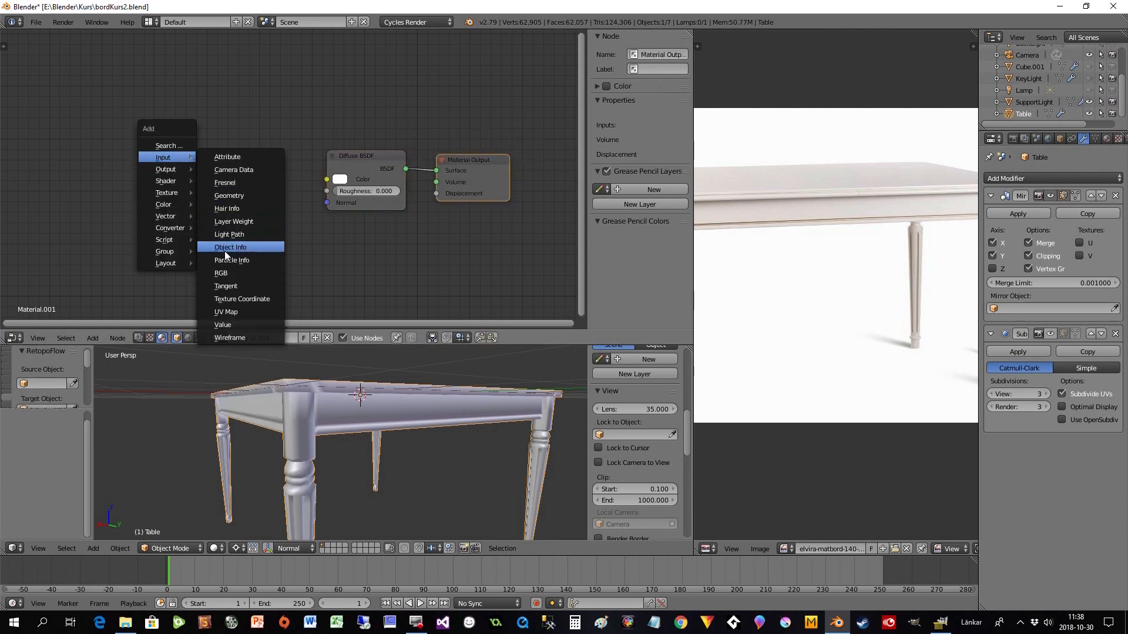
pyautogui.click(241, 299)
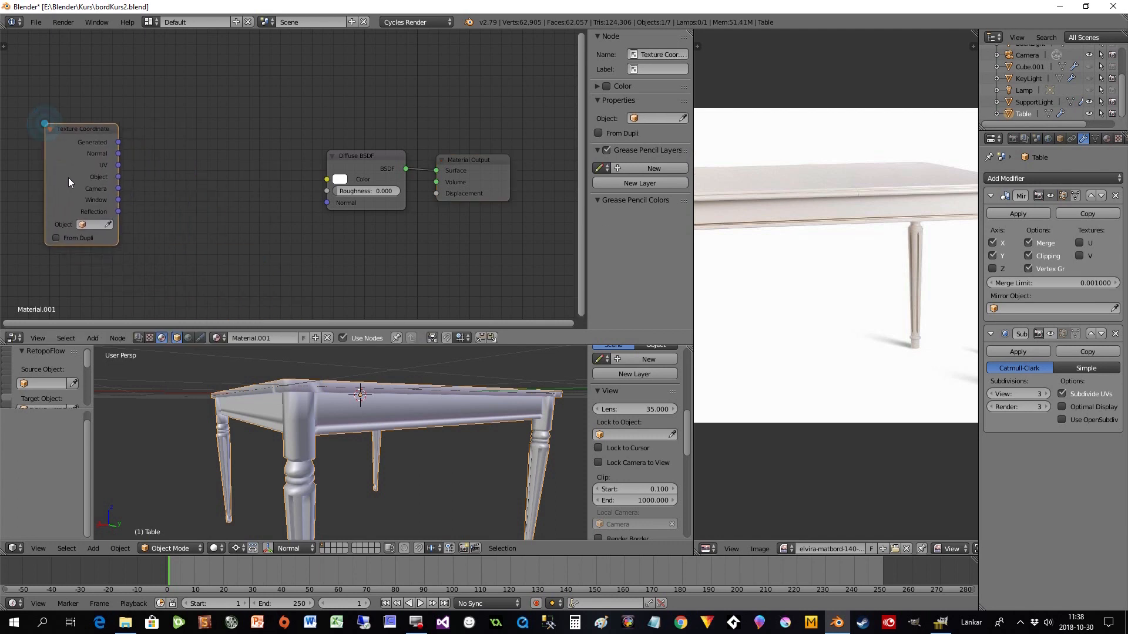
pyautogui.click(92, 339)
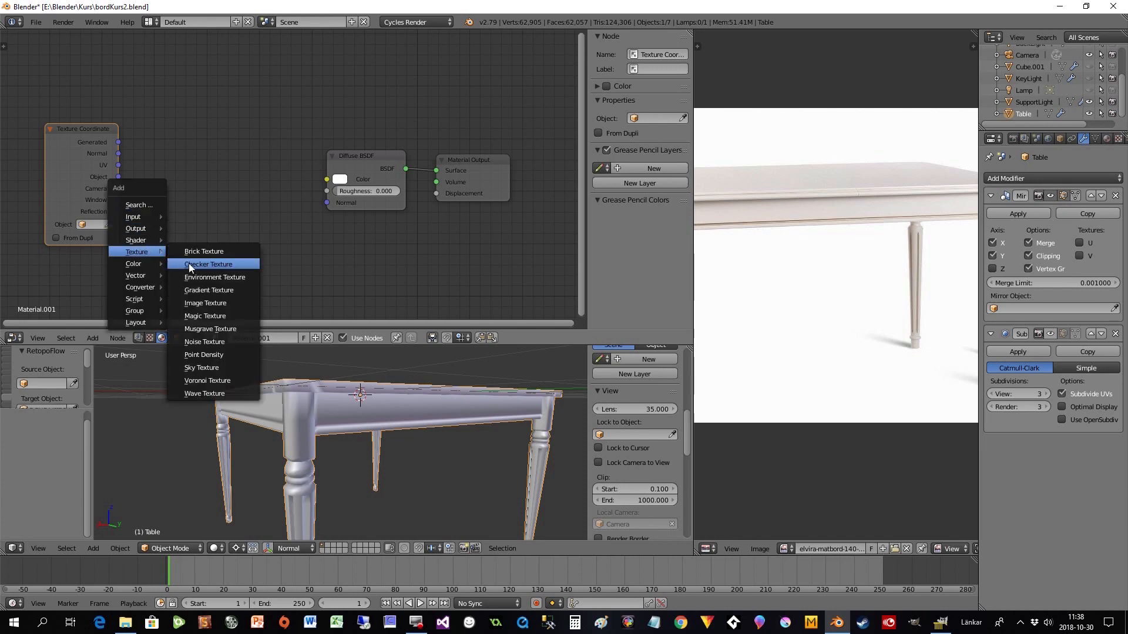
pyautogui.click(205, 303)
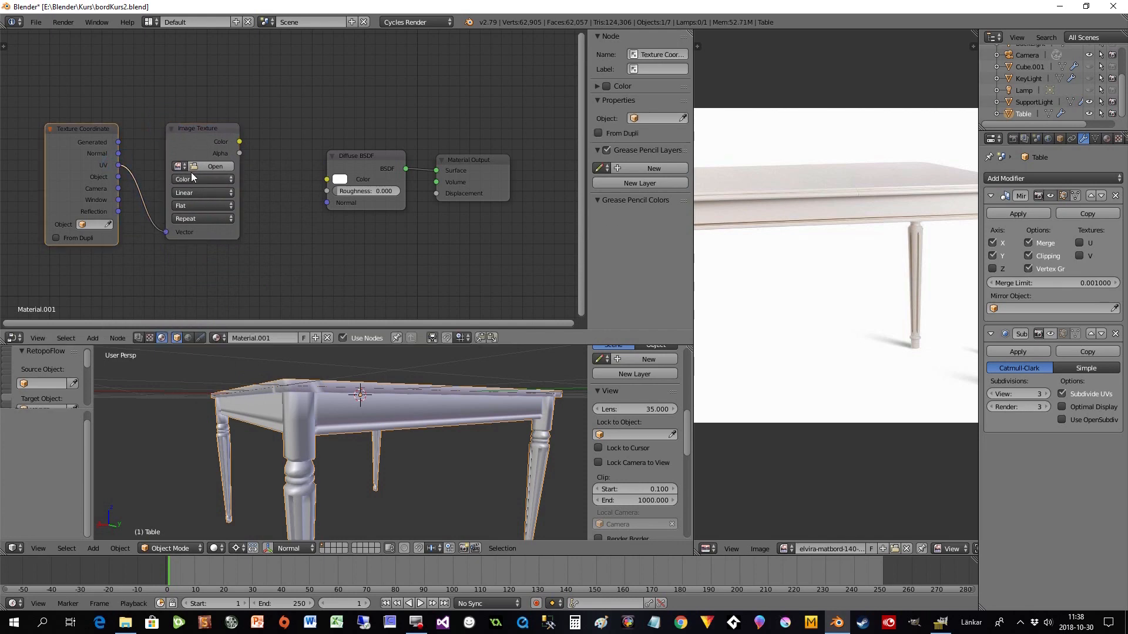
pyautogui.click(214, 167)
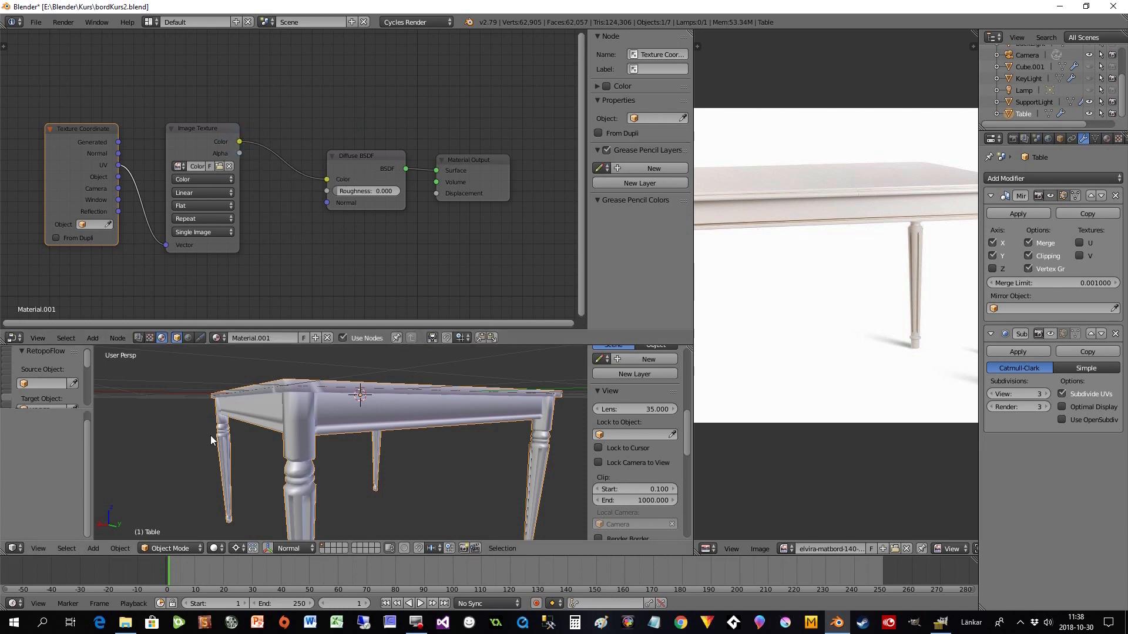
pyautogui.click(214, 548)
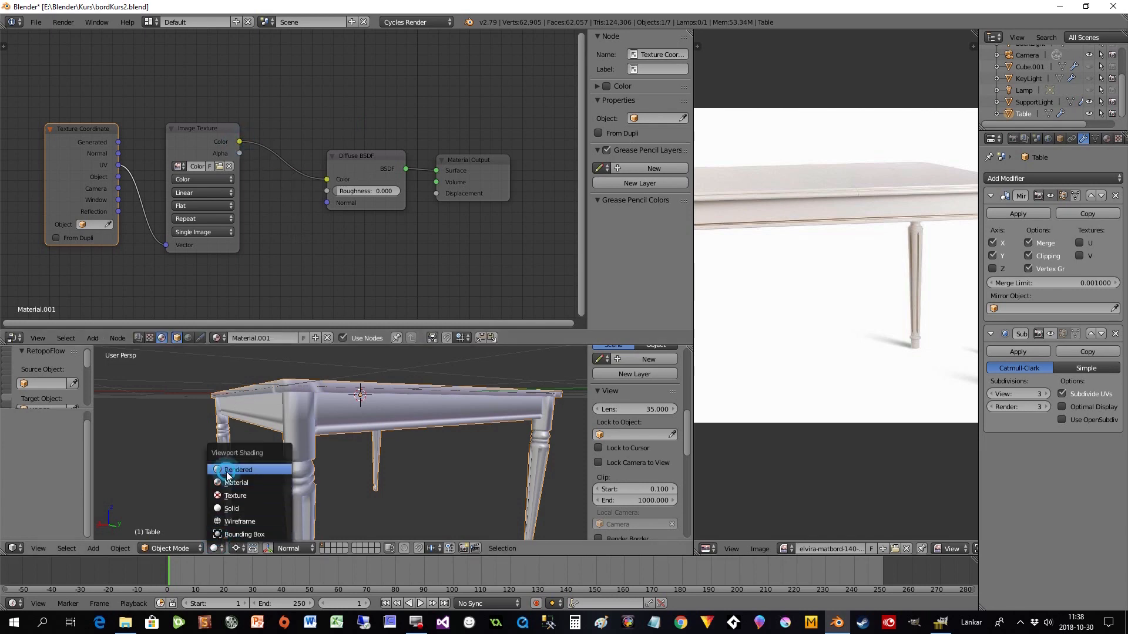
# Preview in Rendered shading, add a Mix Shader, and place a second white Diffuse BSDF.
pyautogui.click(238, 469)
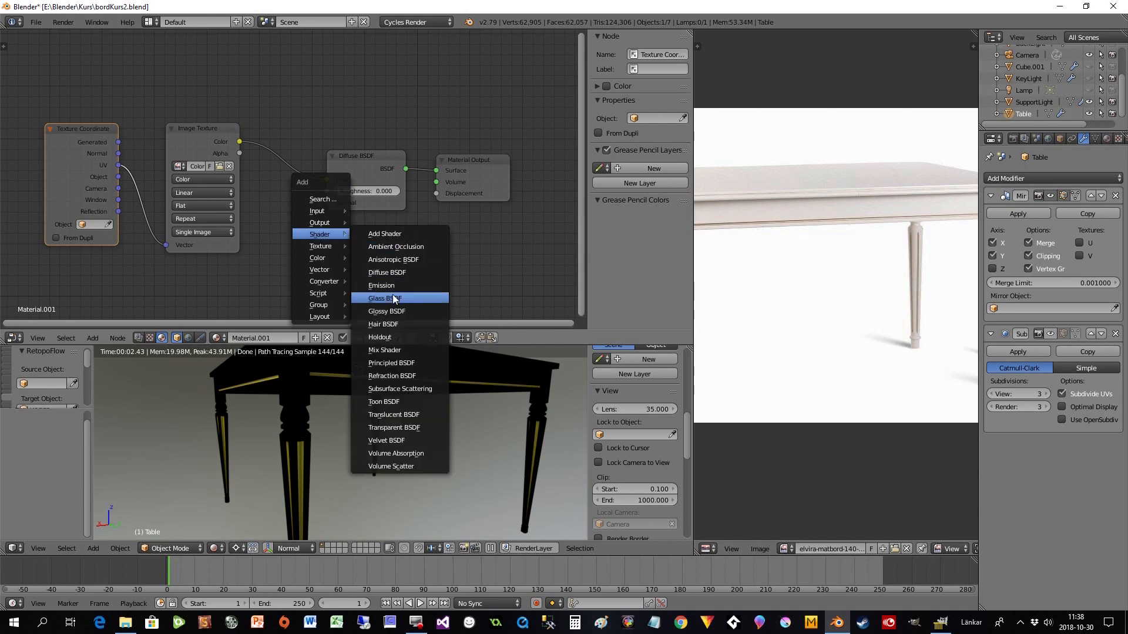
pyautogui.click(384, 349)
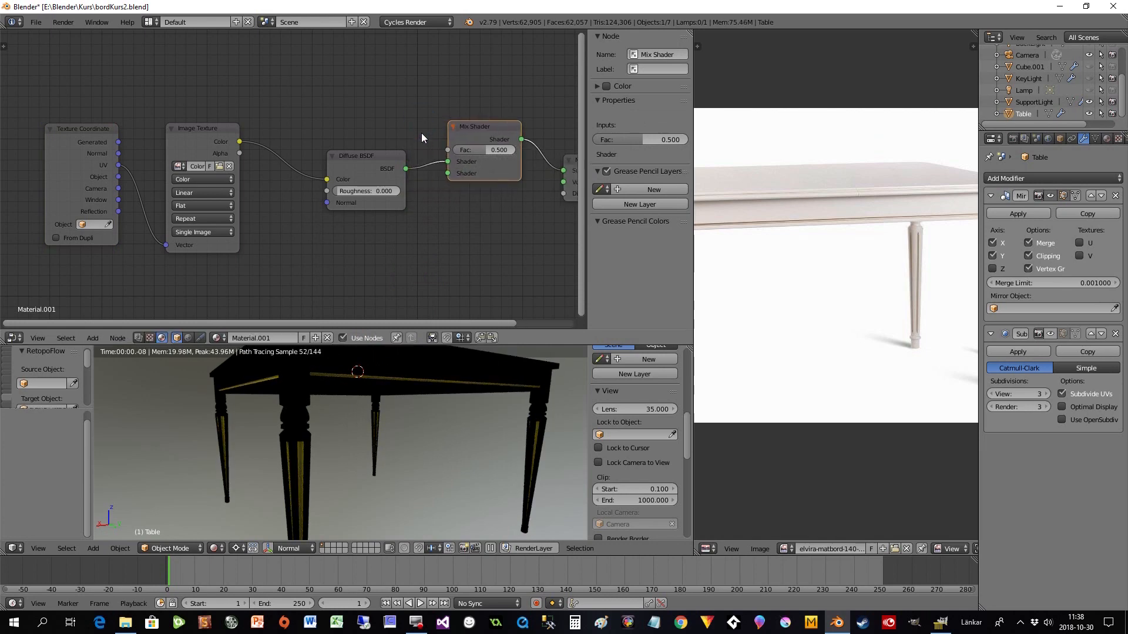
pyautogui.moveTo(245, 156)
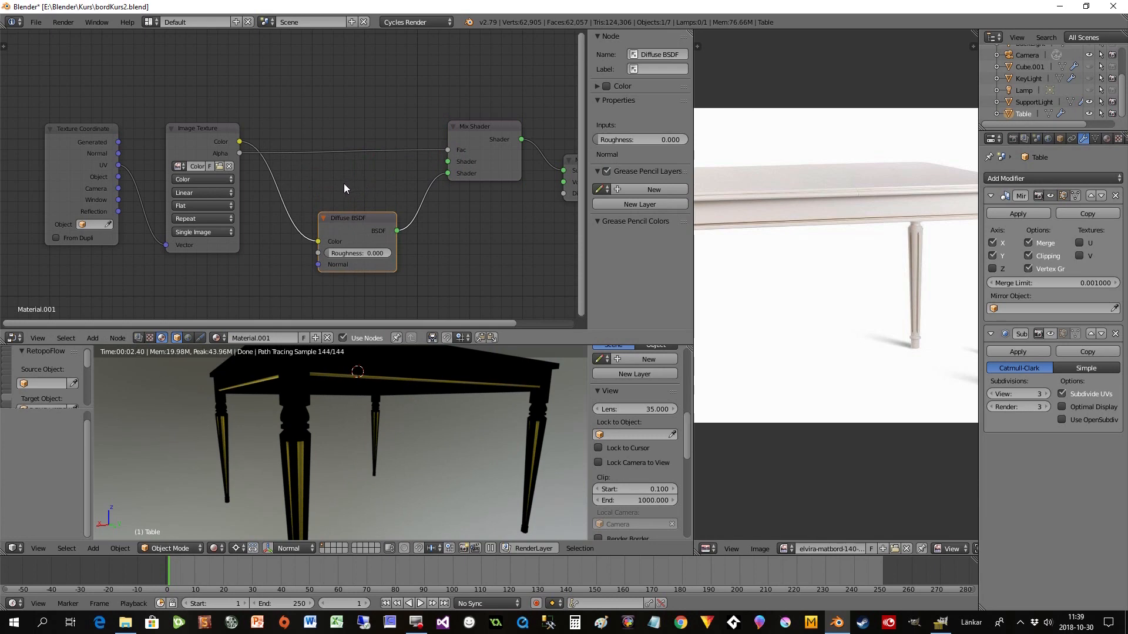
pyautogui.click(347, 218)
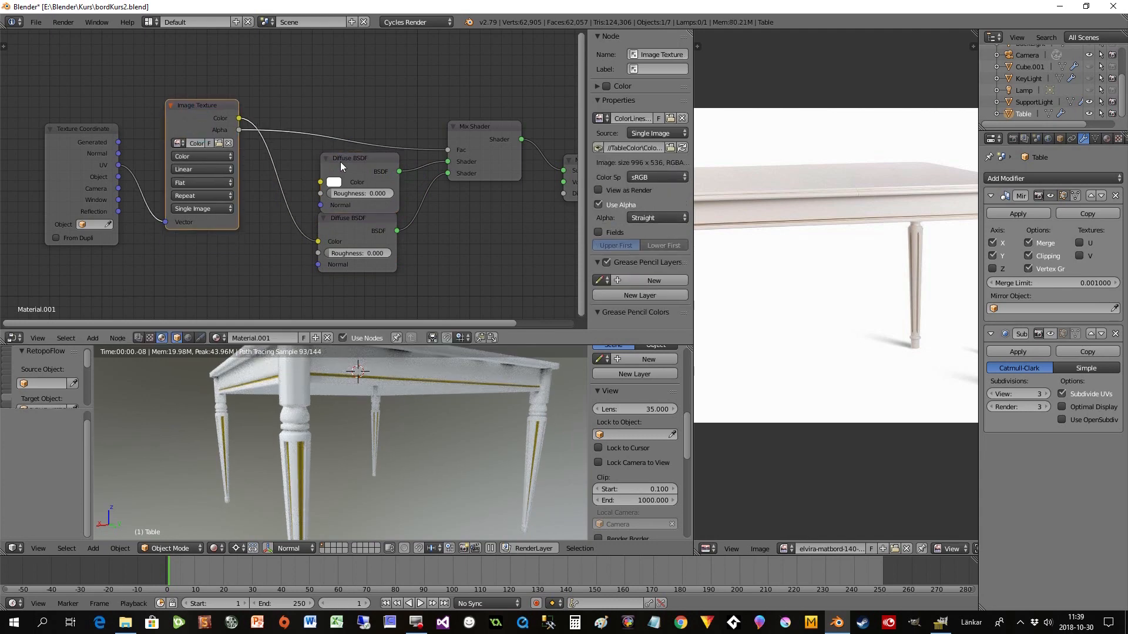
pyautogui.click(350, 148)
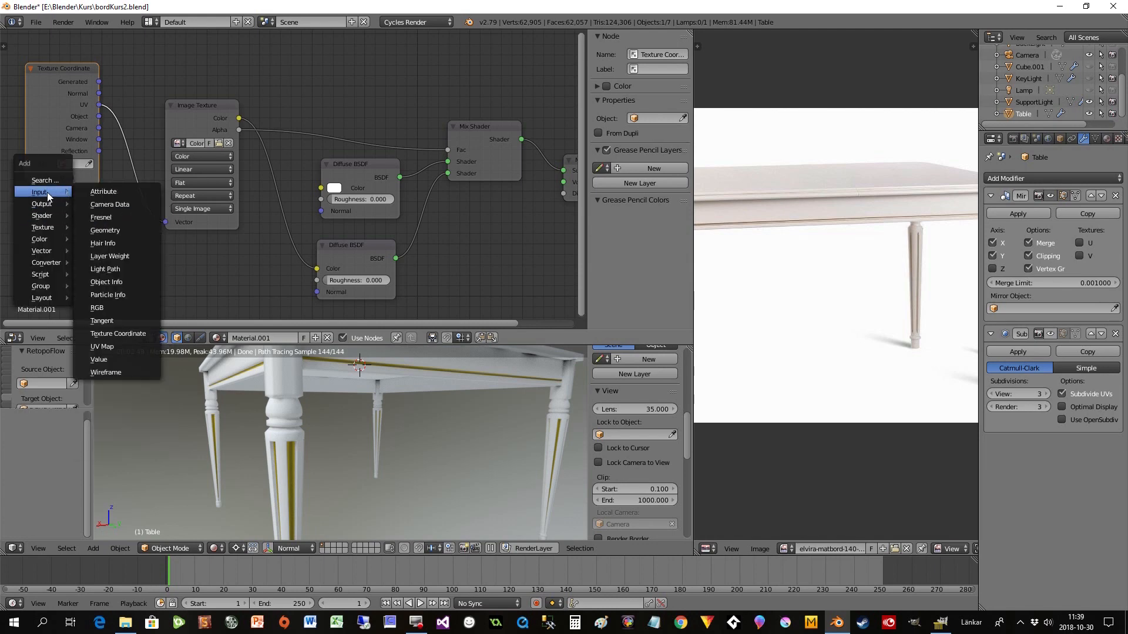
pyautogui.moveTo(101, 346)
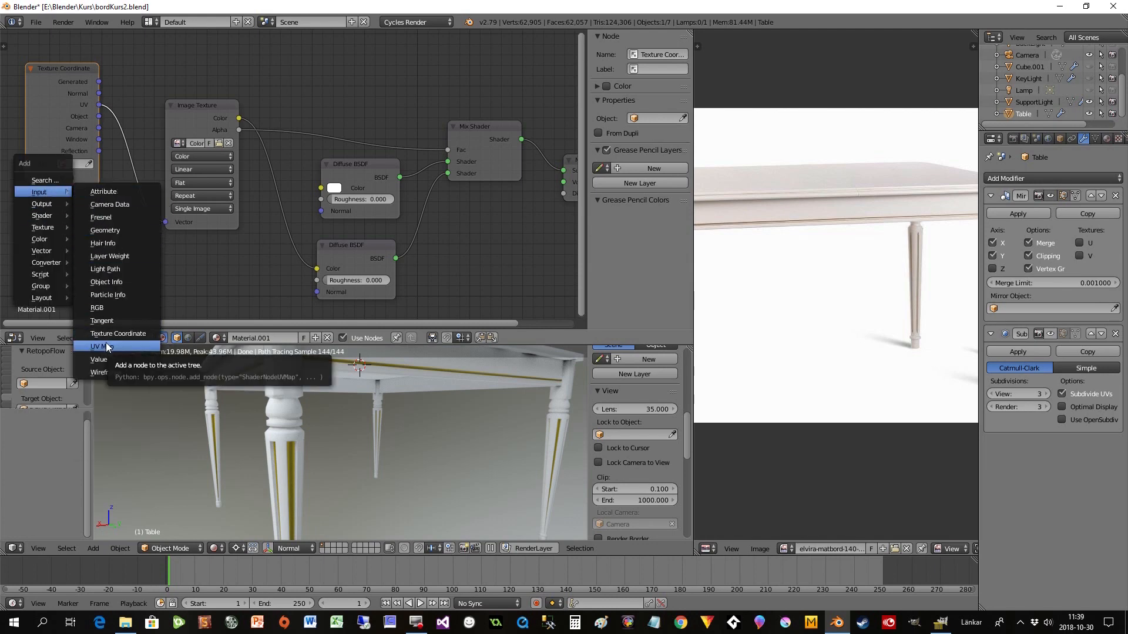
# Add a UV Map node set to the UVMap layer to feed the Image Texture.
pyautogui.click(96, 346)
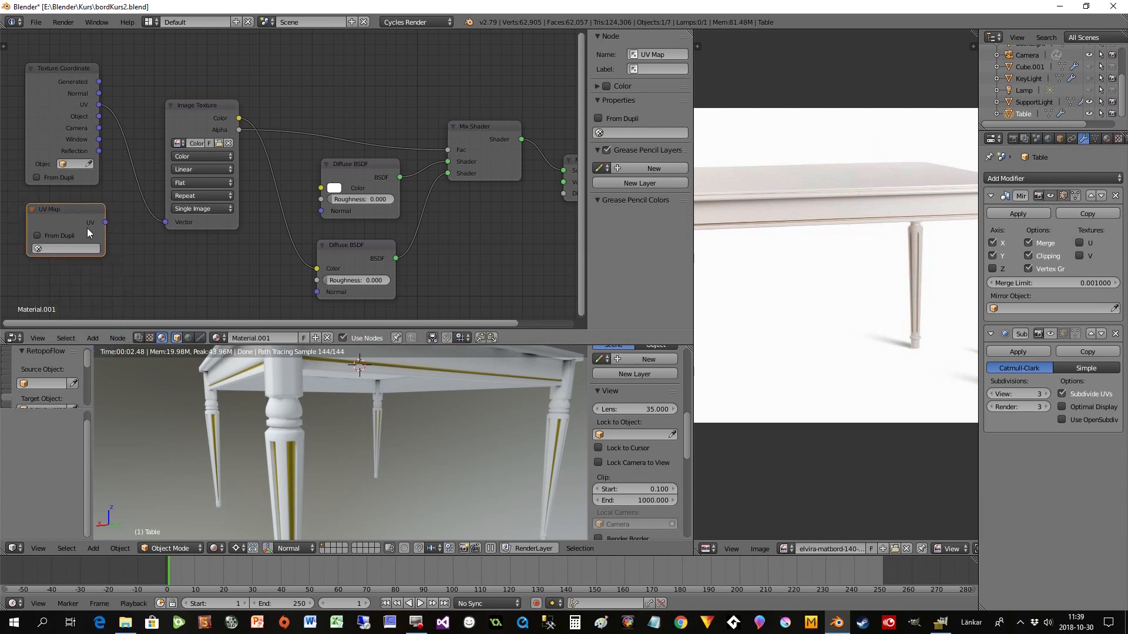
pyautogui.click(65, 248)
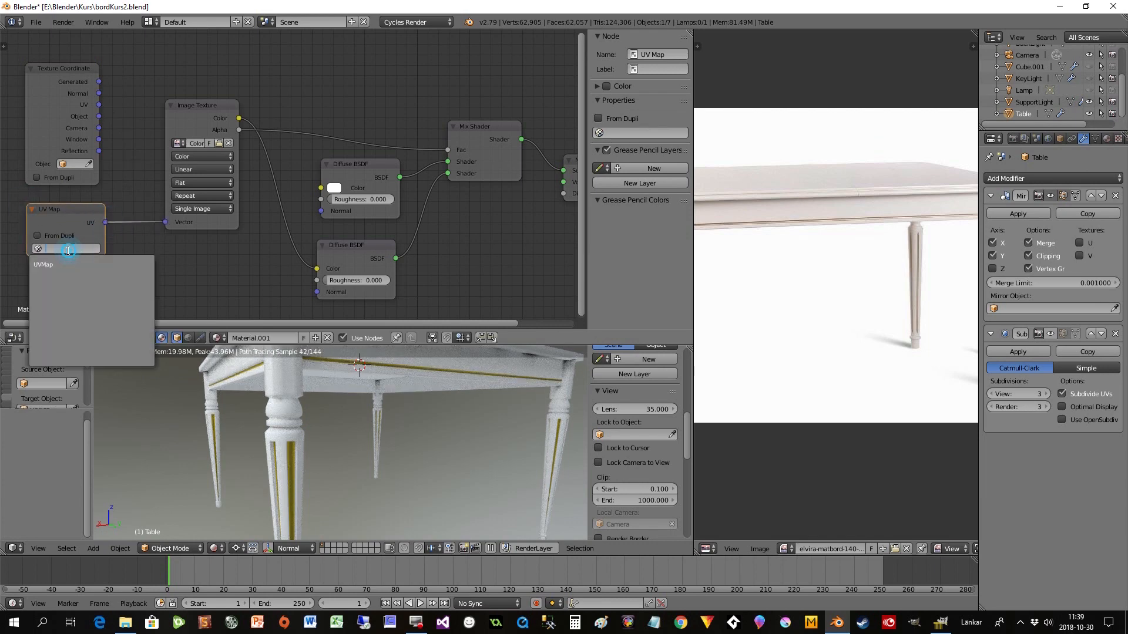
pyautogui.click(43, 264)
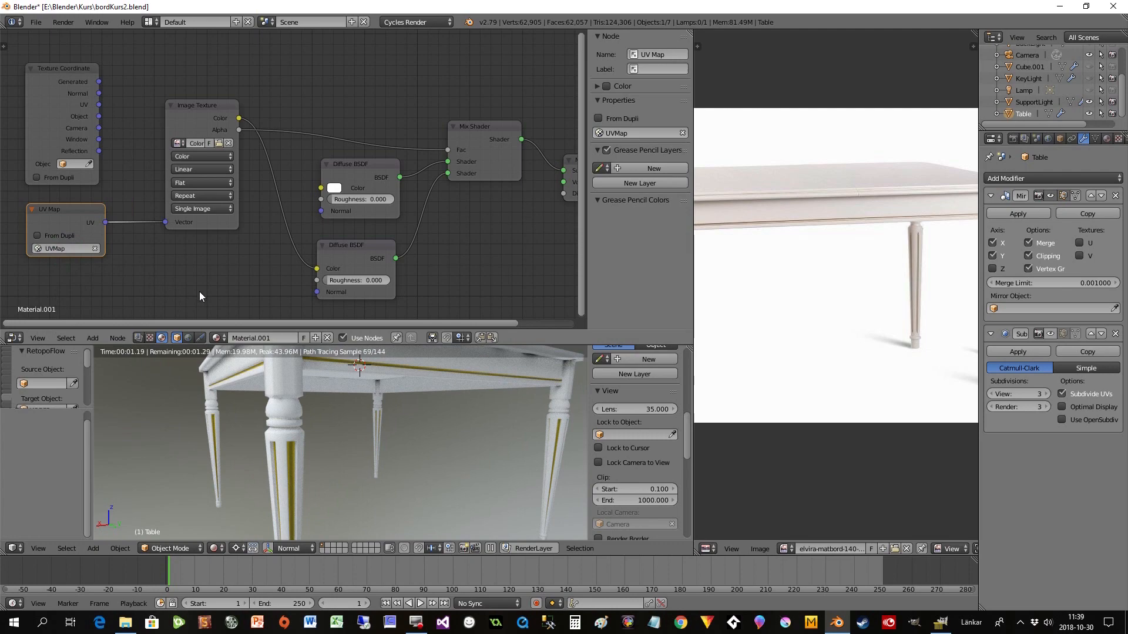